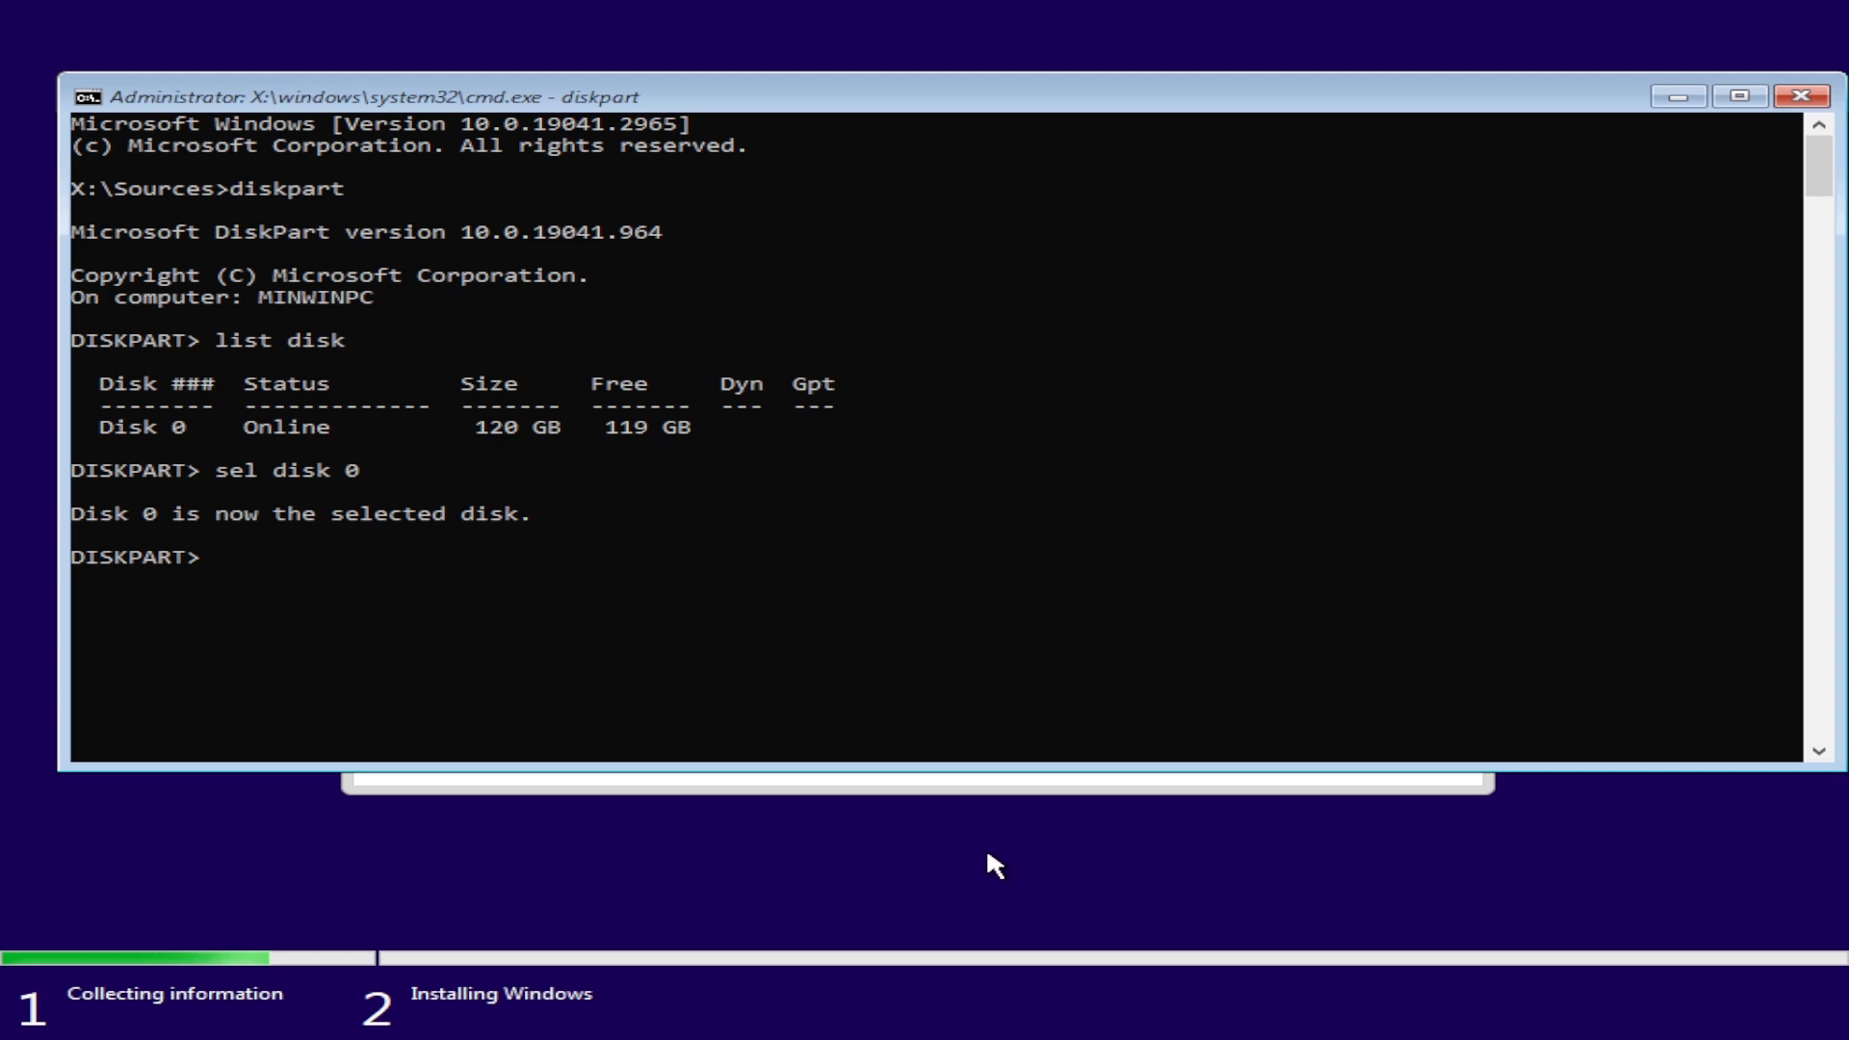
Enter the create partition primary command in DiskPart for the selected Disk 0.
{"action": "type", "text": "create partition prim"}
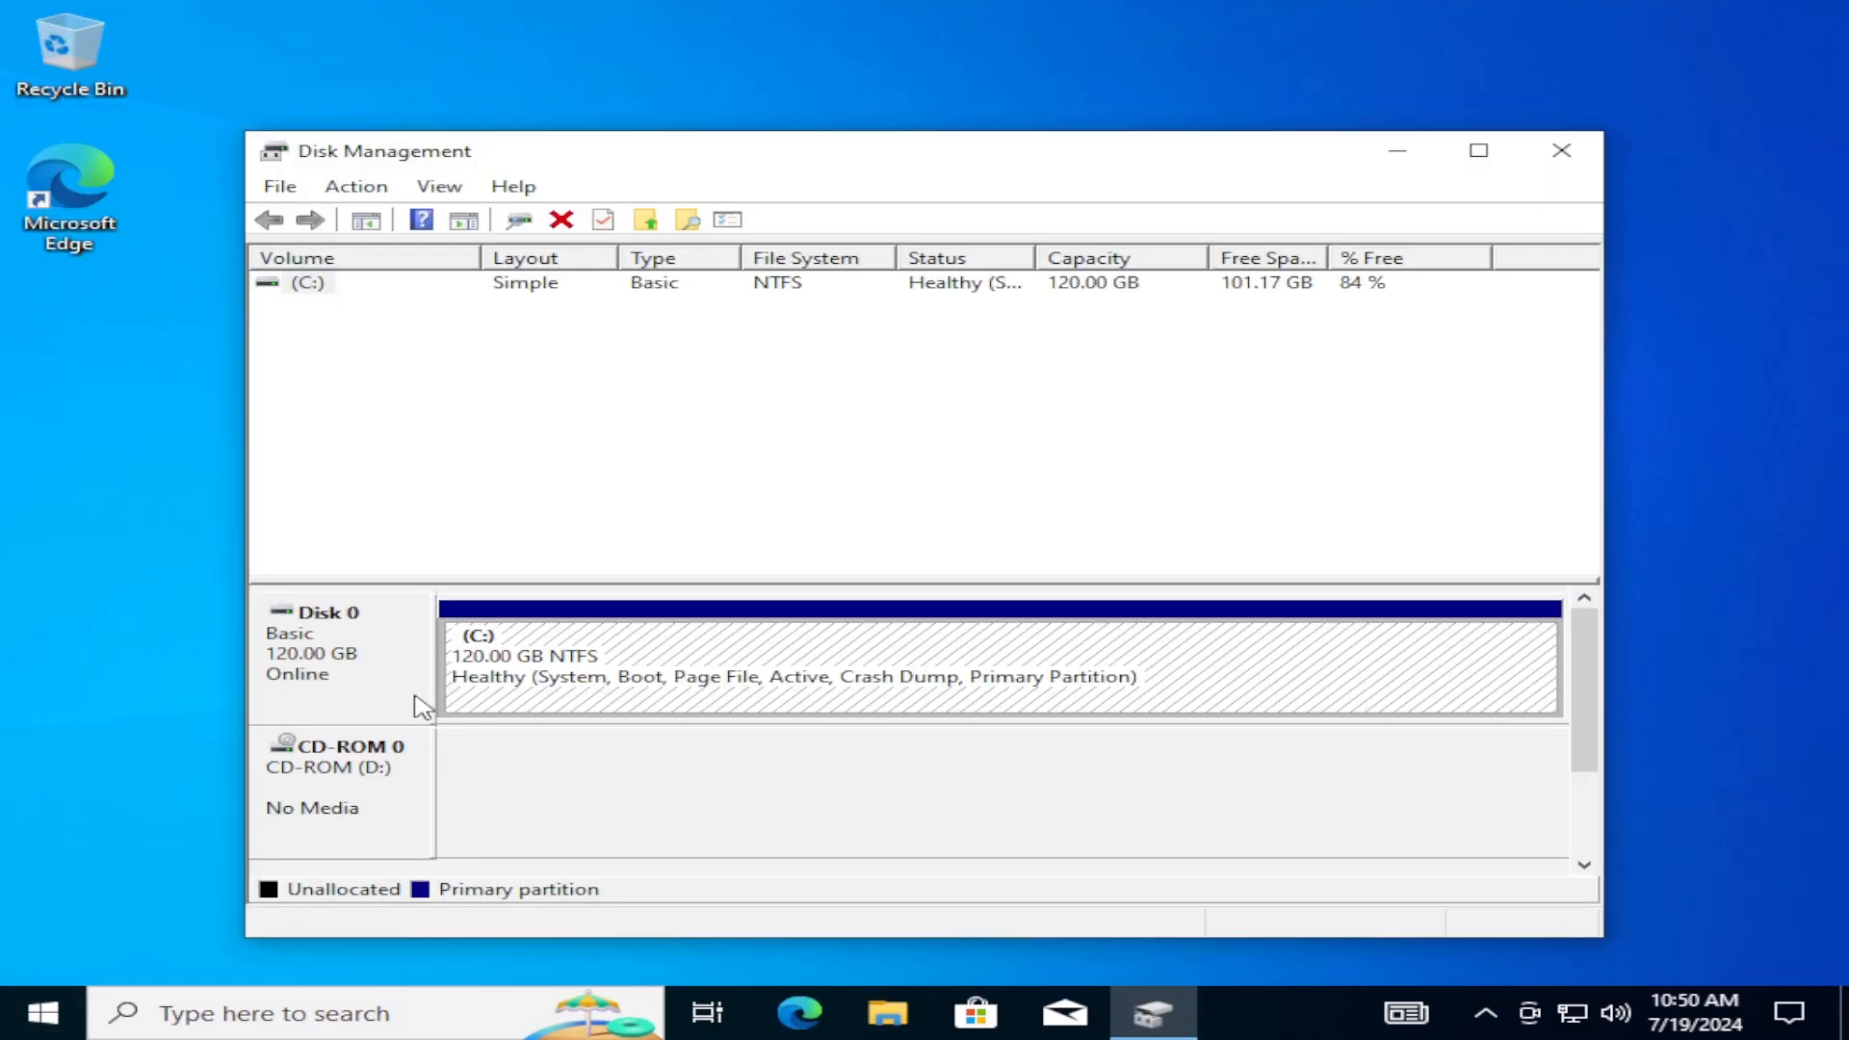
Check Disk 0's options and select its healthy 120 GB NTFS C: partition.
{"action": "right_click", "coordinate": [330, 648]}
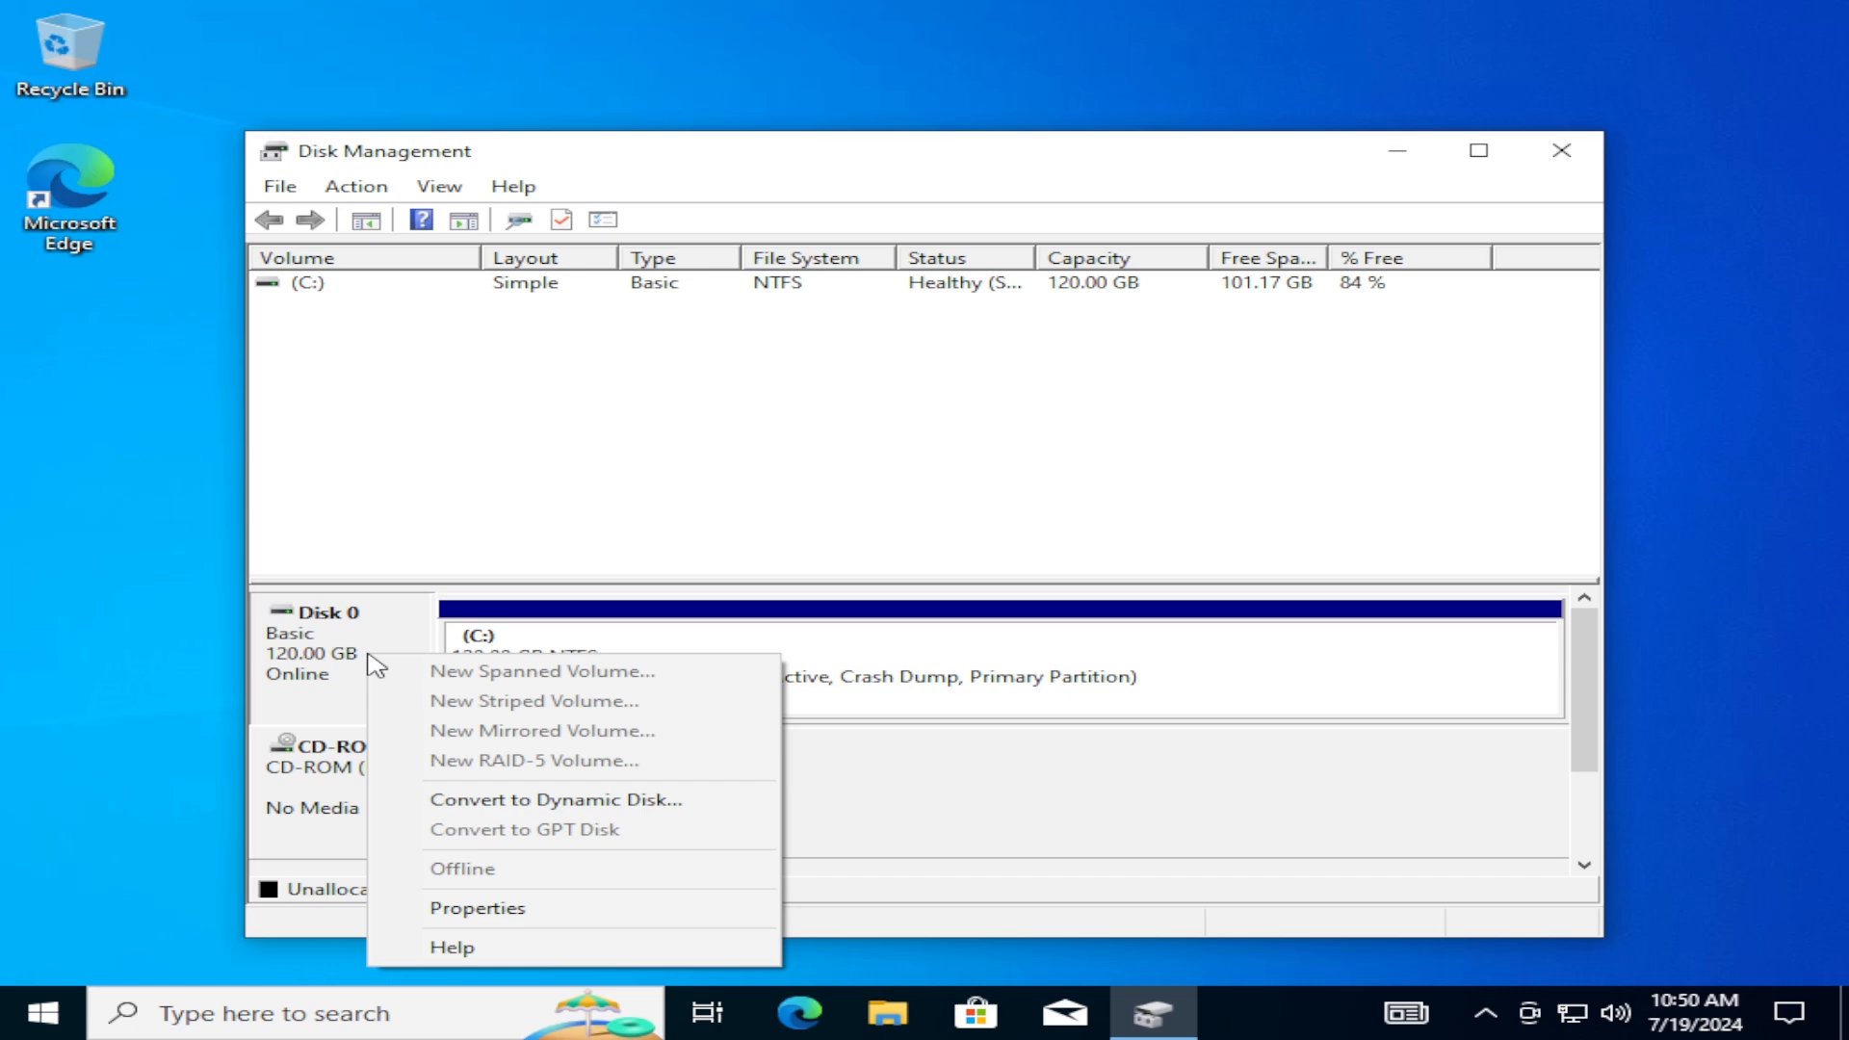
{"action": "left_click", "coordinate": [831, 731]}
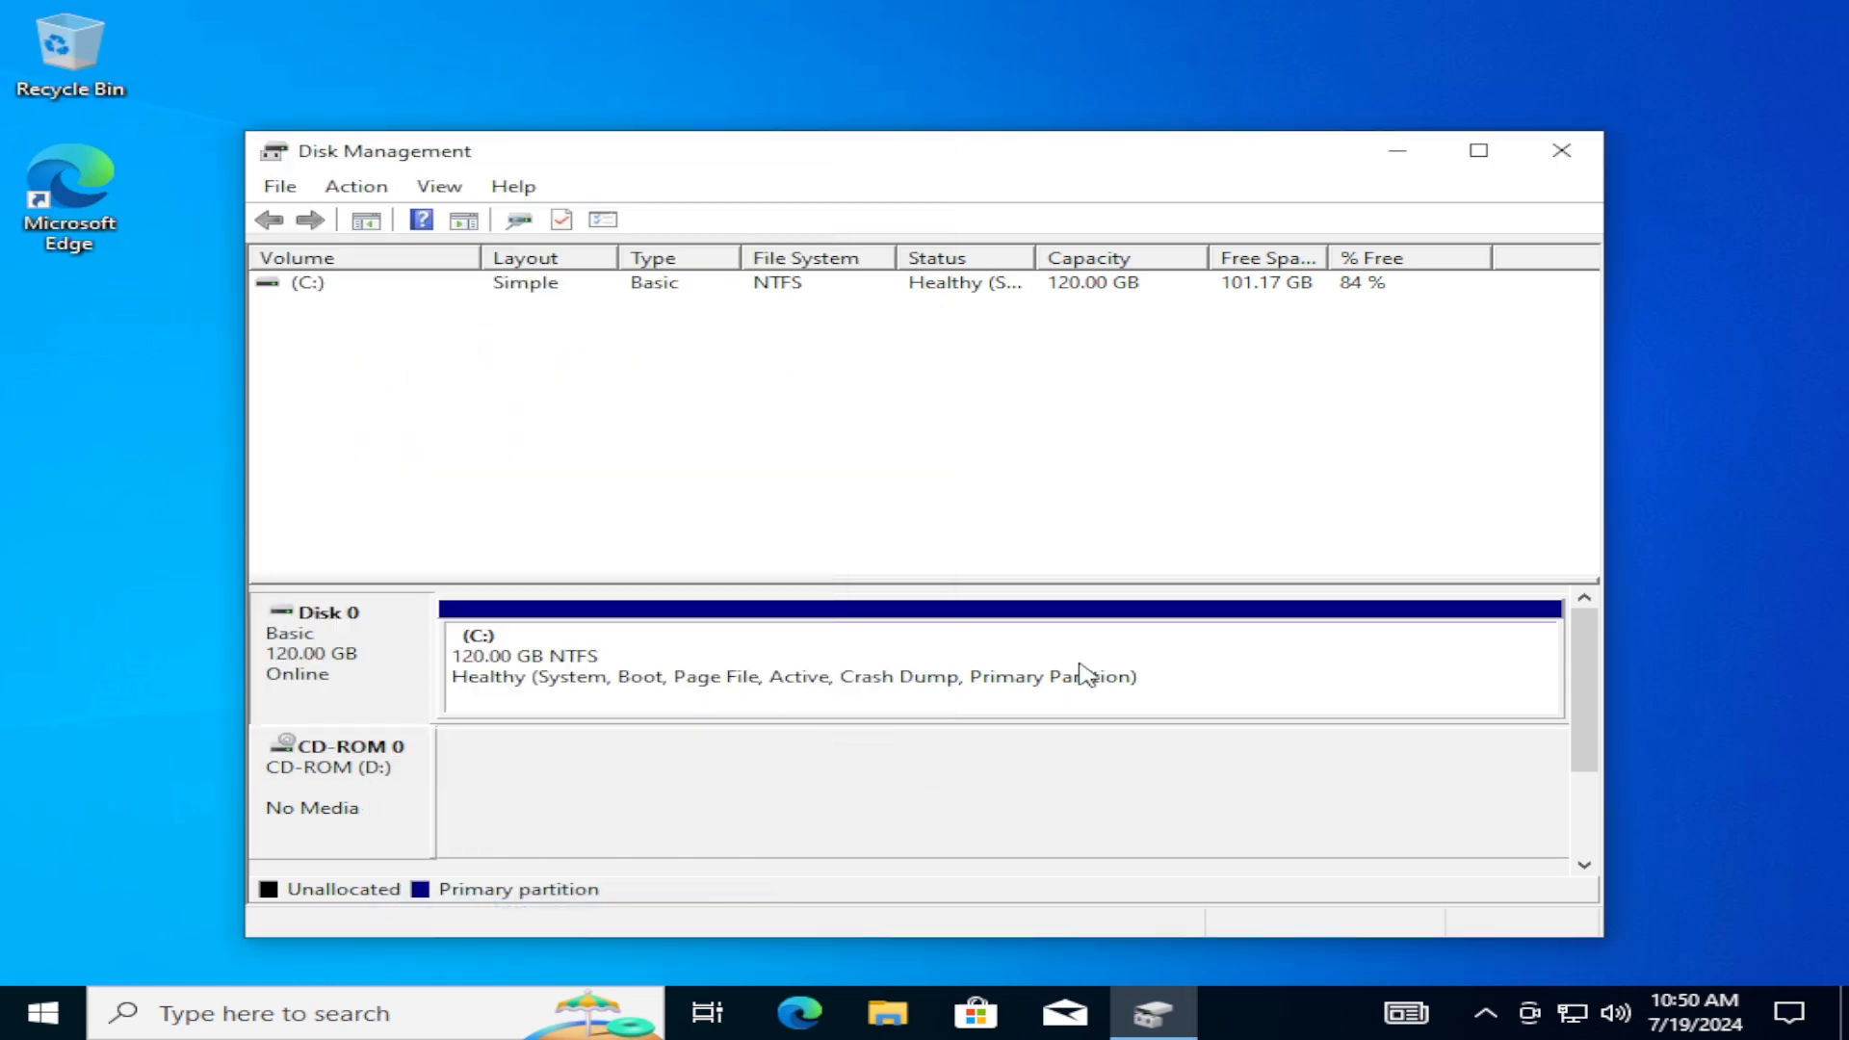
{"action": "left_click", "coordinate": [1561, 150]}
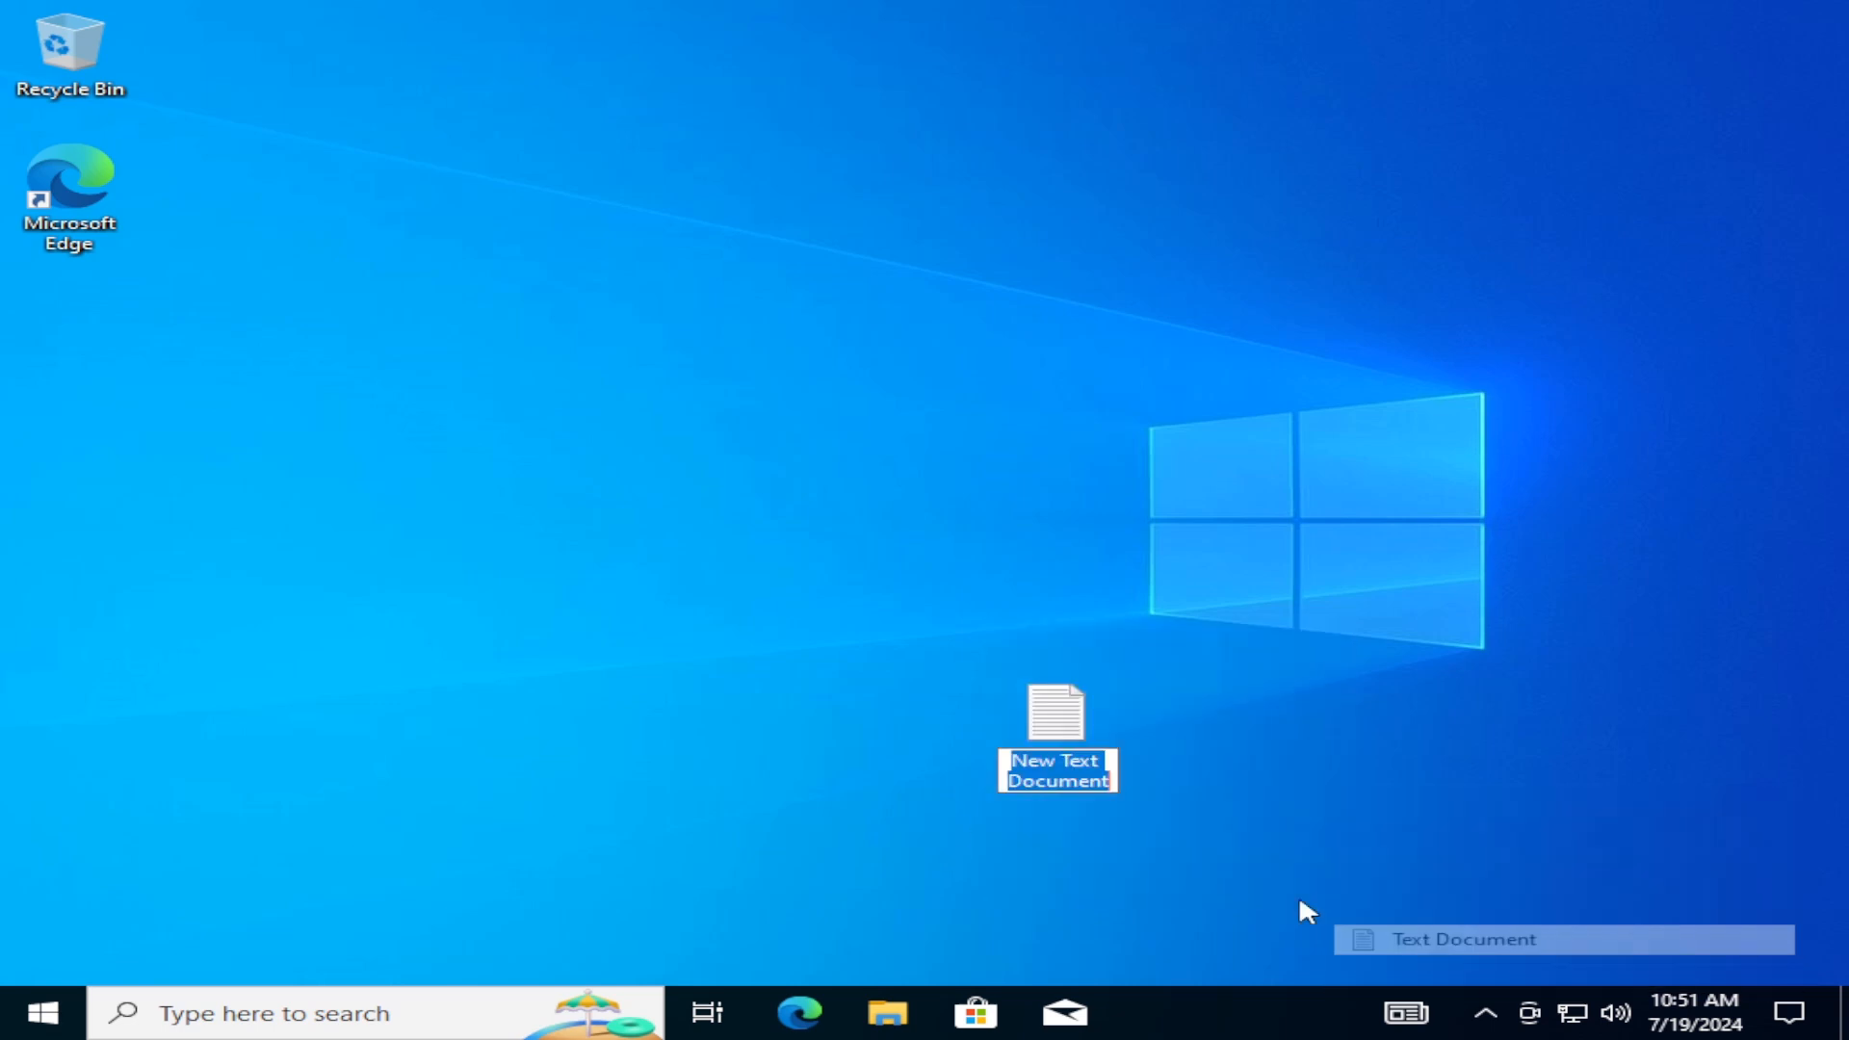
Name the new desktop text document 'TechieTa'.
{"action": "type", "text": "TechieTa"}
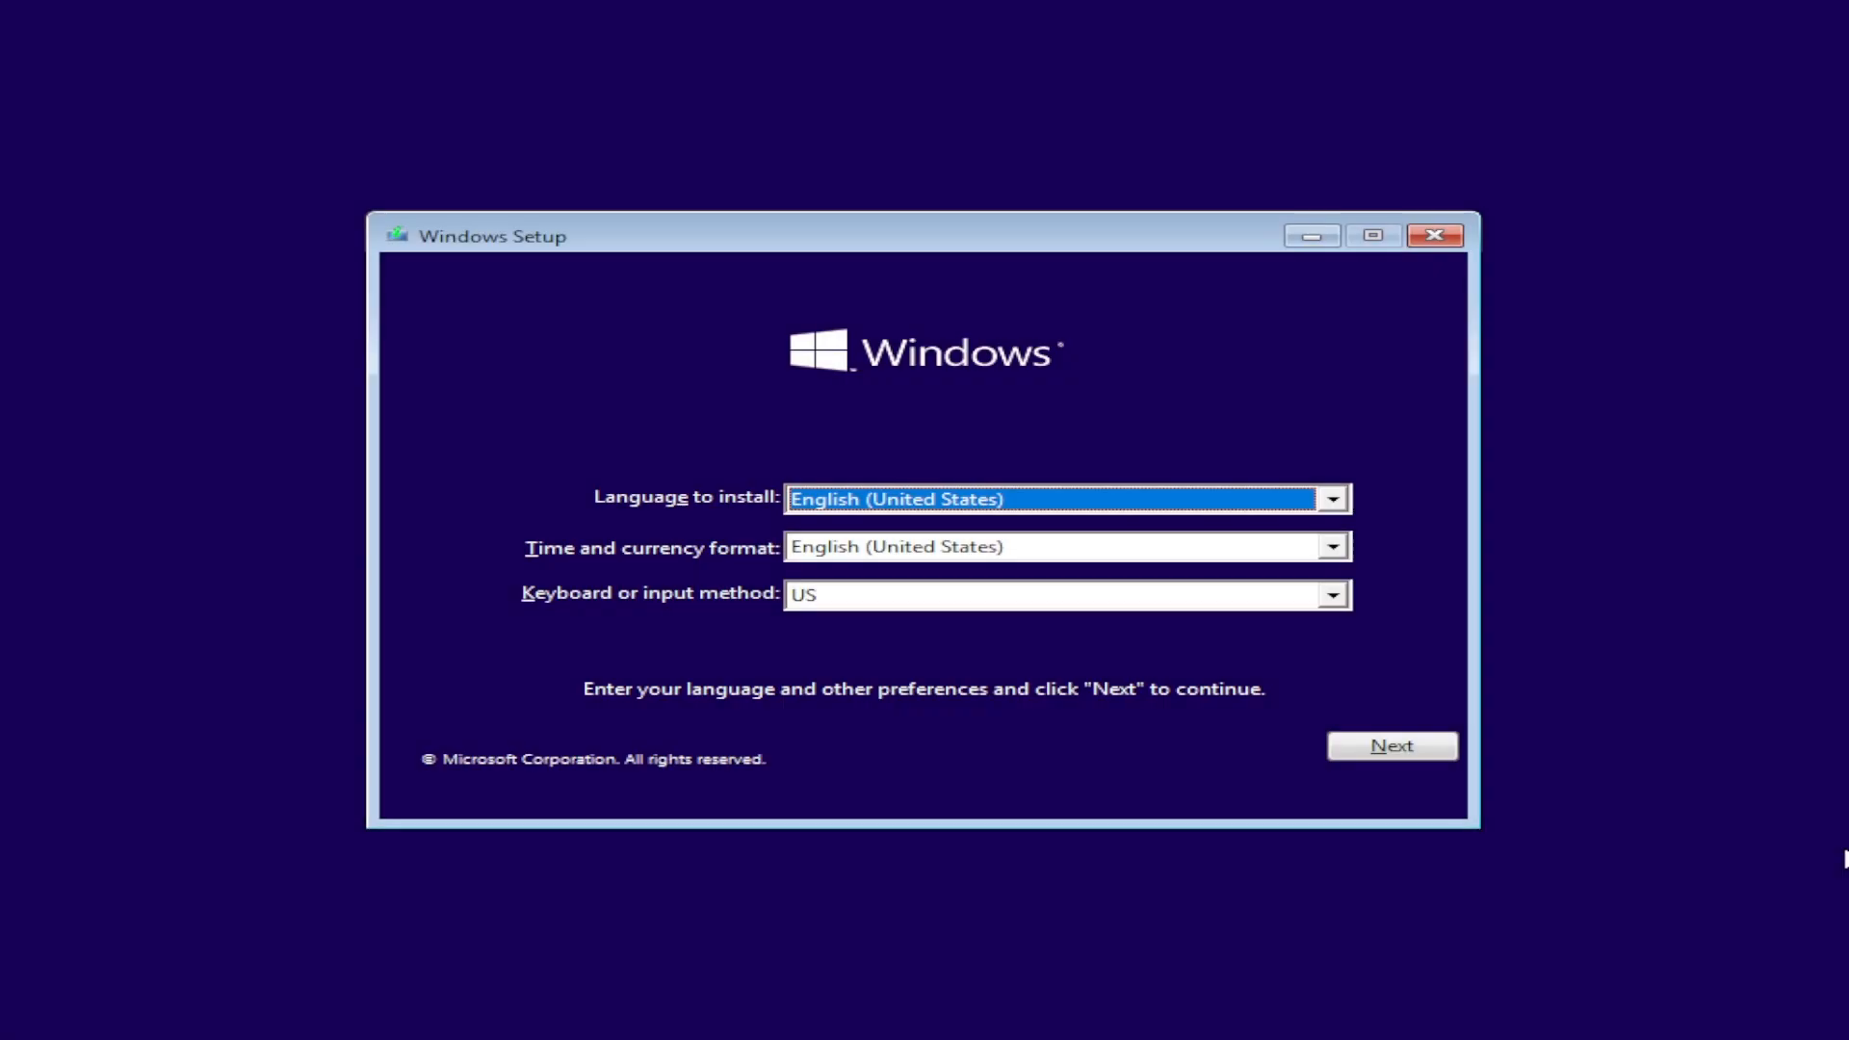
Accept the default language settings and choose Repair your computer.
{"action": "left_click", "coordinate": [1391, 746]}
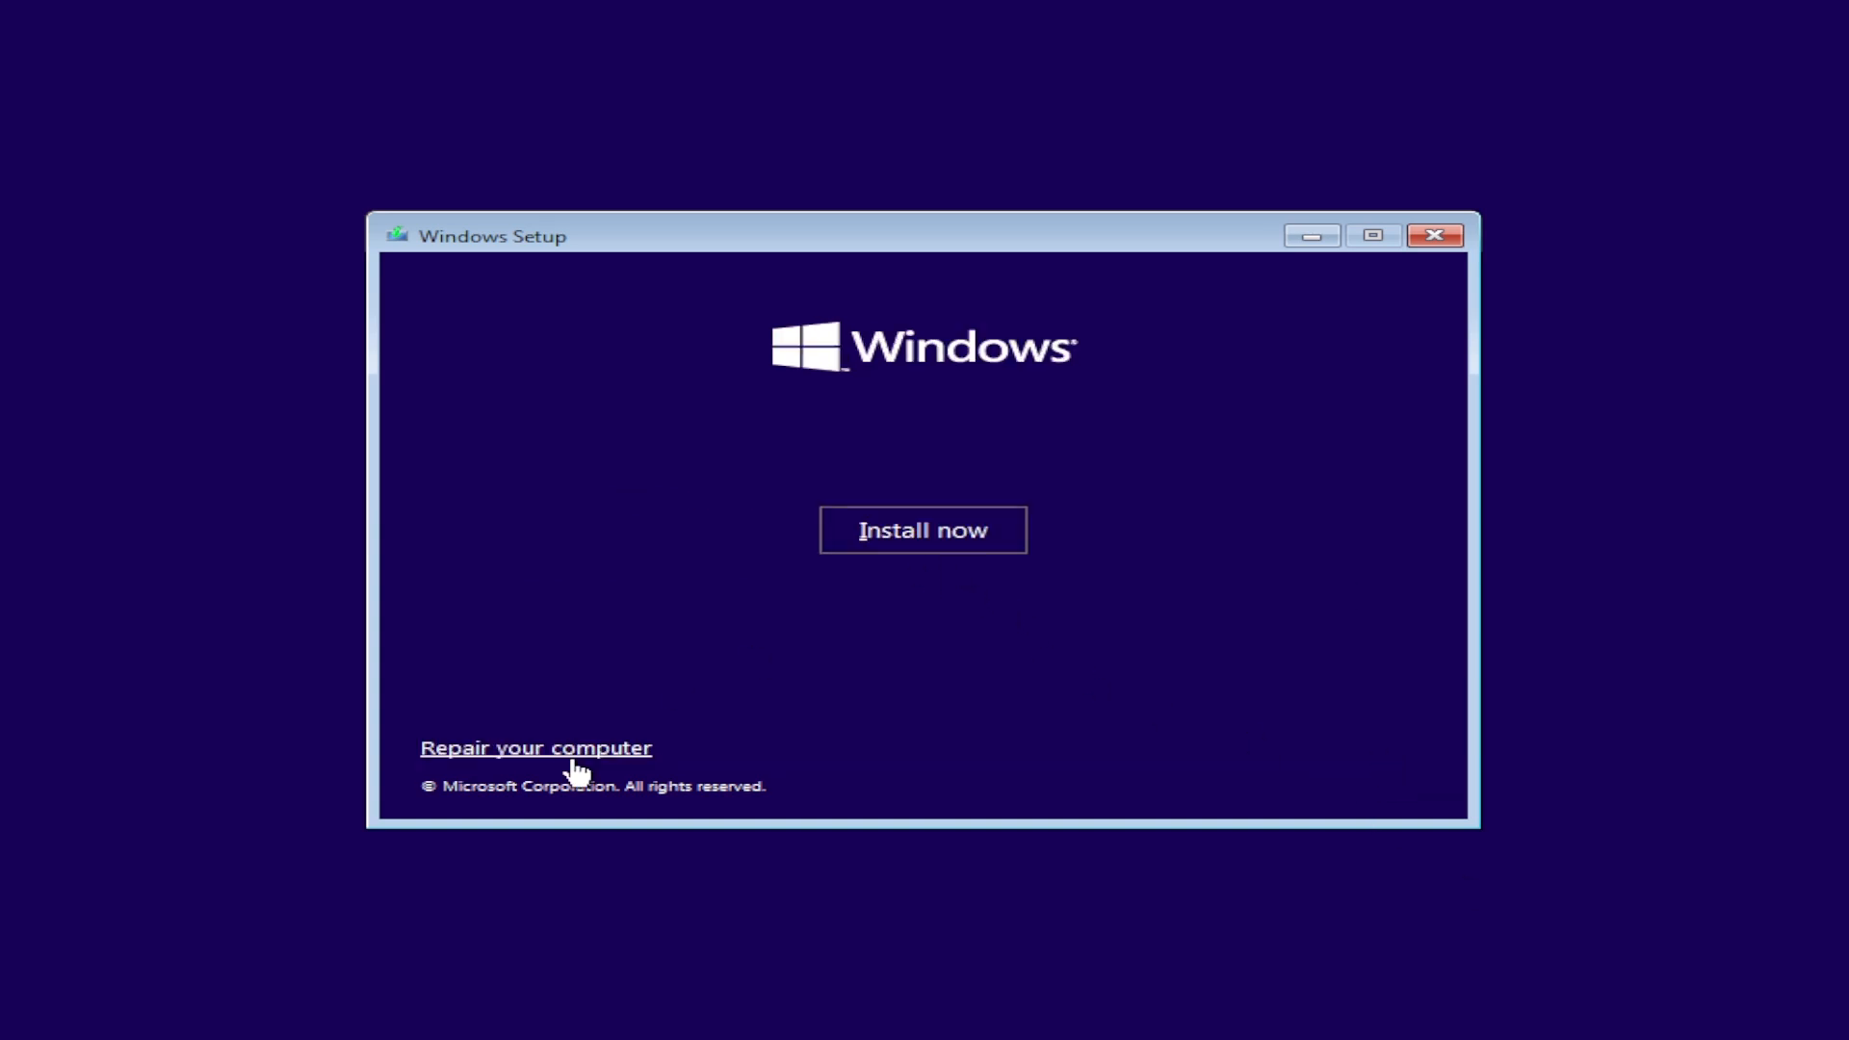
{"action": "left_click", "coordinate": [534, 747]}
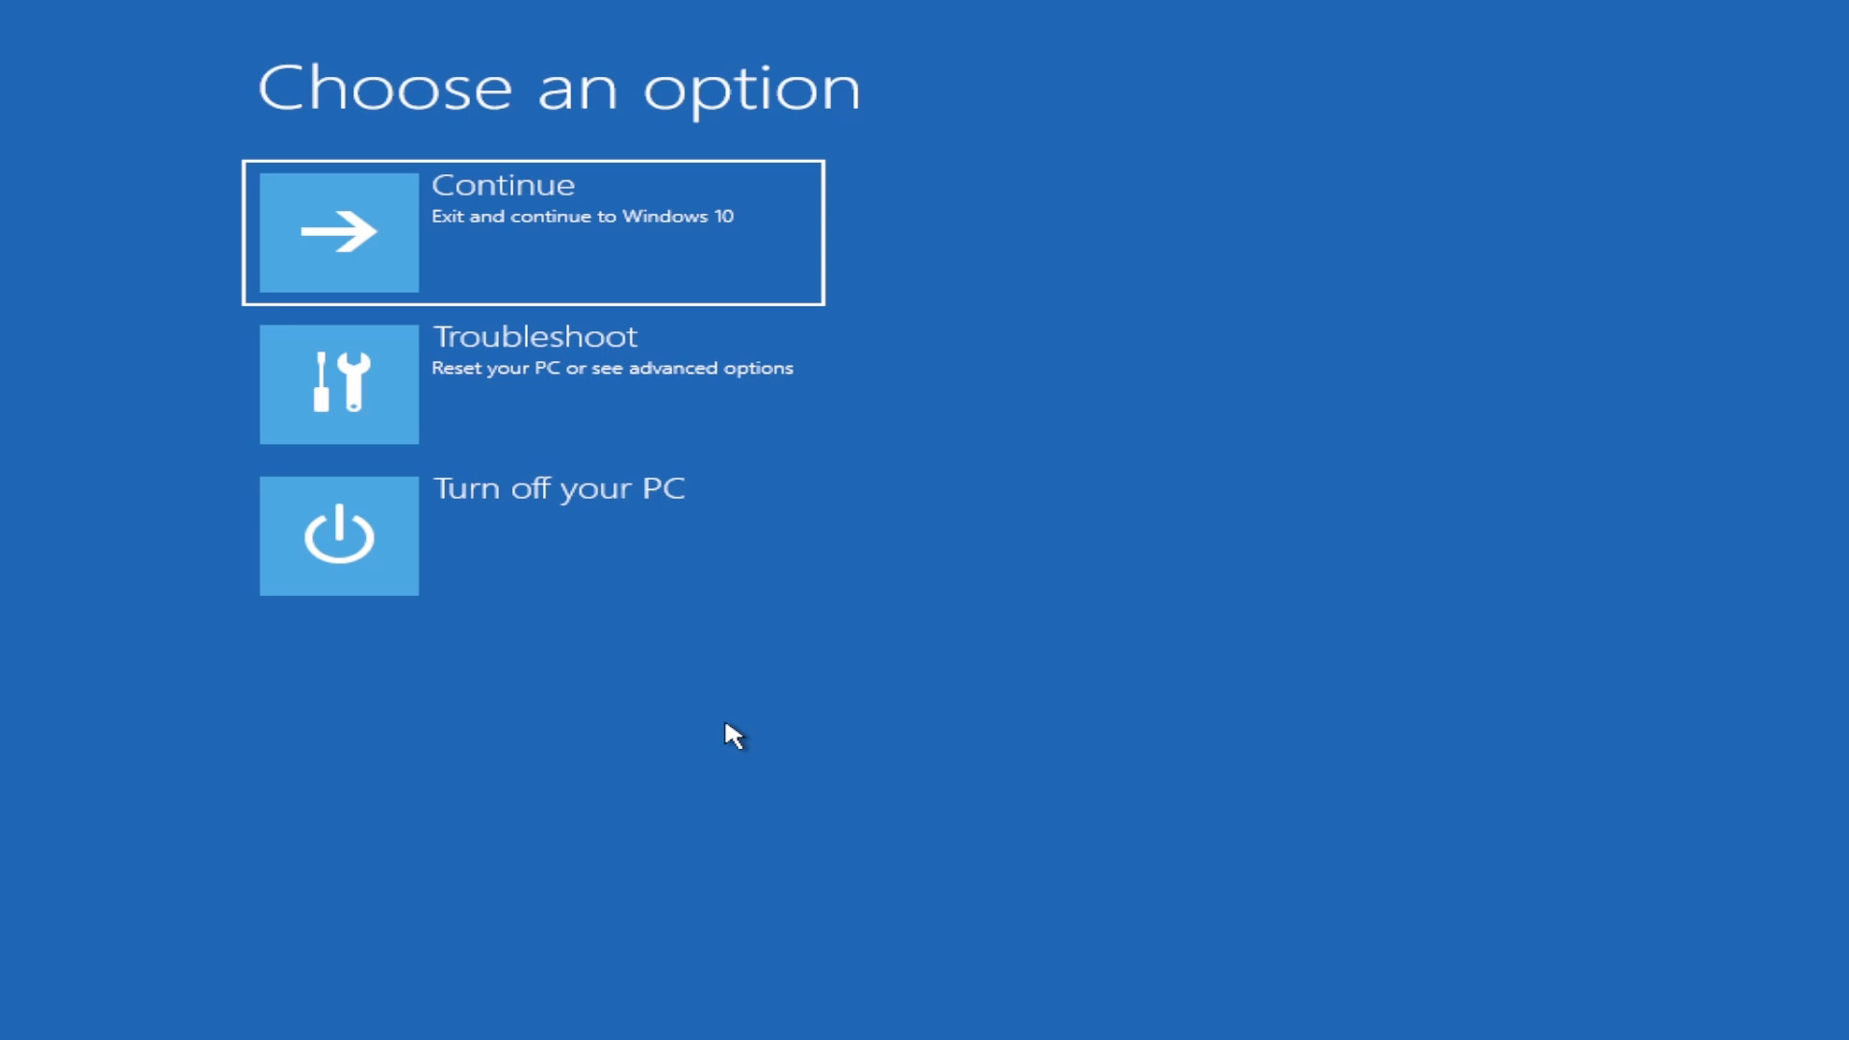
{"action": "mouse_move", "coordinate": [648, 269]}
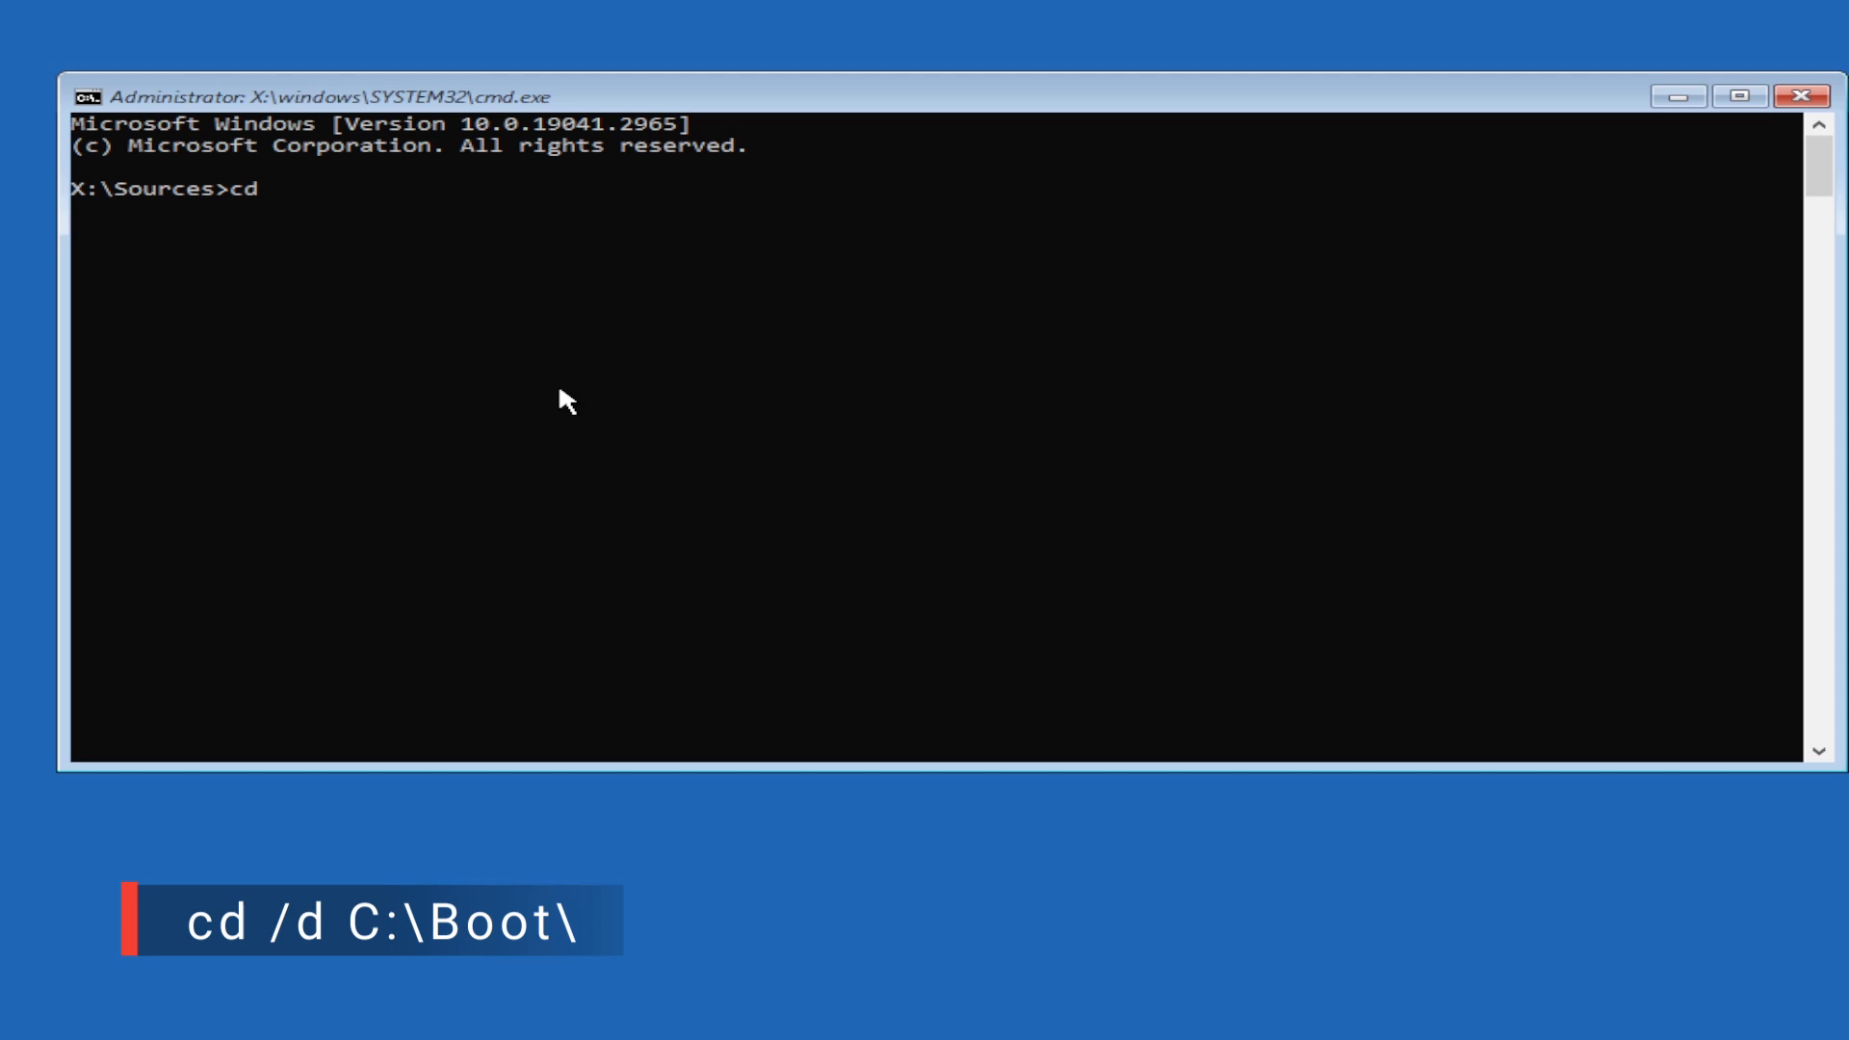
Switch to C:\Boot with cd /d and rename BCD to BCD.bak.
{"action": "type", "text": "/d"}
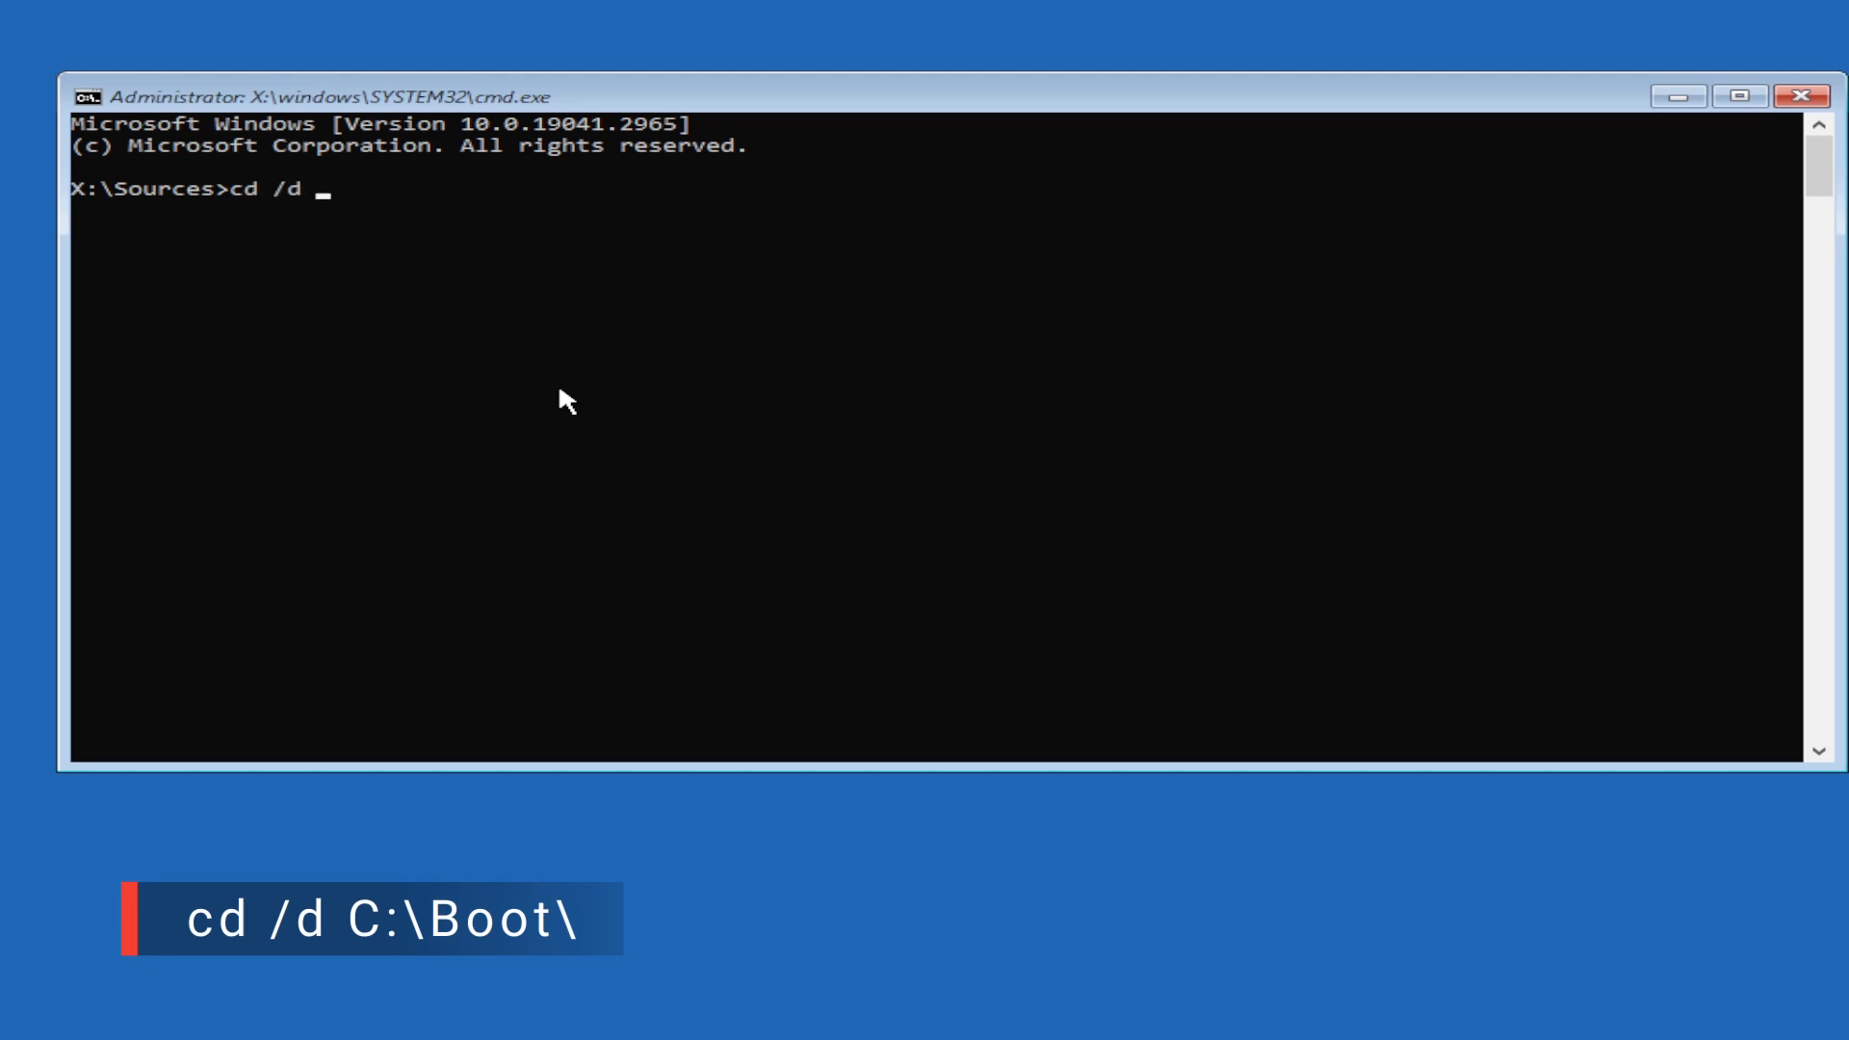
{"action": "type", "text": "c:\\boot\\"}
{"action": "type", "text": "re"}
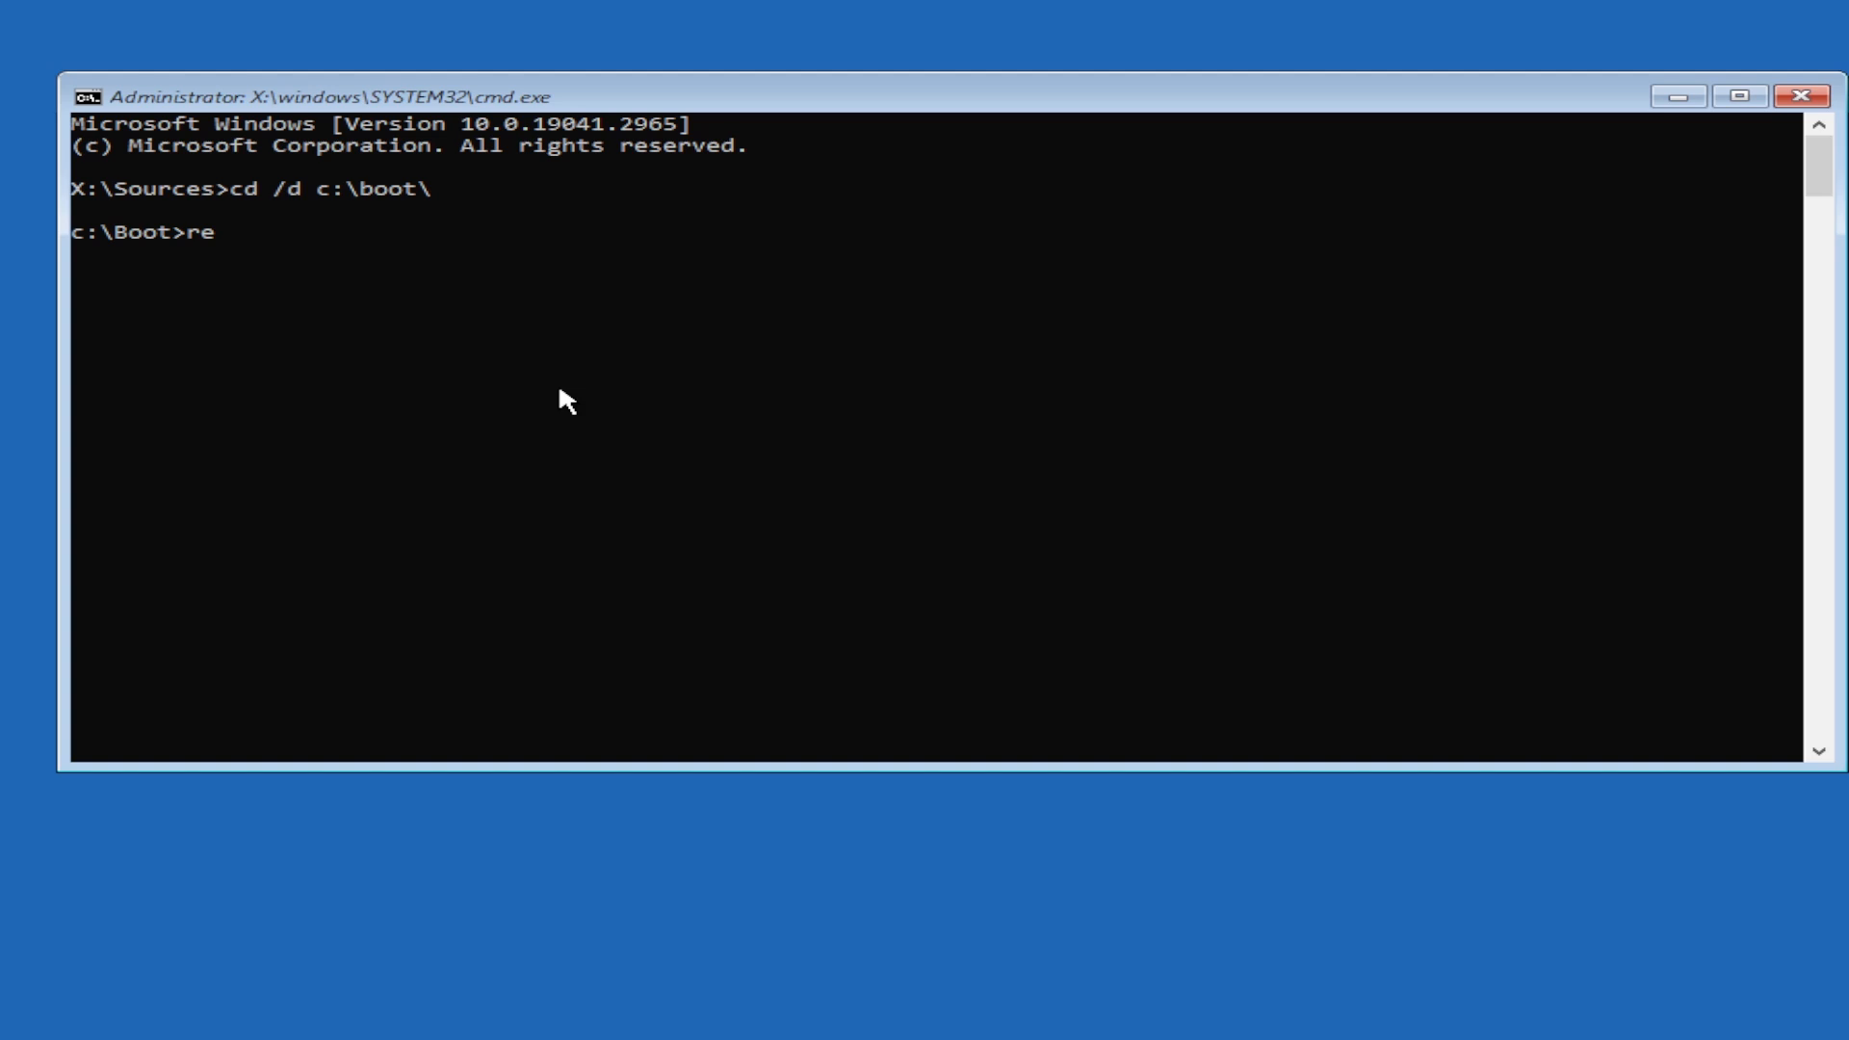
{"action": "type", "text": "n BCD"}
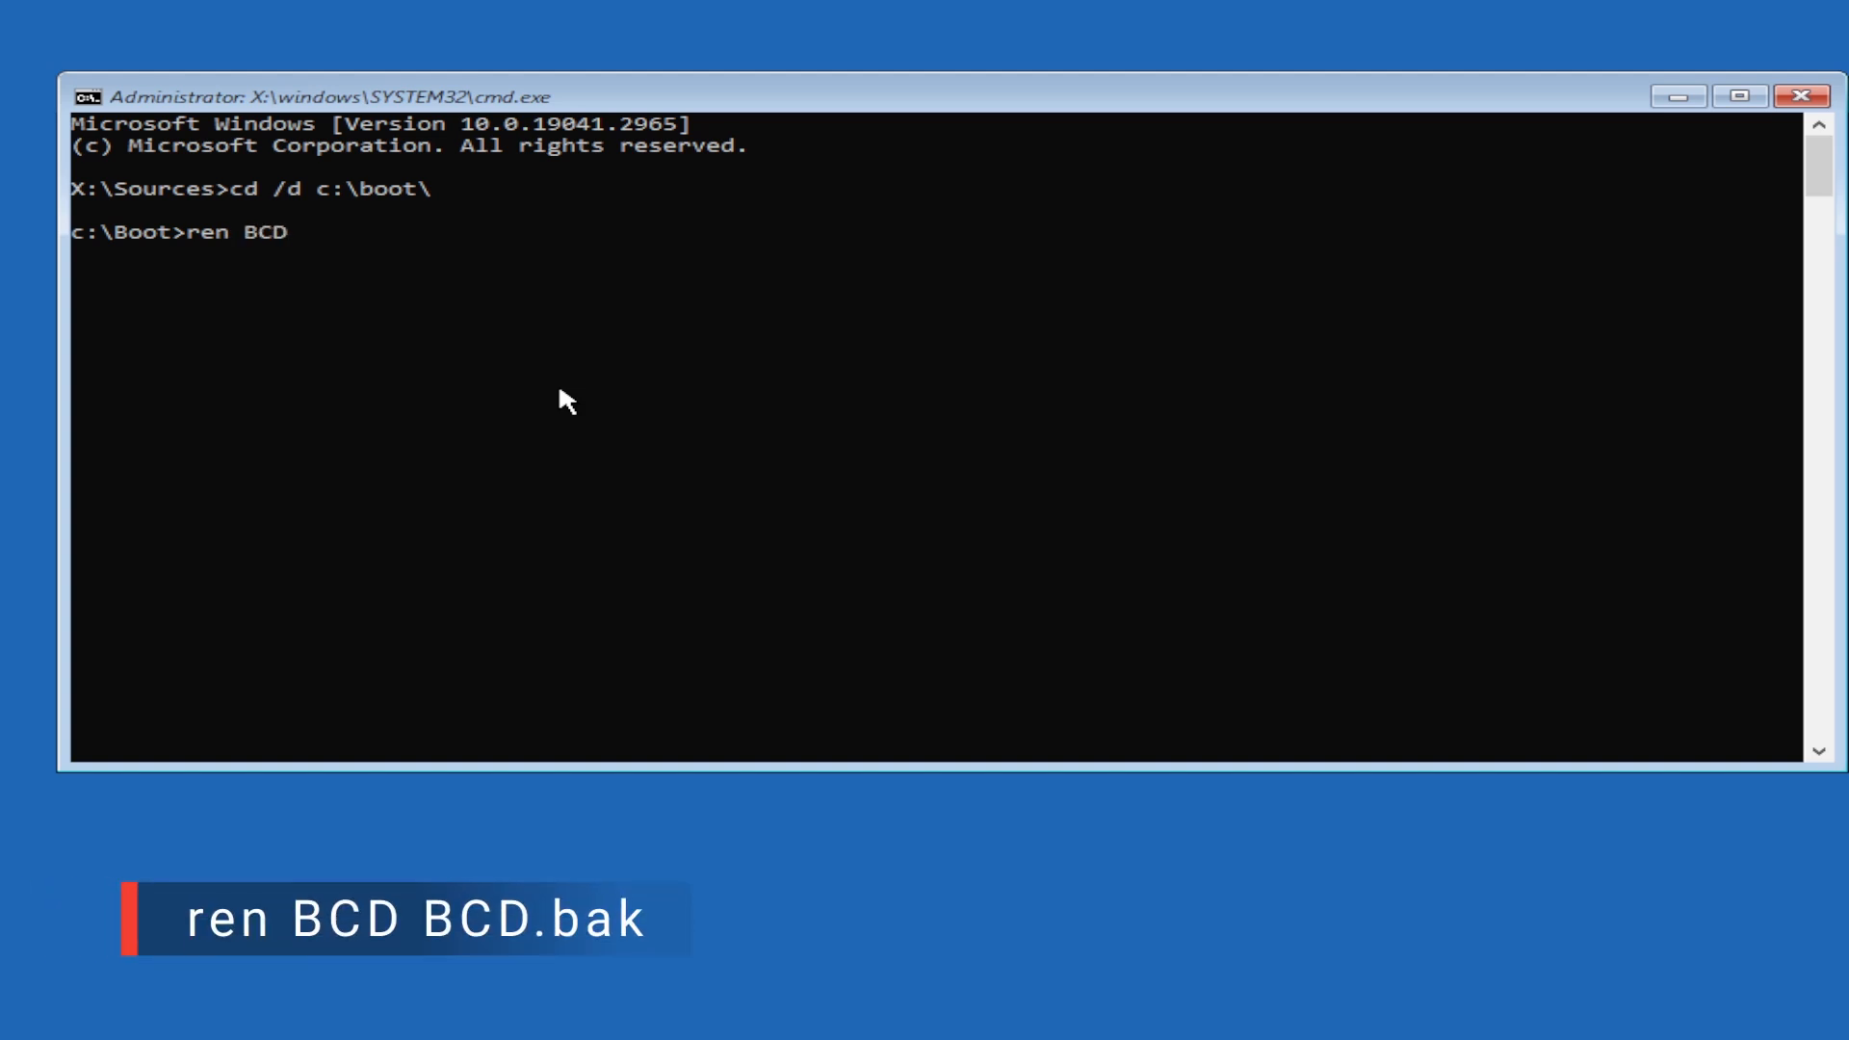
{"action": "type", "text": "BCD."}
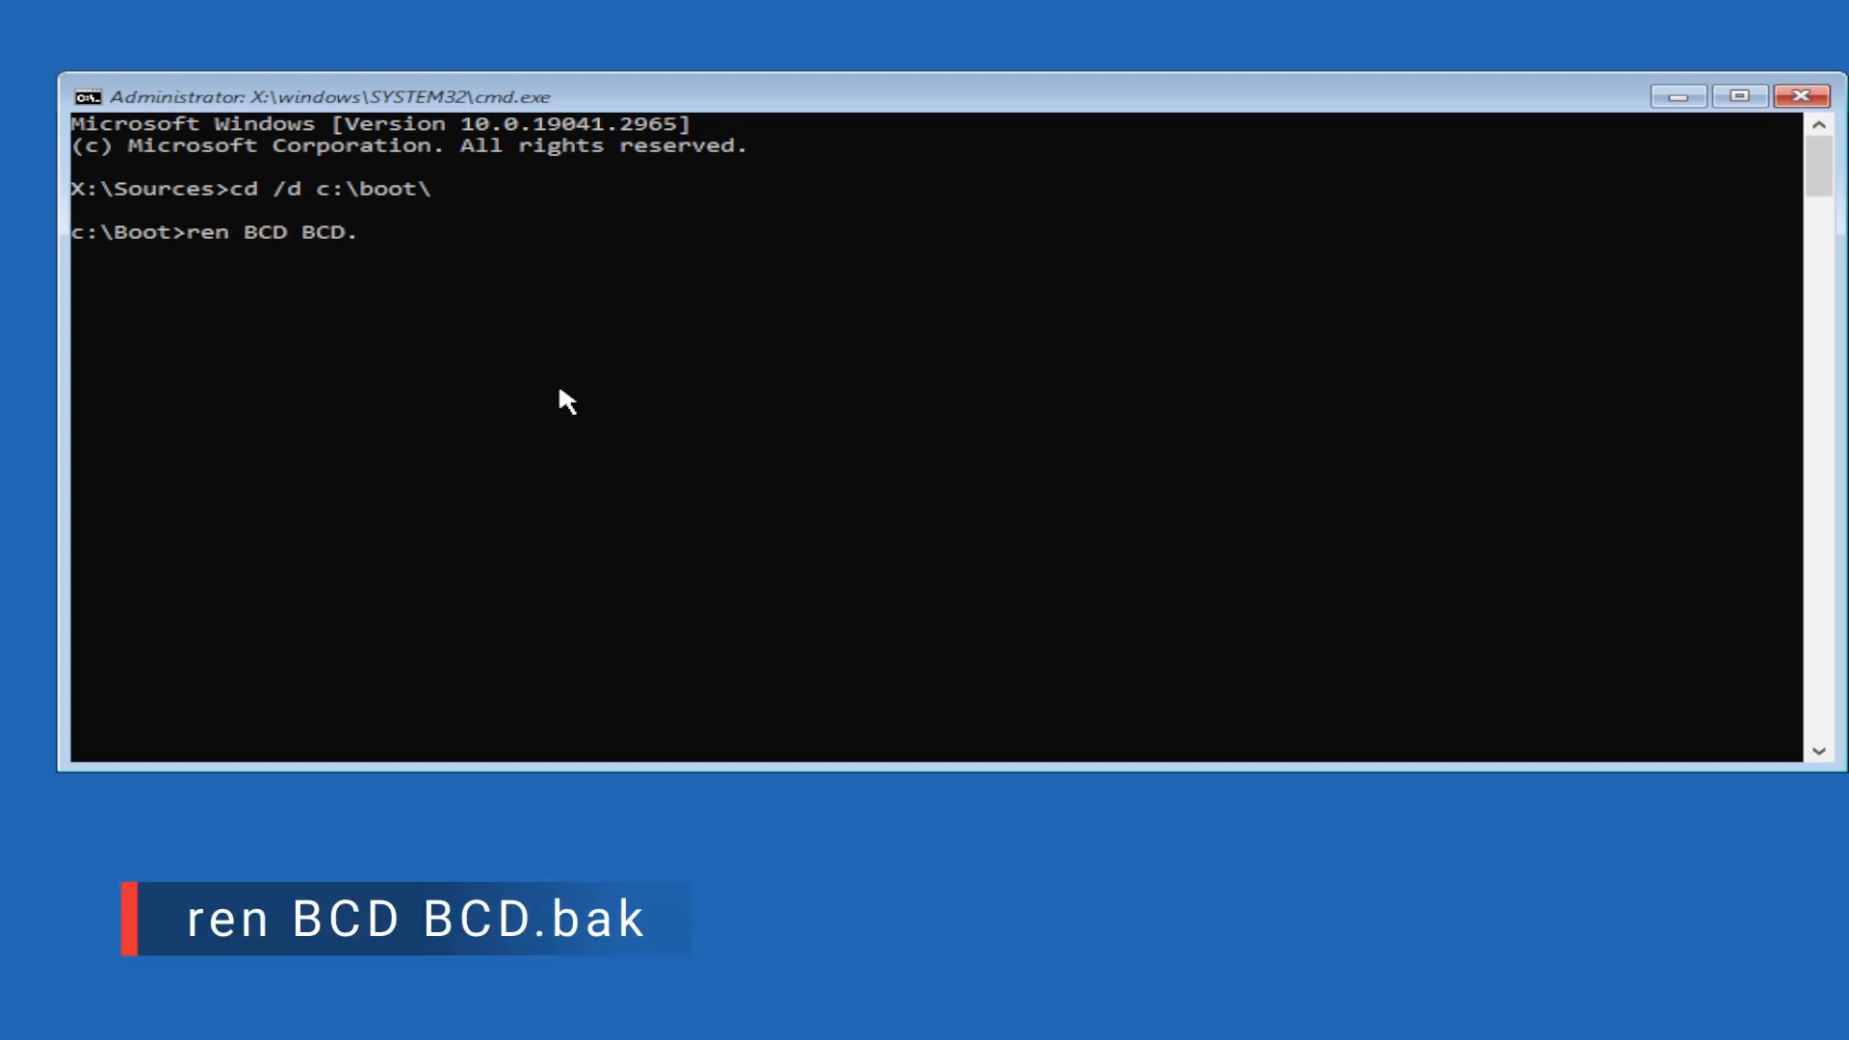
{"action": "type", "text": "bak"}
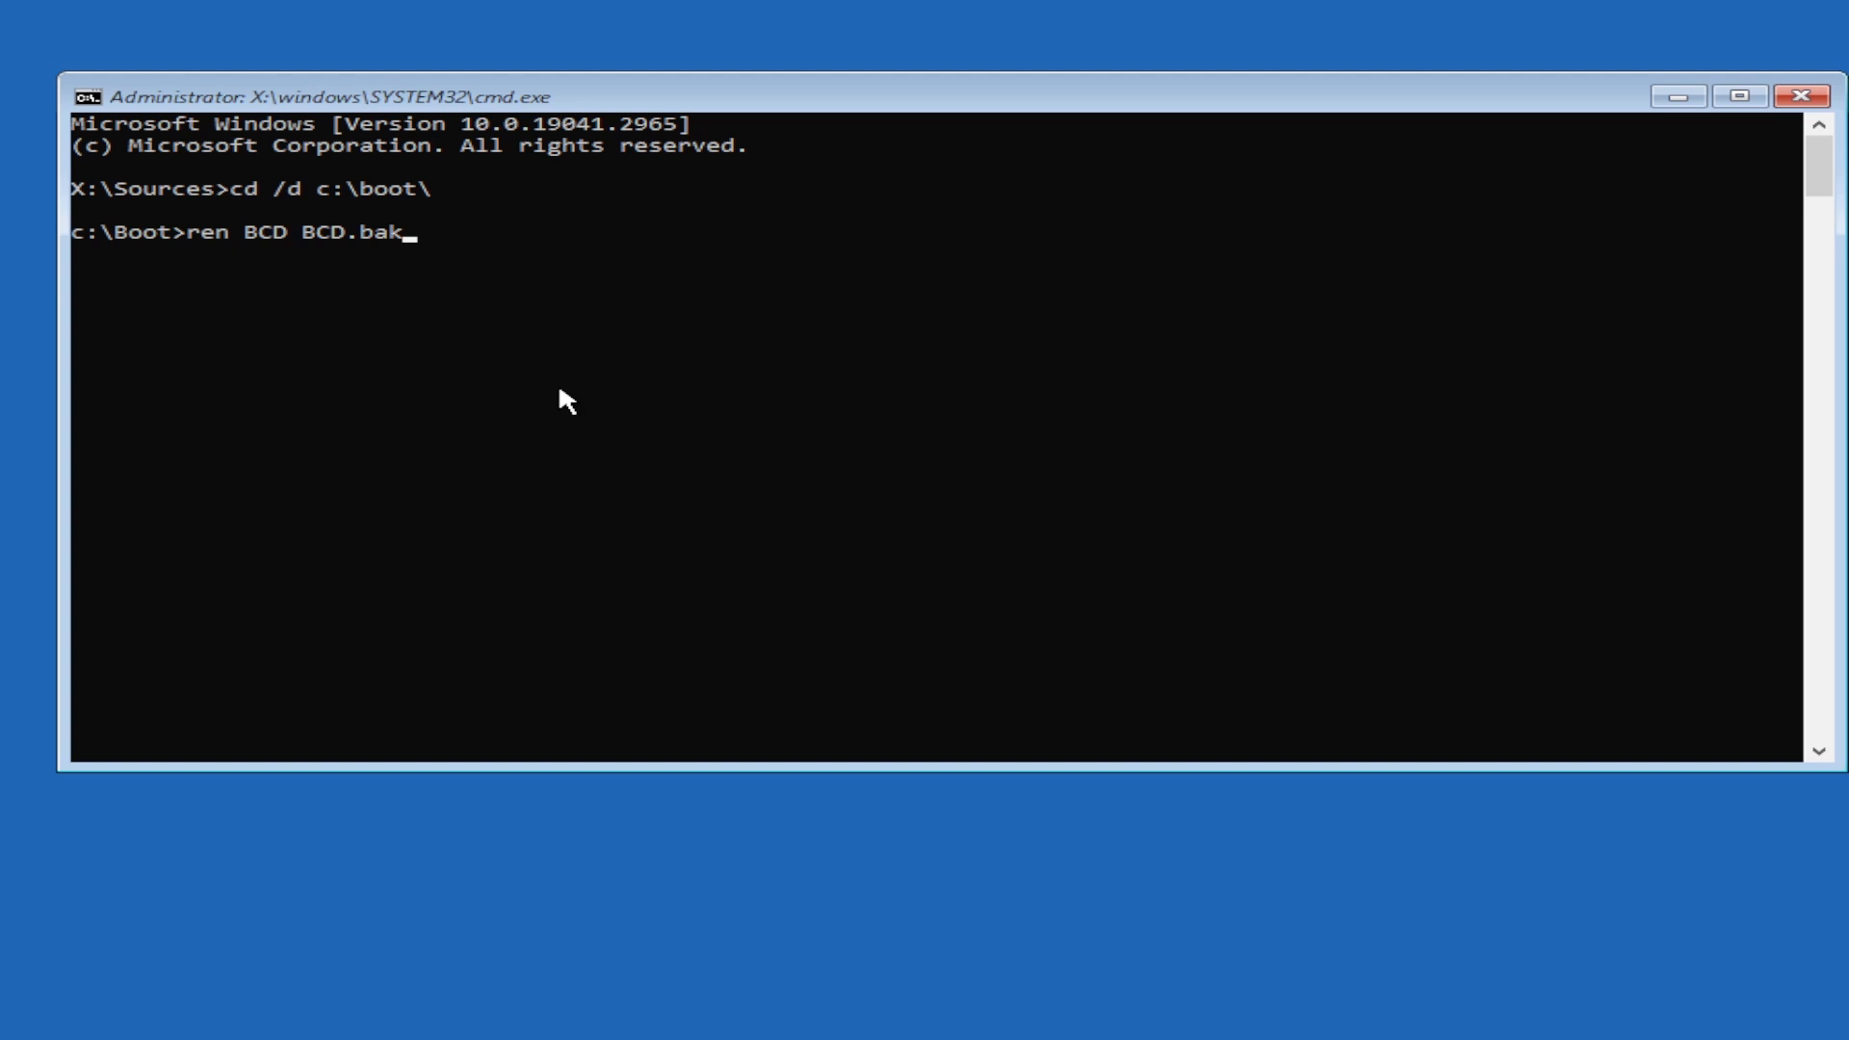
{"action": "key", "text": "Return"}
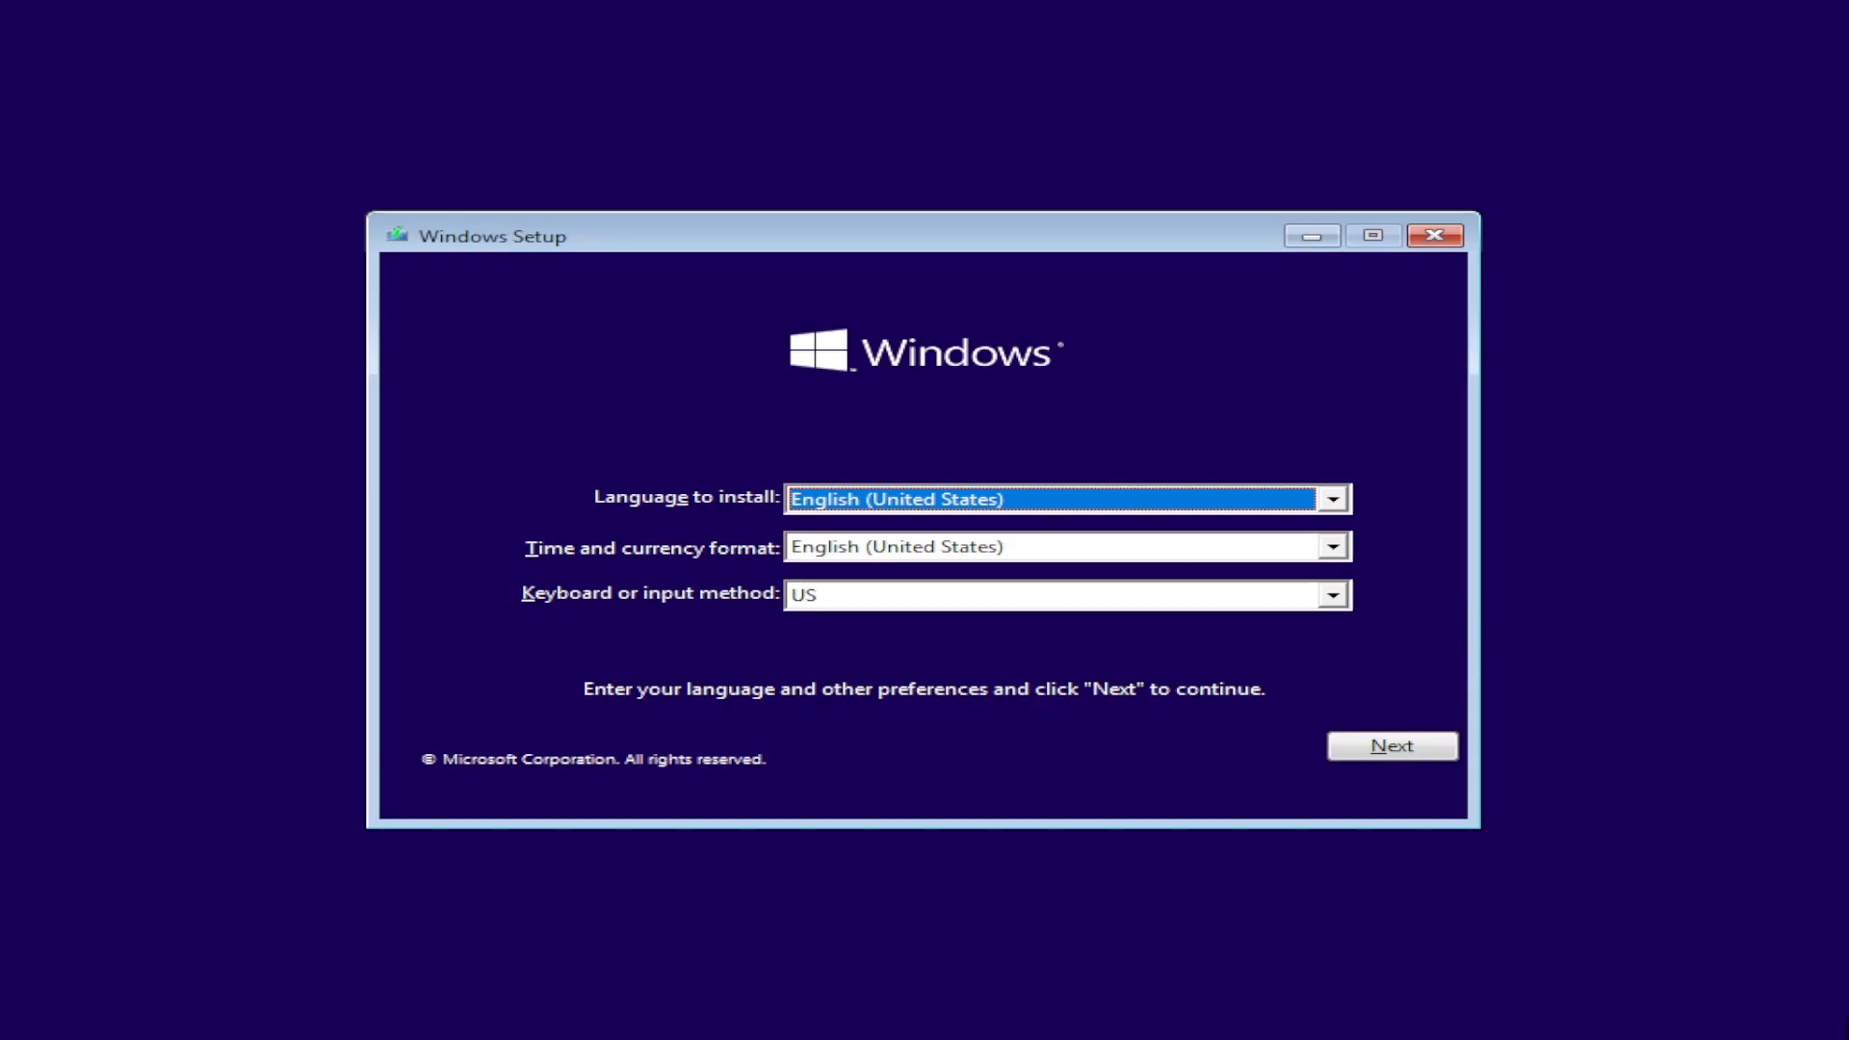
{"action": "mouse_move", "coordinate": [1429, 981]}
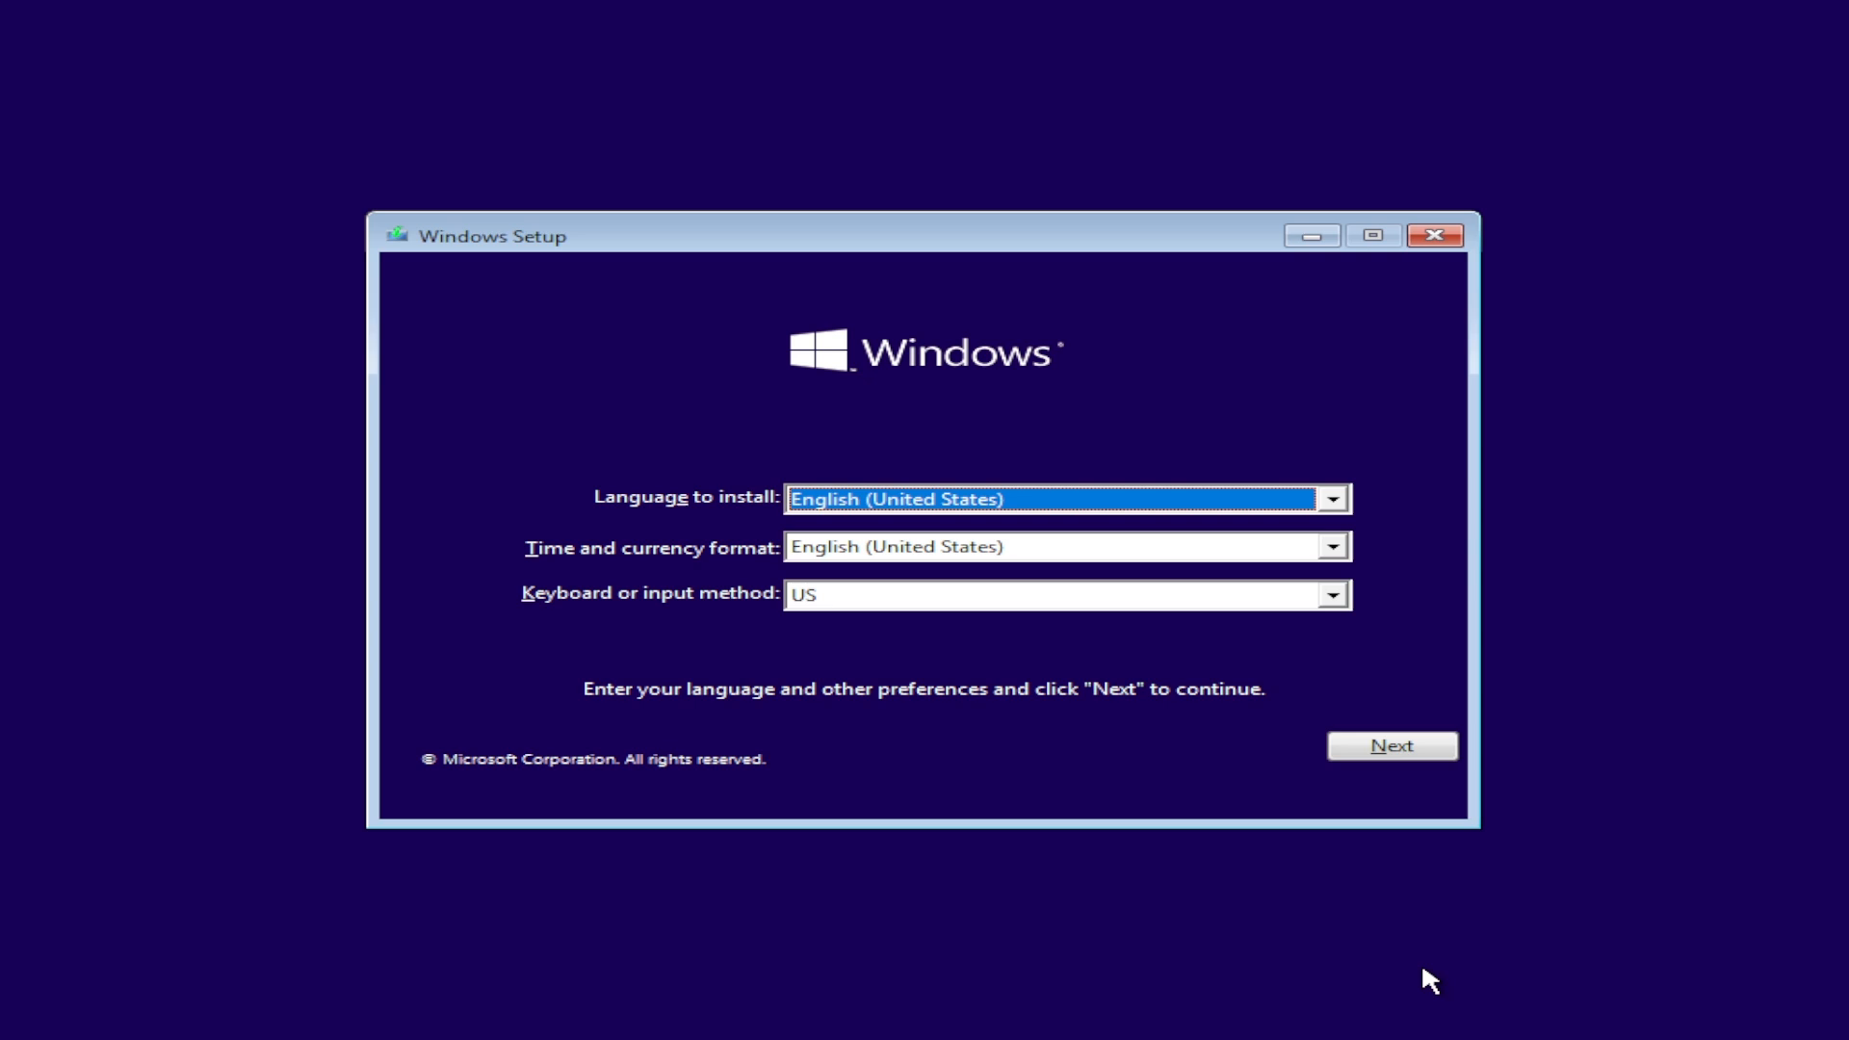
Accept language defaults, choose repair, and open Command Prompt from Advanced options.
{"action": "left_click", "coordinate": [1392, 745]}
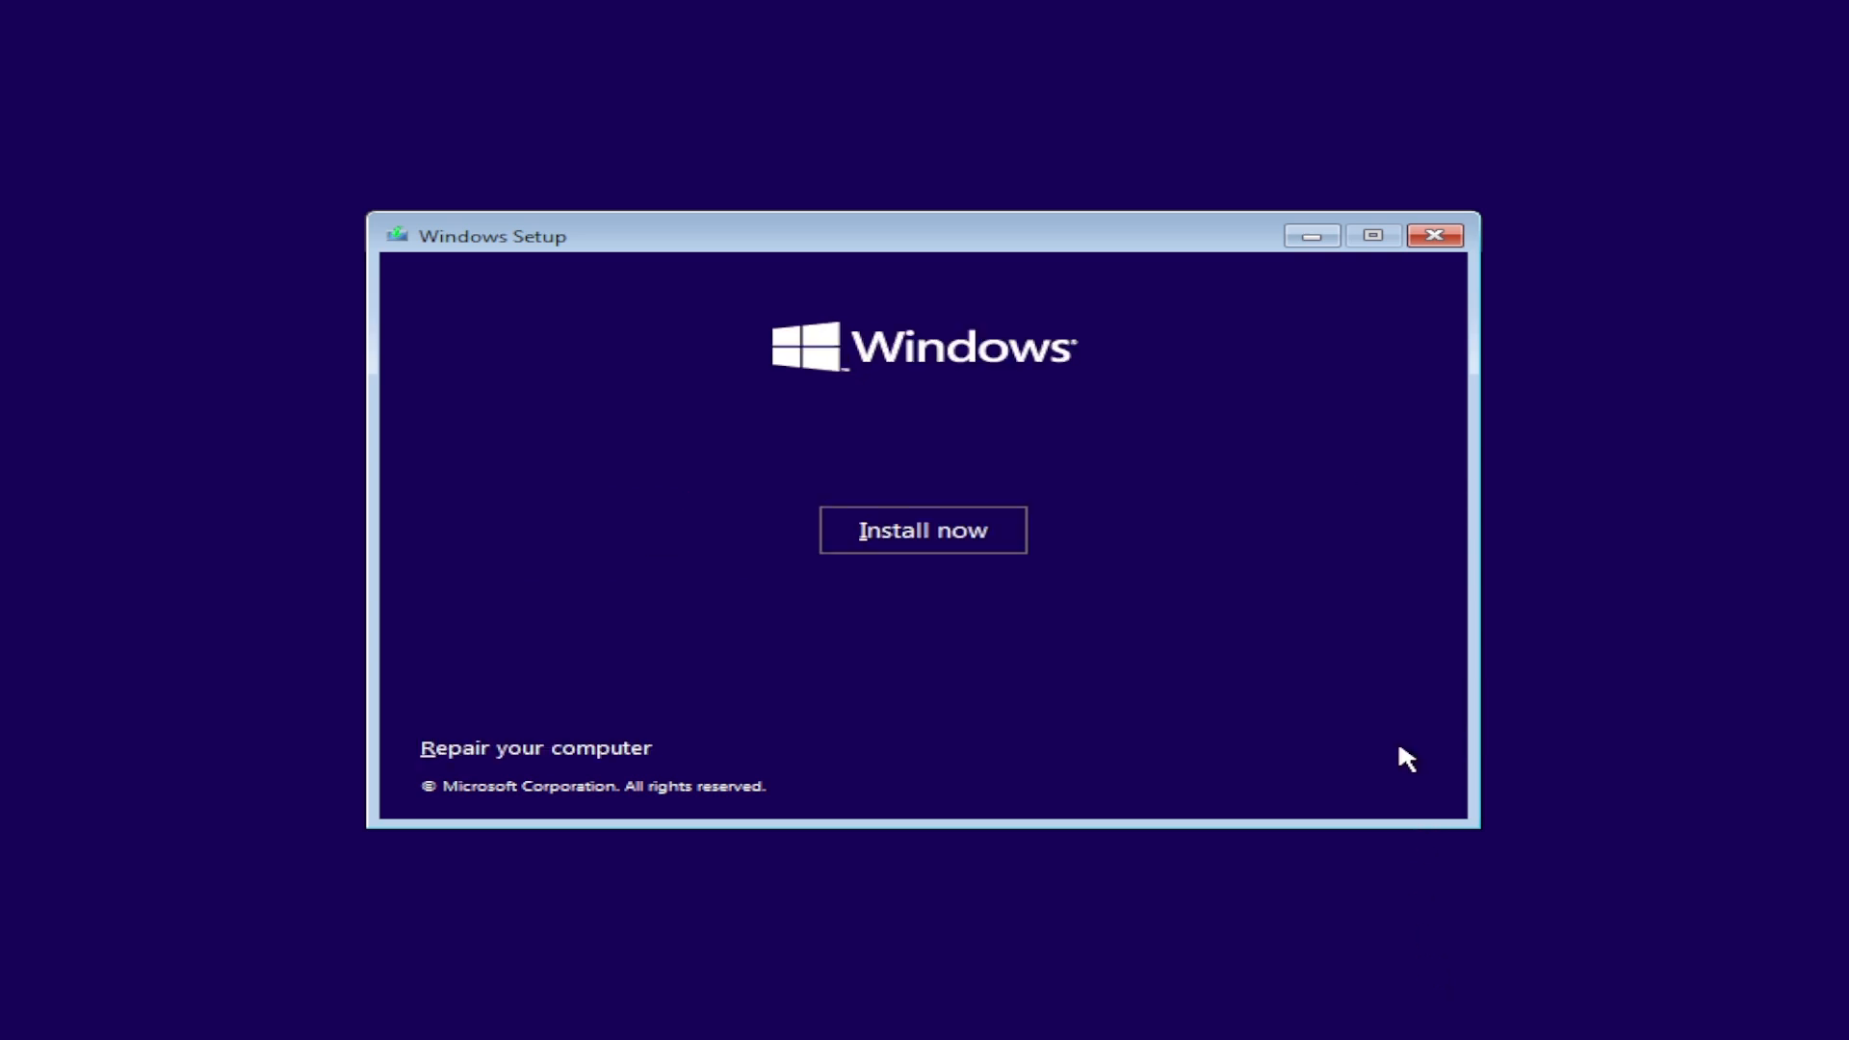
{"action": "left_click", "coordinate": [532, 747]}
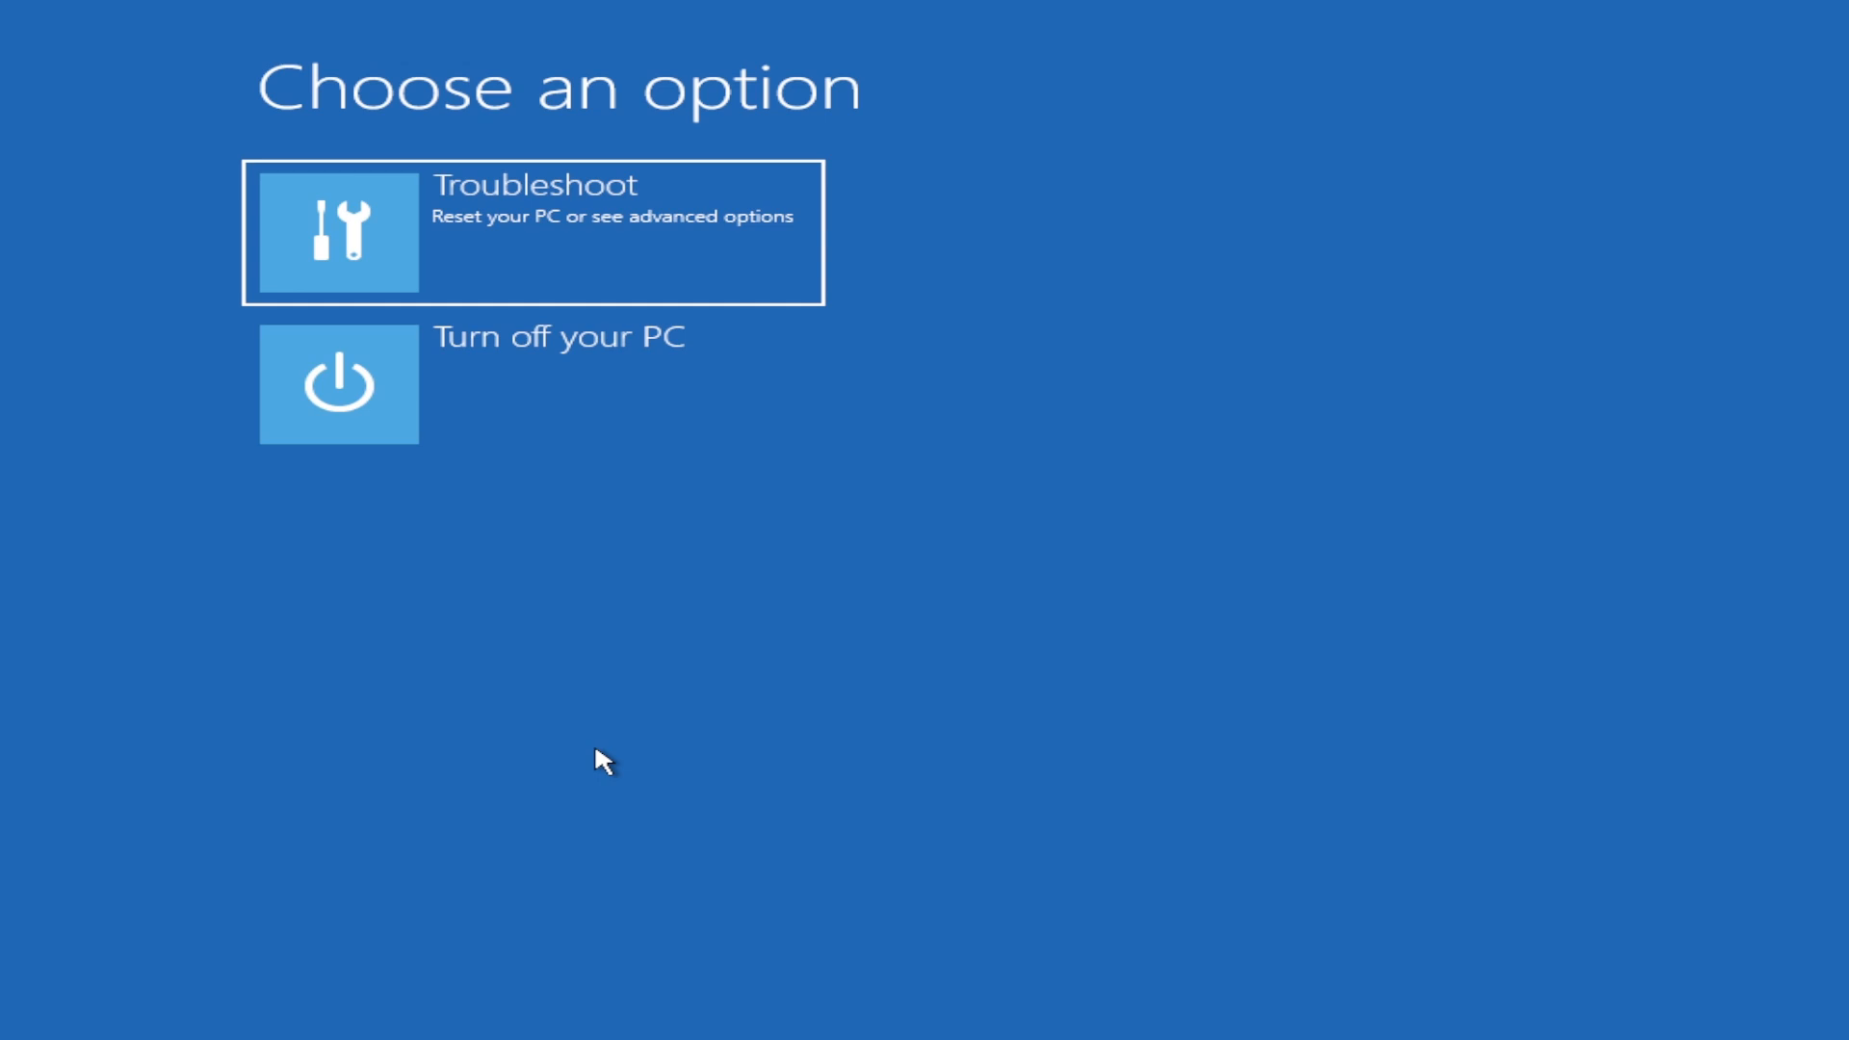
{"action": "left_click", "coordinate": [535, 232]}
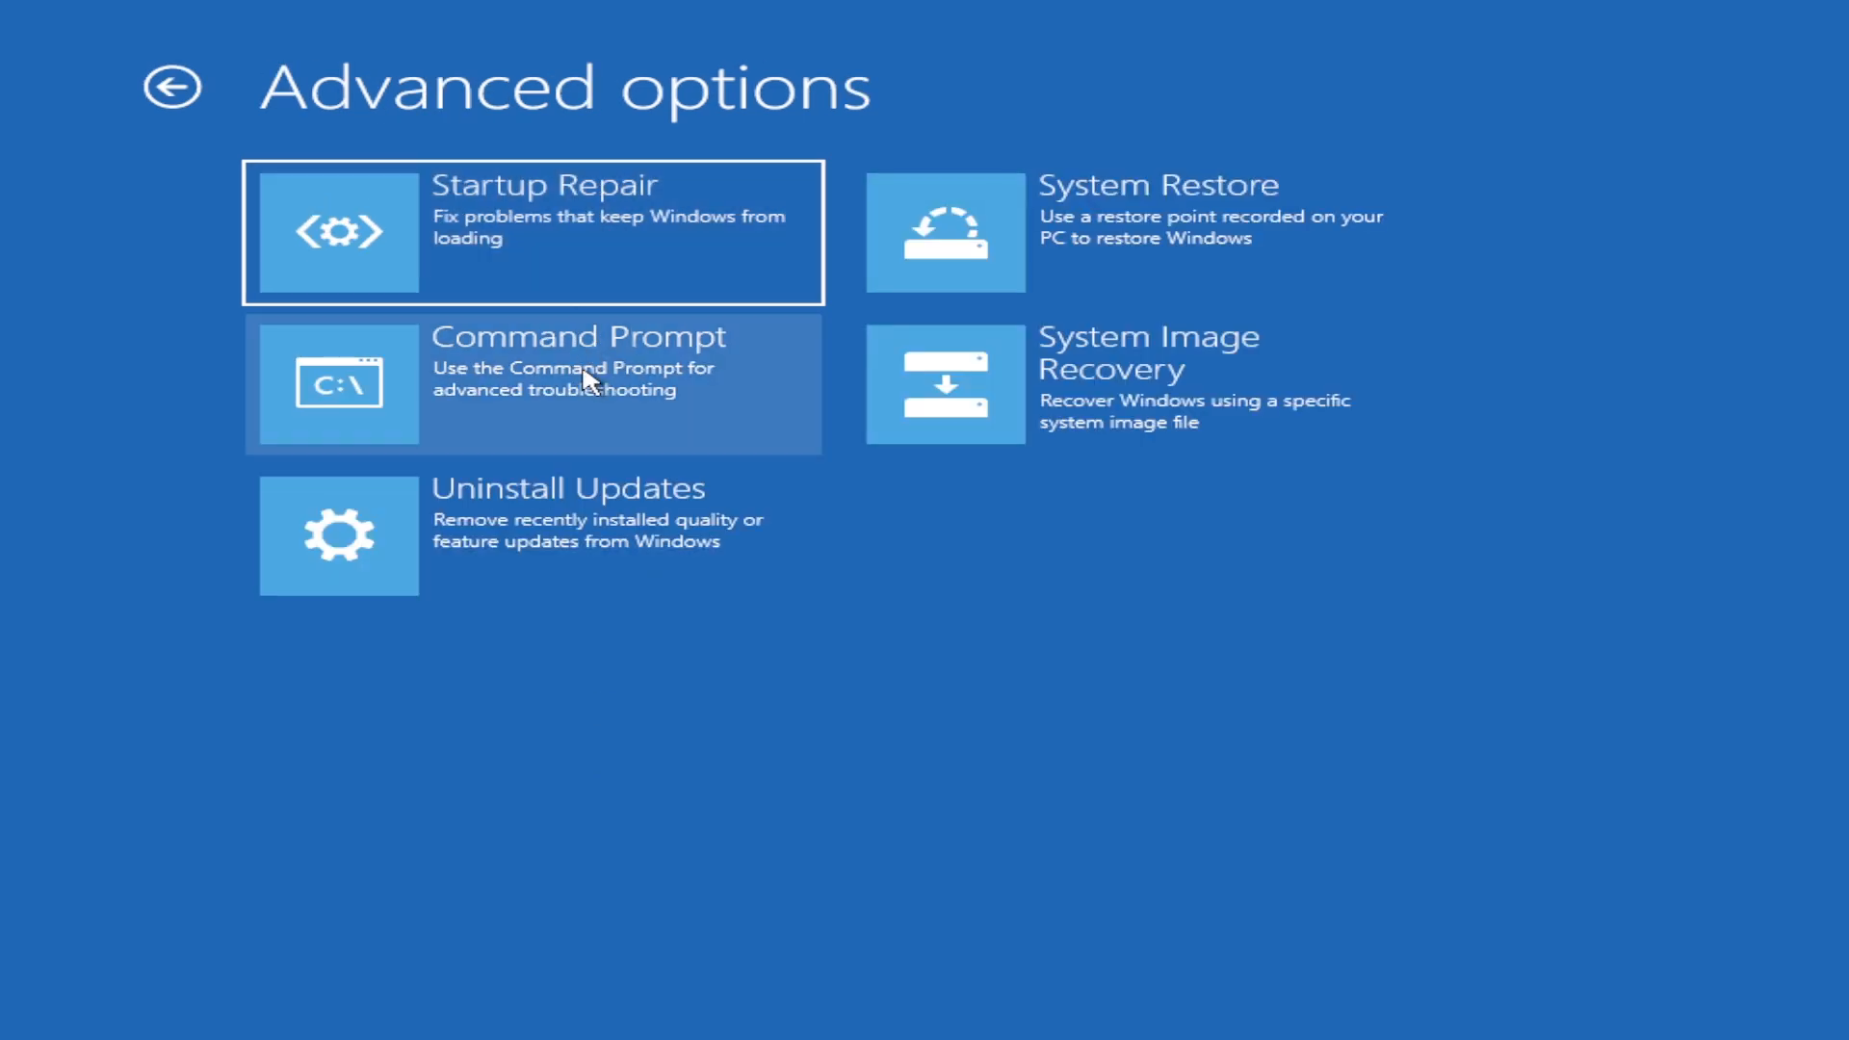
{"action": "left_click", "coordinate": [531, 382]}
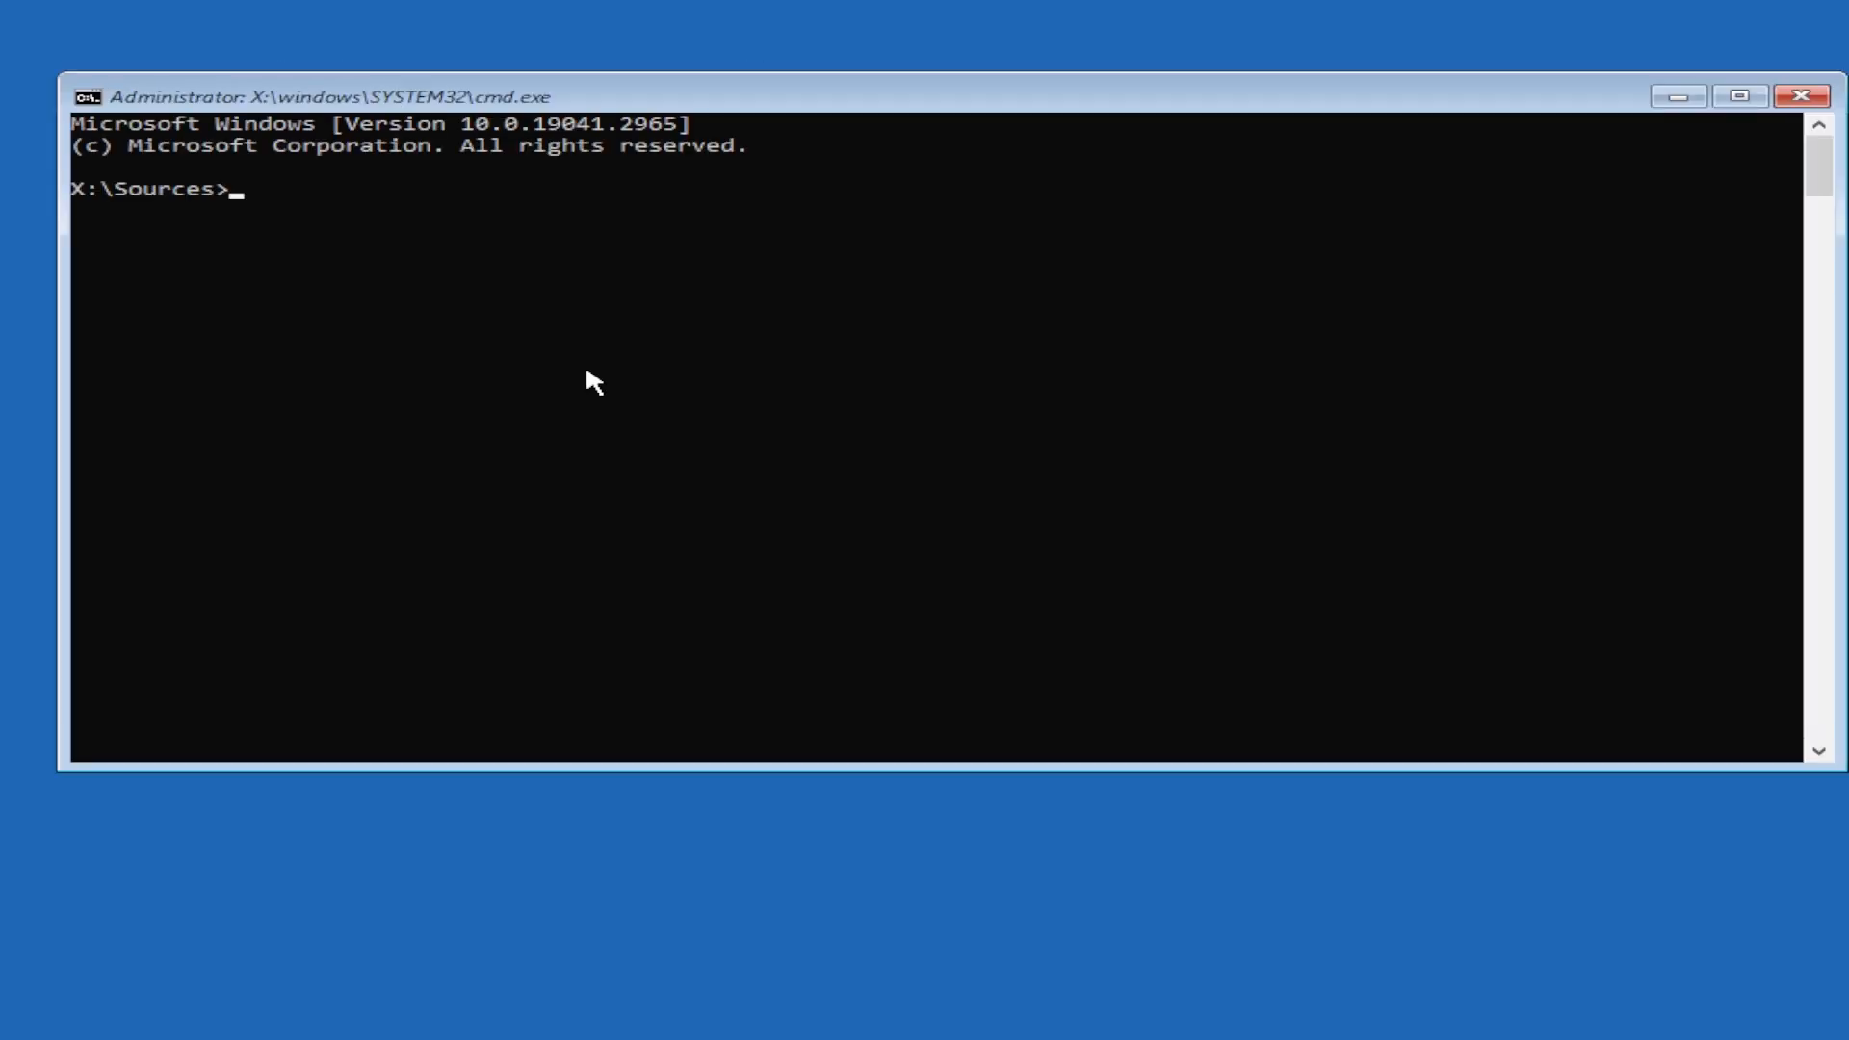
Run bootrec /fixmbr, /fixboot and /scanos to repair boot records and find installations.
{"action": "type", "text": "boo"}
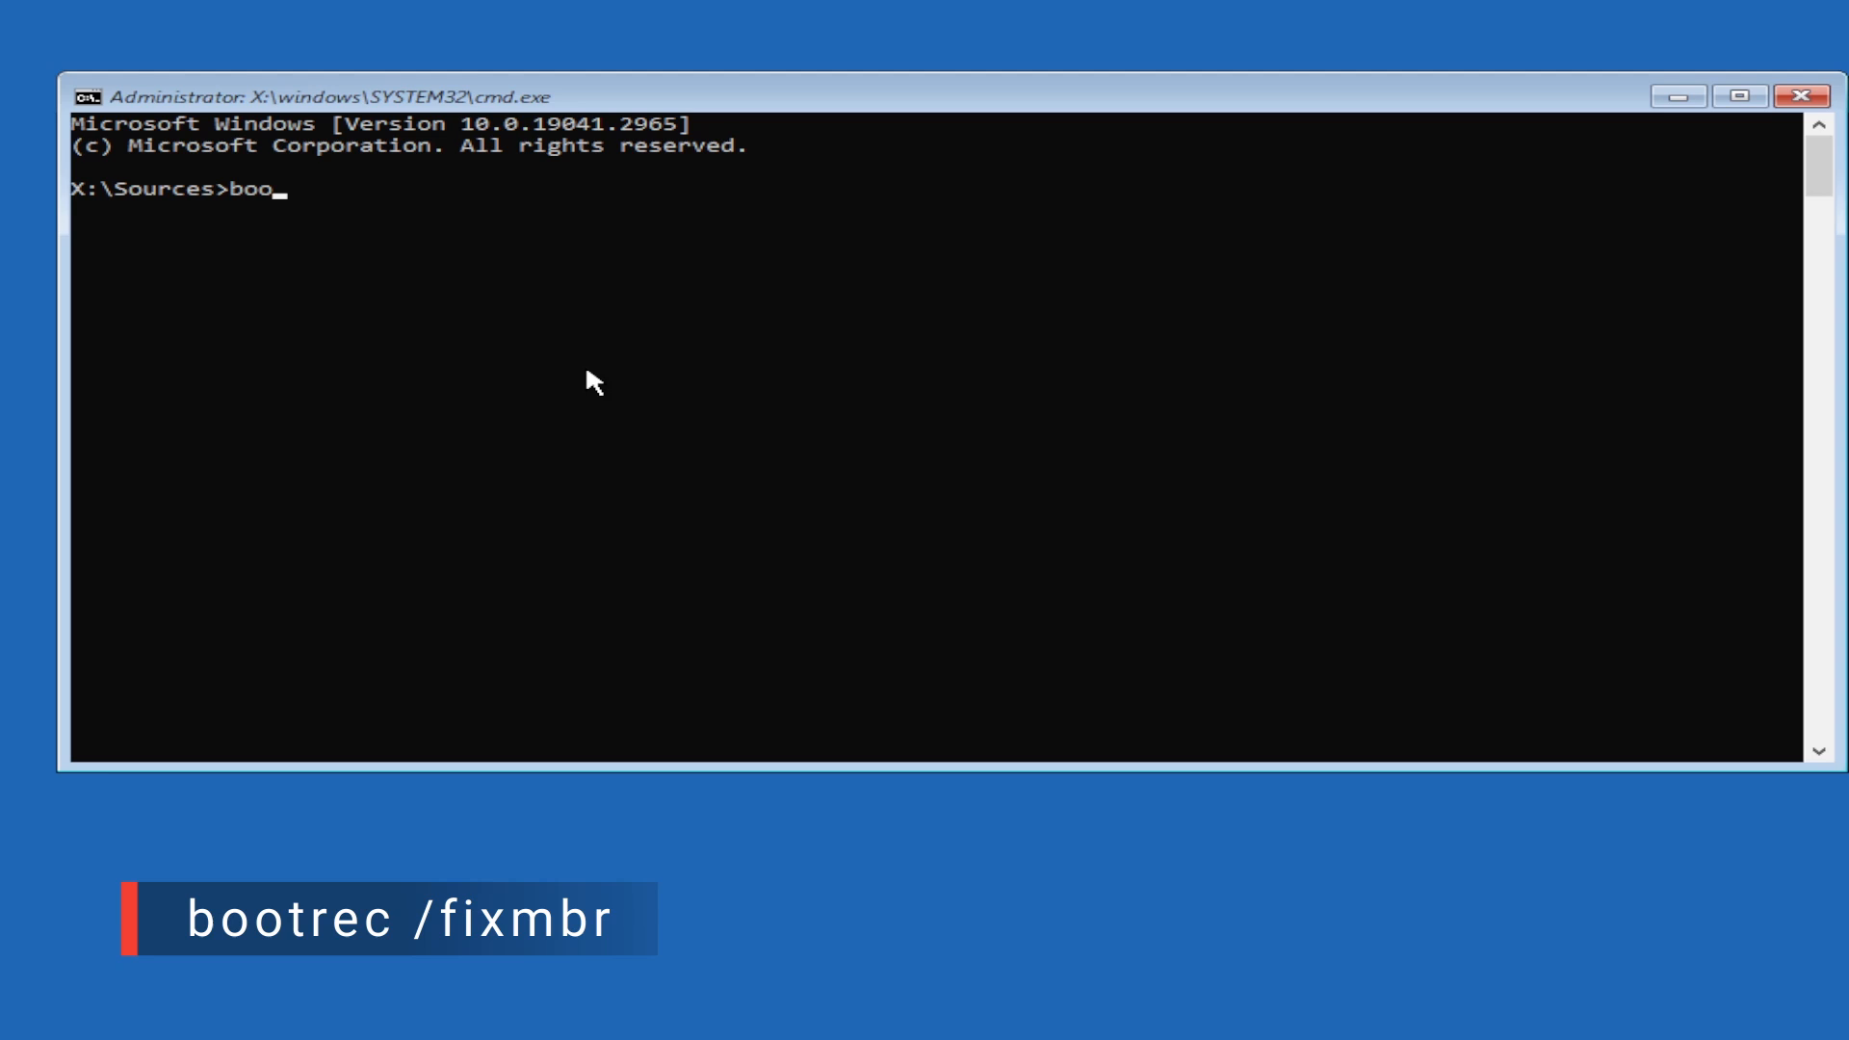
{"action": "type", "text": "trec /f"}
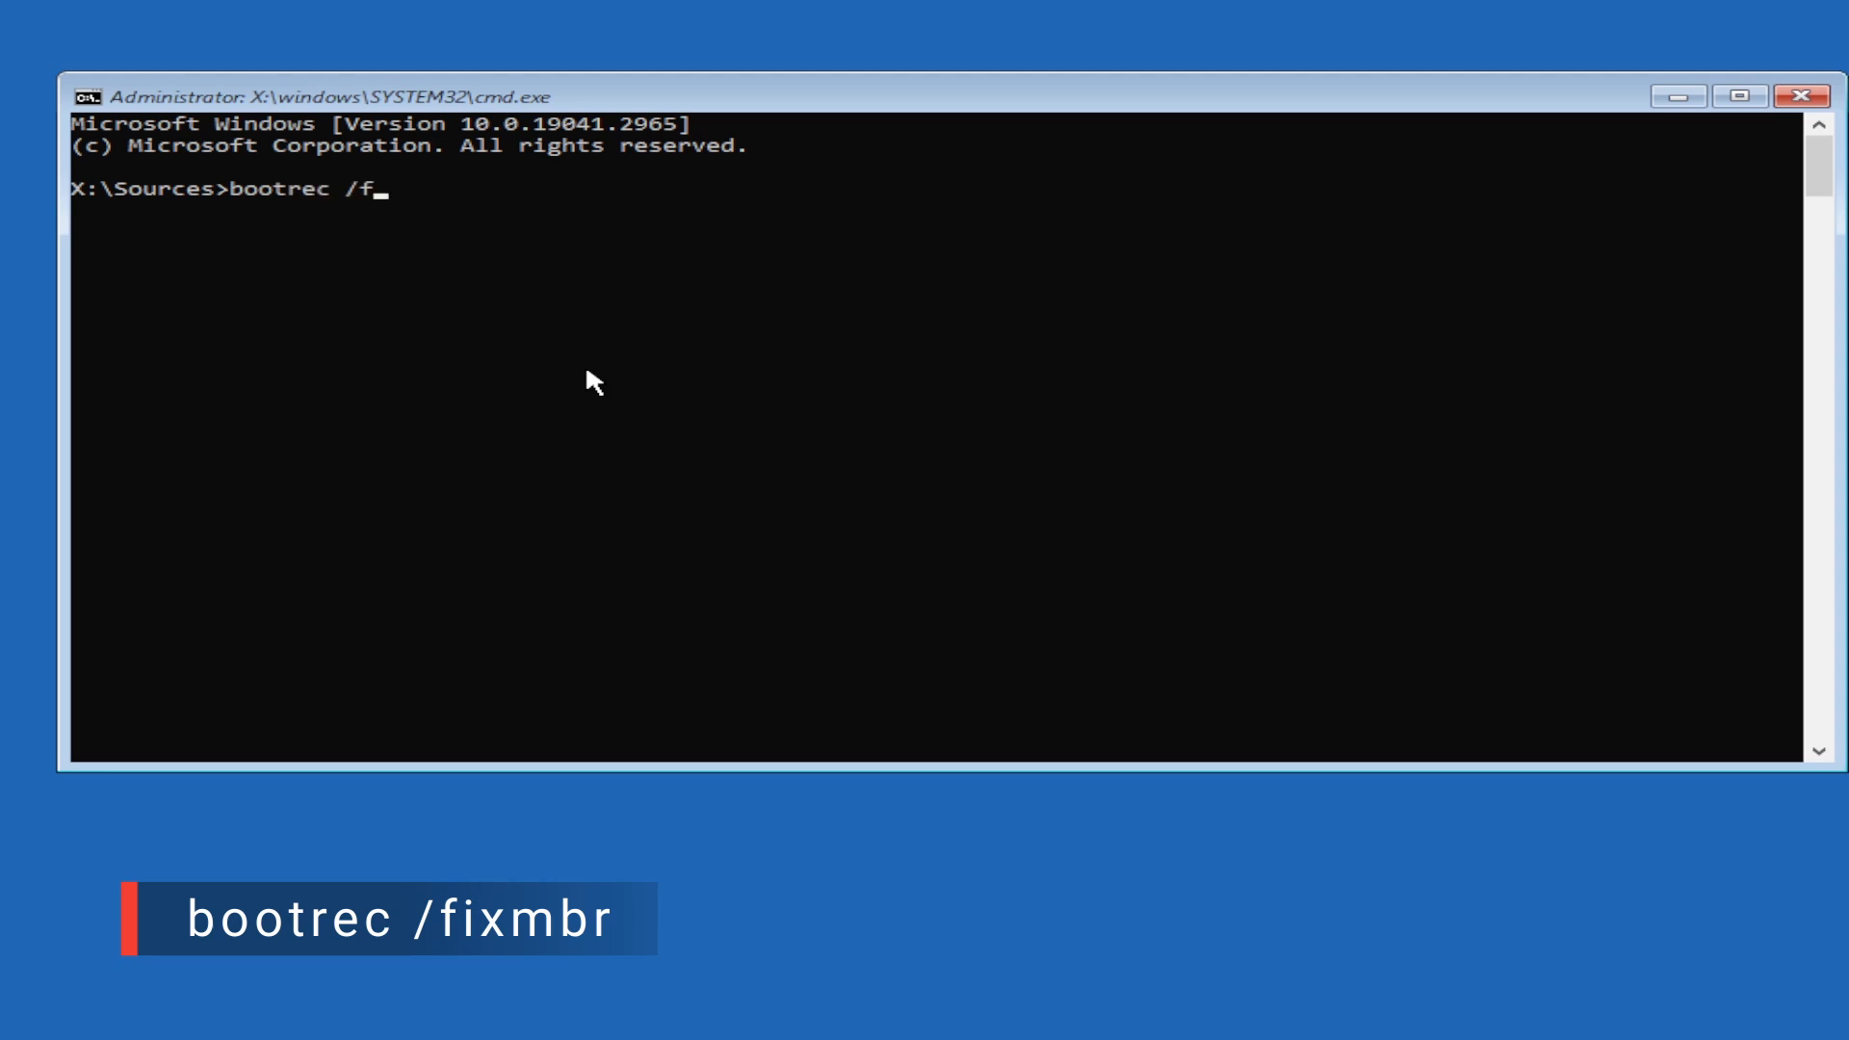
{"action": "key", "text": "Return"}
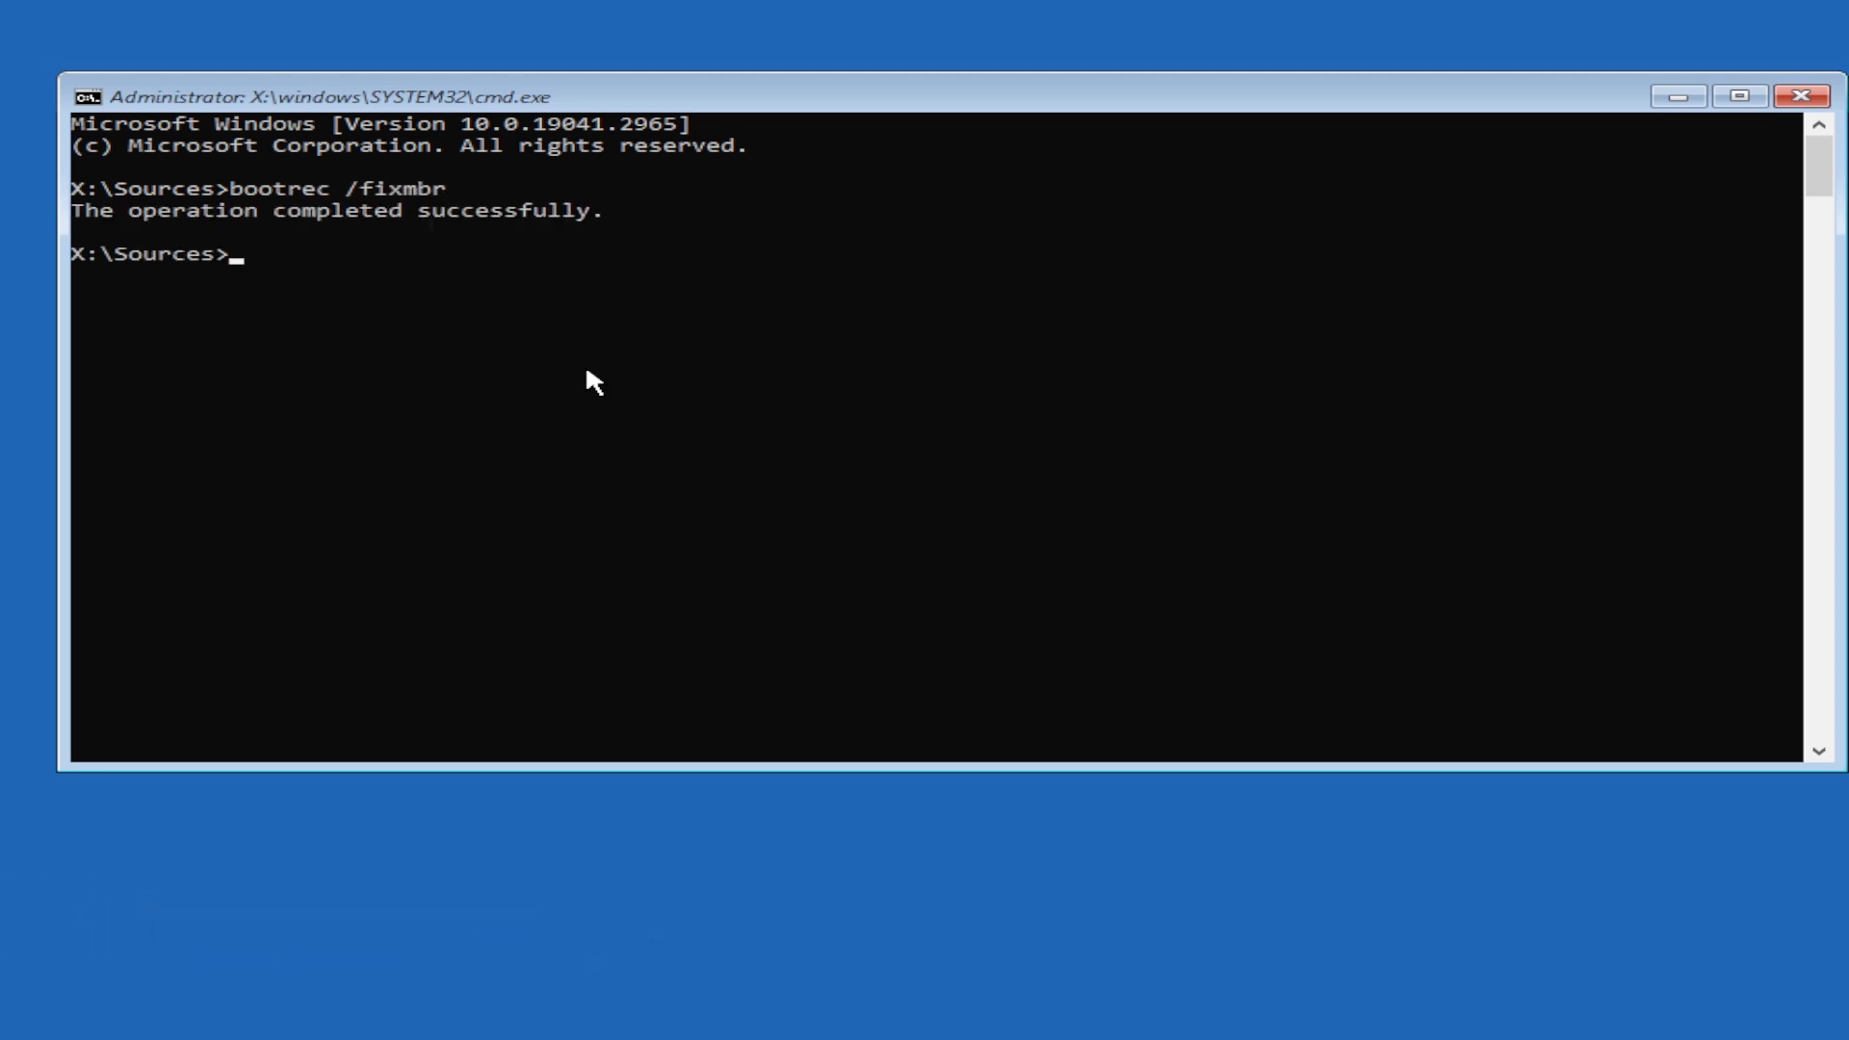
{"action": "type", "text": "bootrec /fi"}
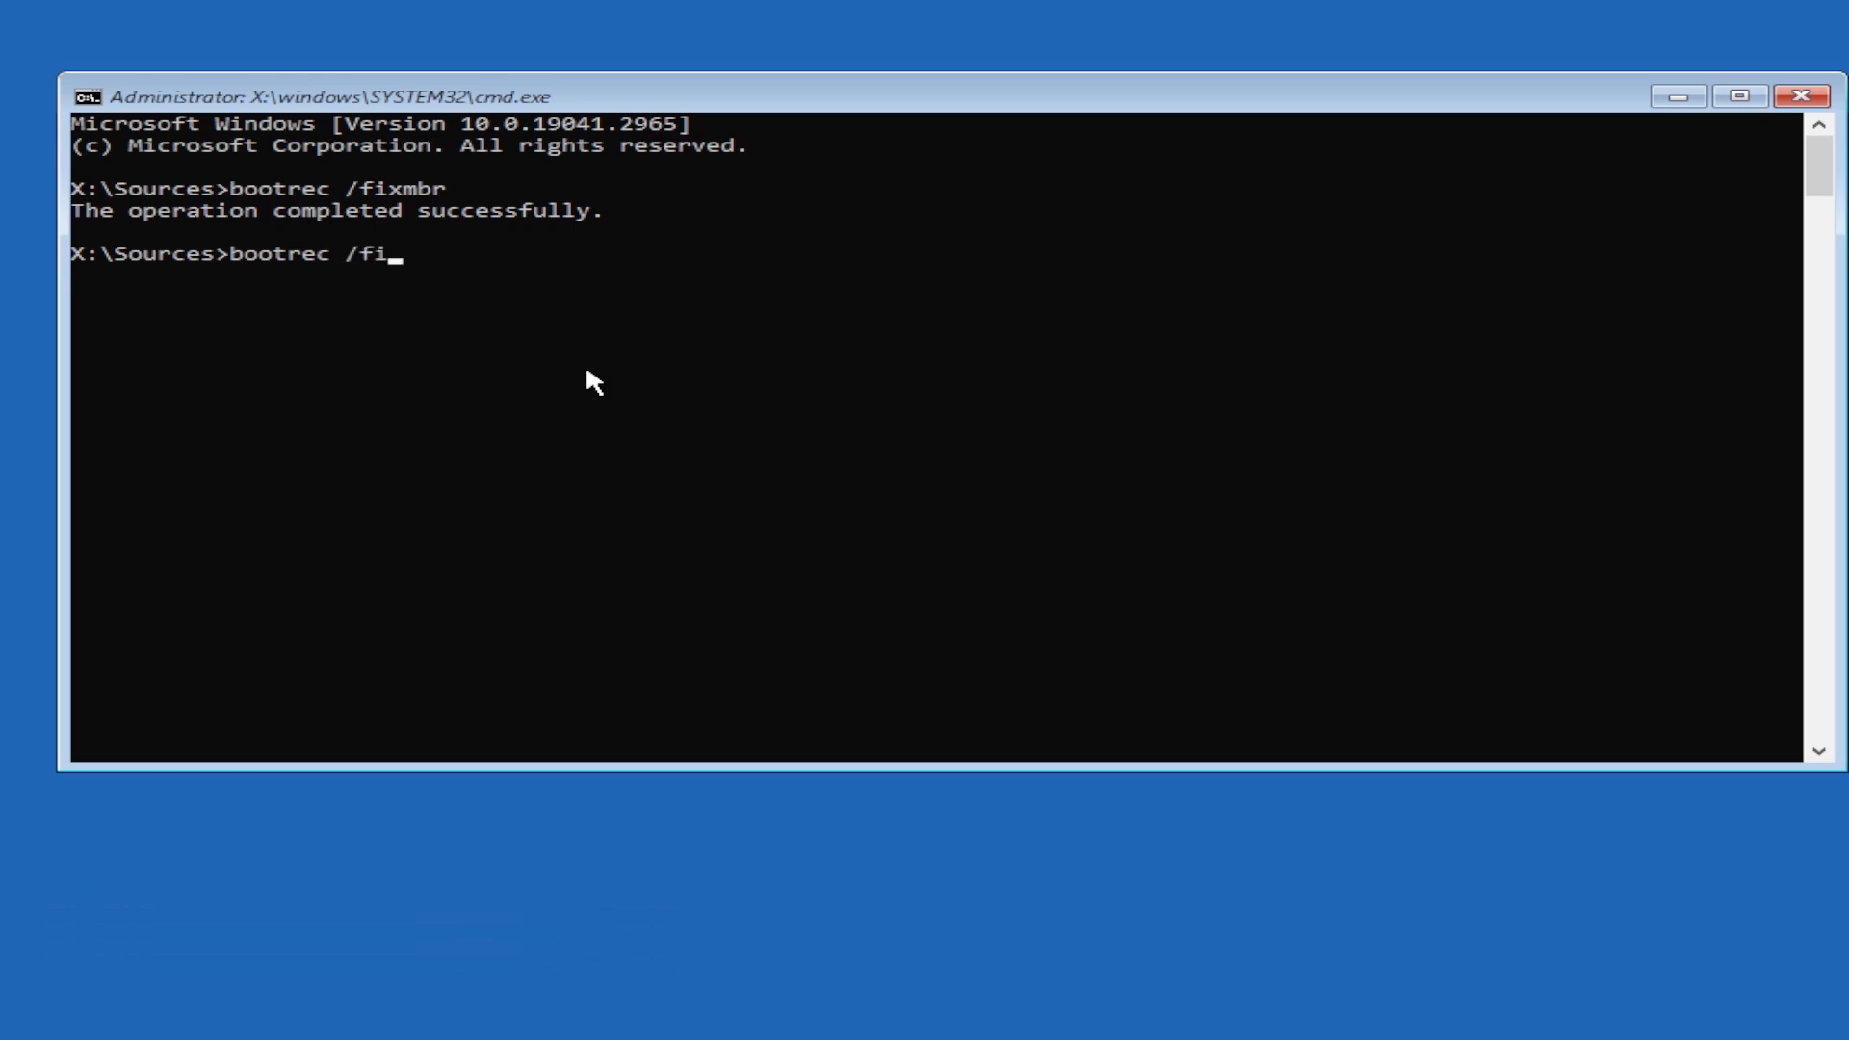
{"action": "key", "text": "Return"}
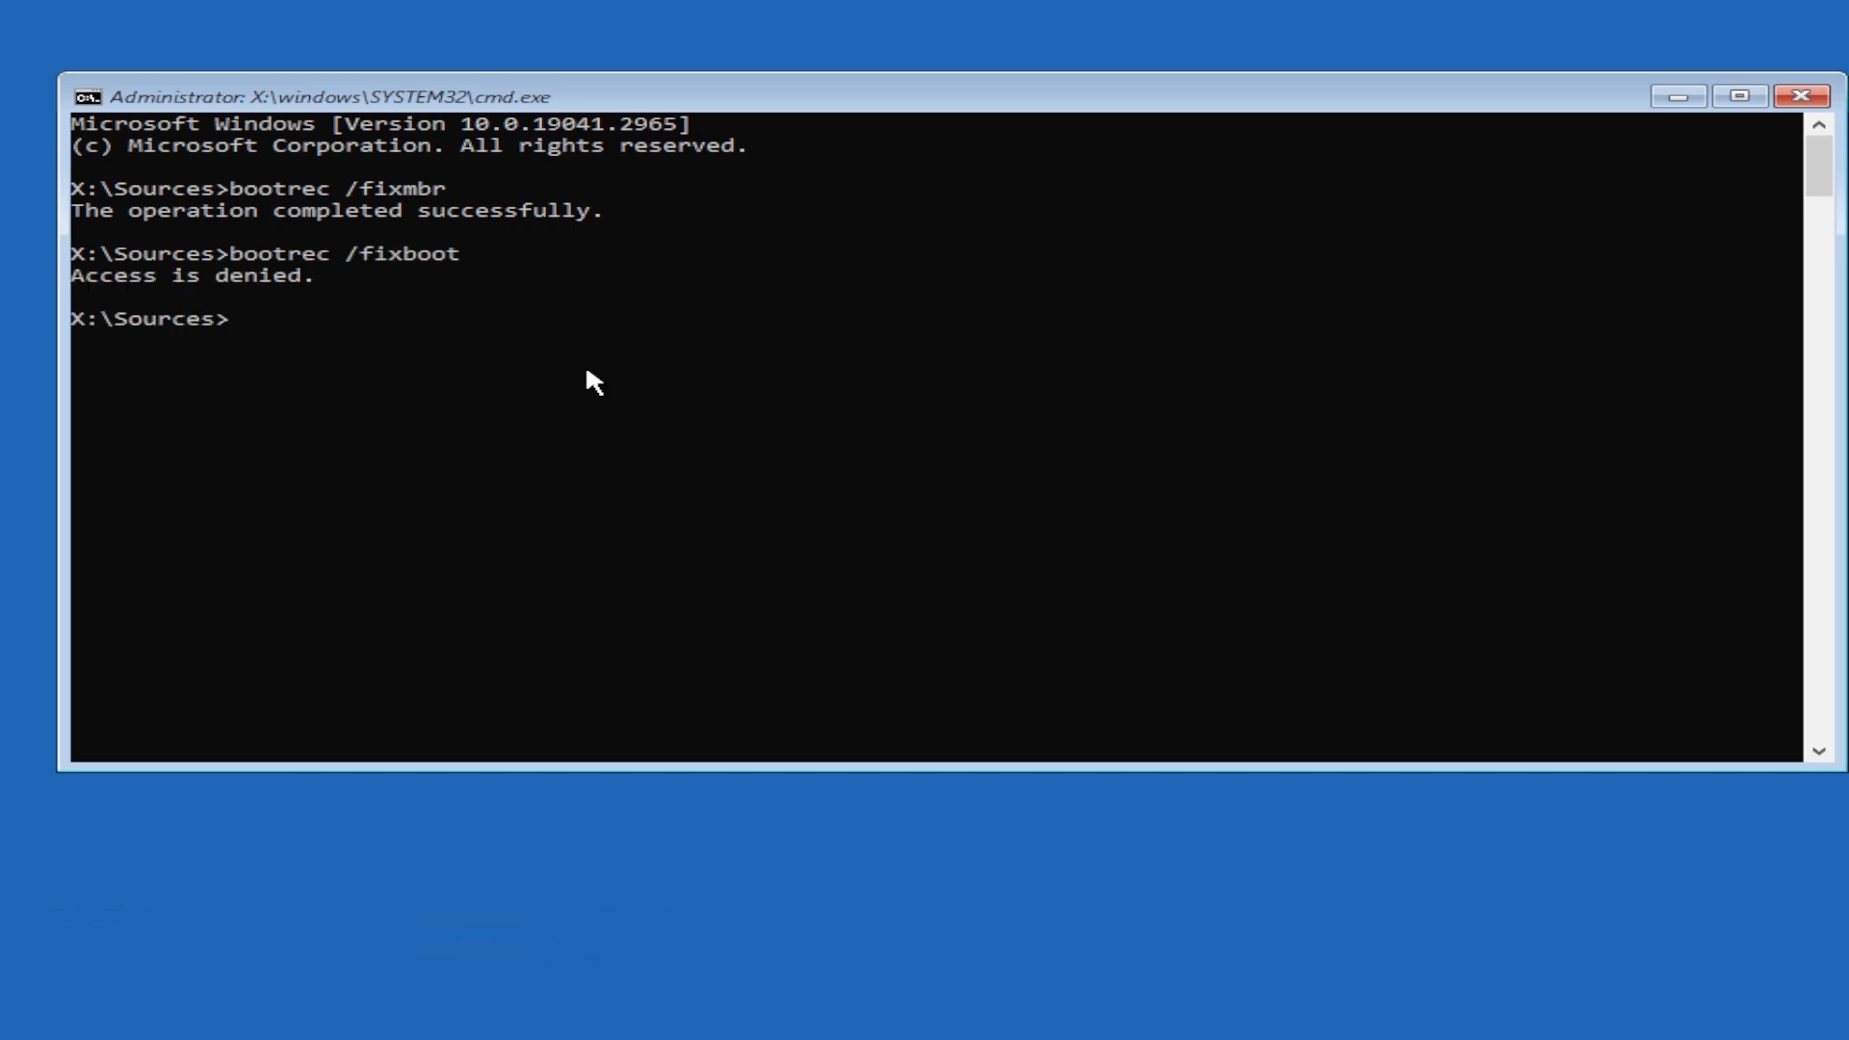
{"action": "type", "text": "bootrec"}
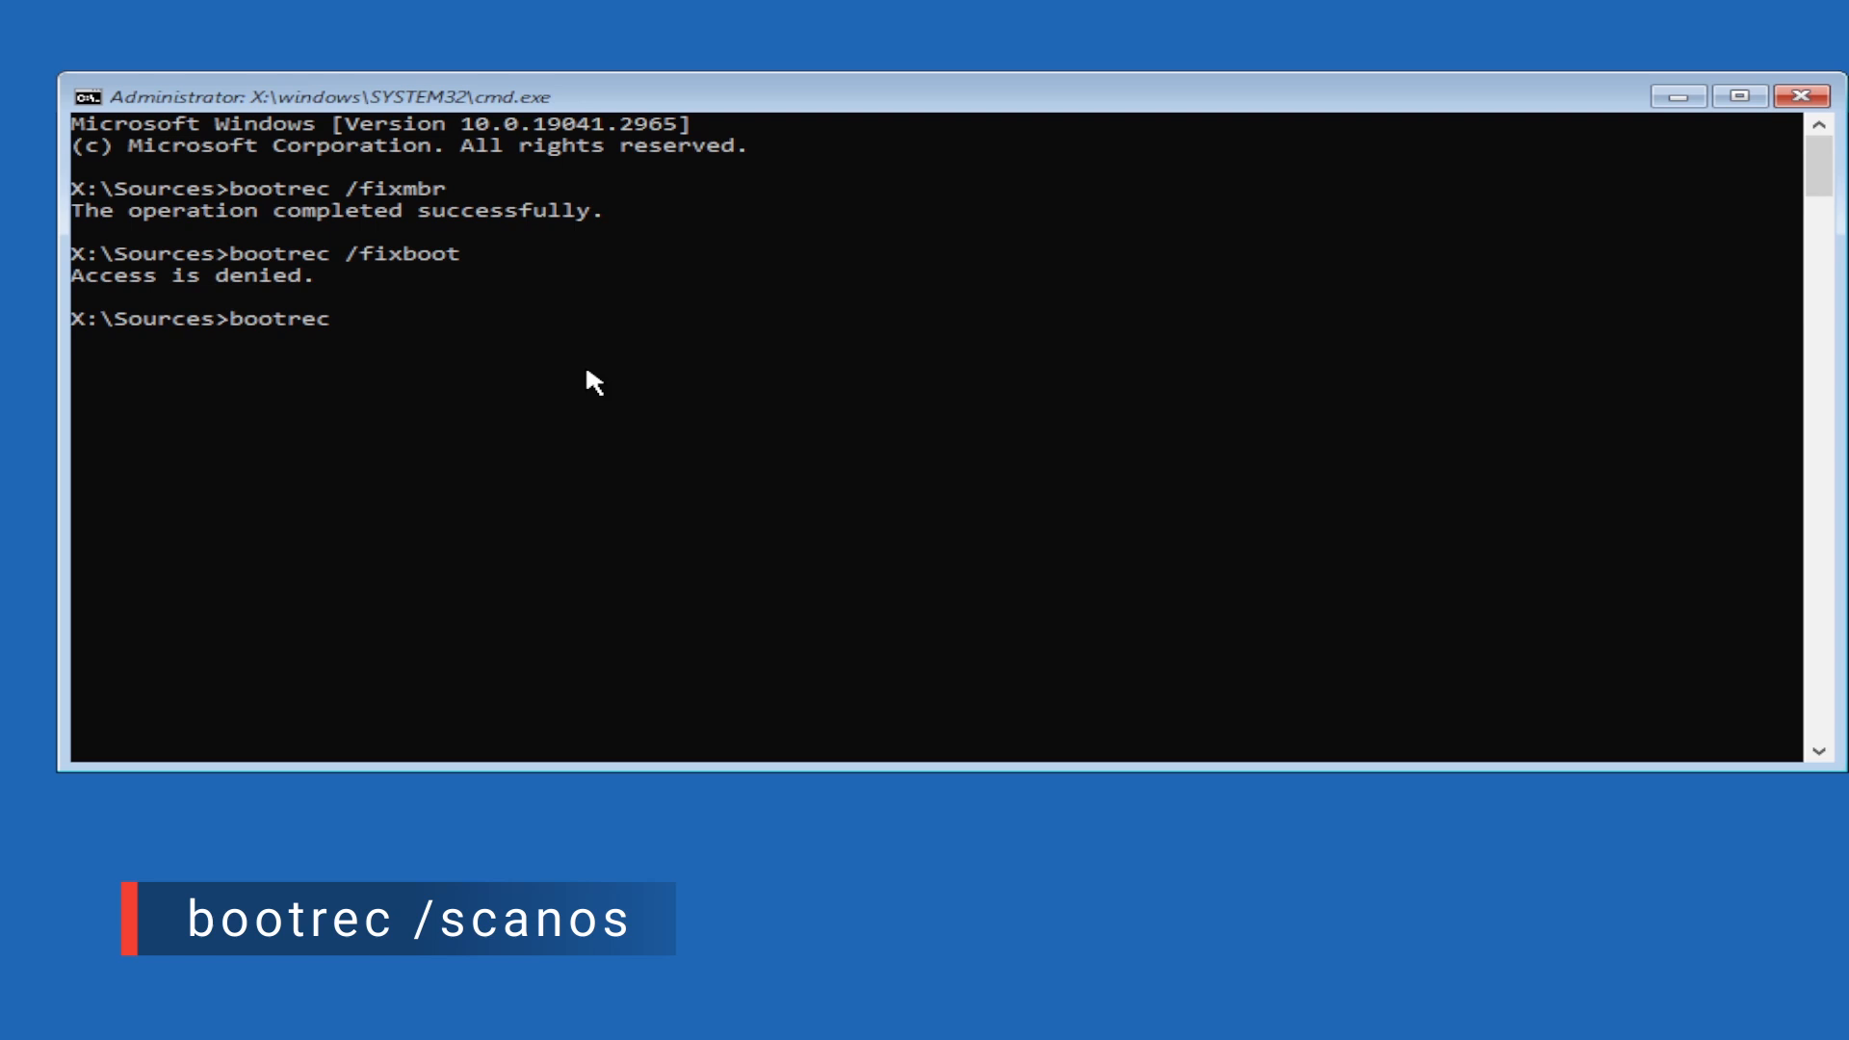
{"action": "type", "text": "/scanos"}
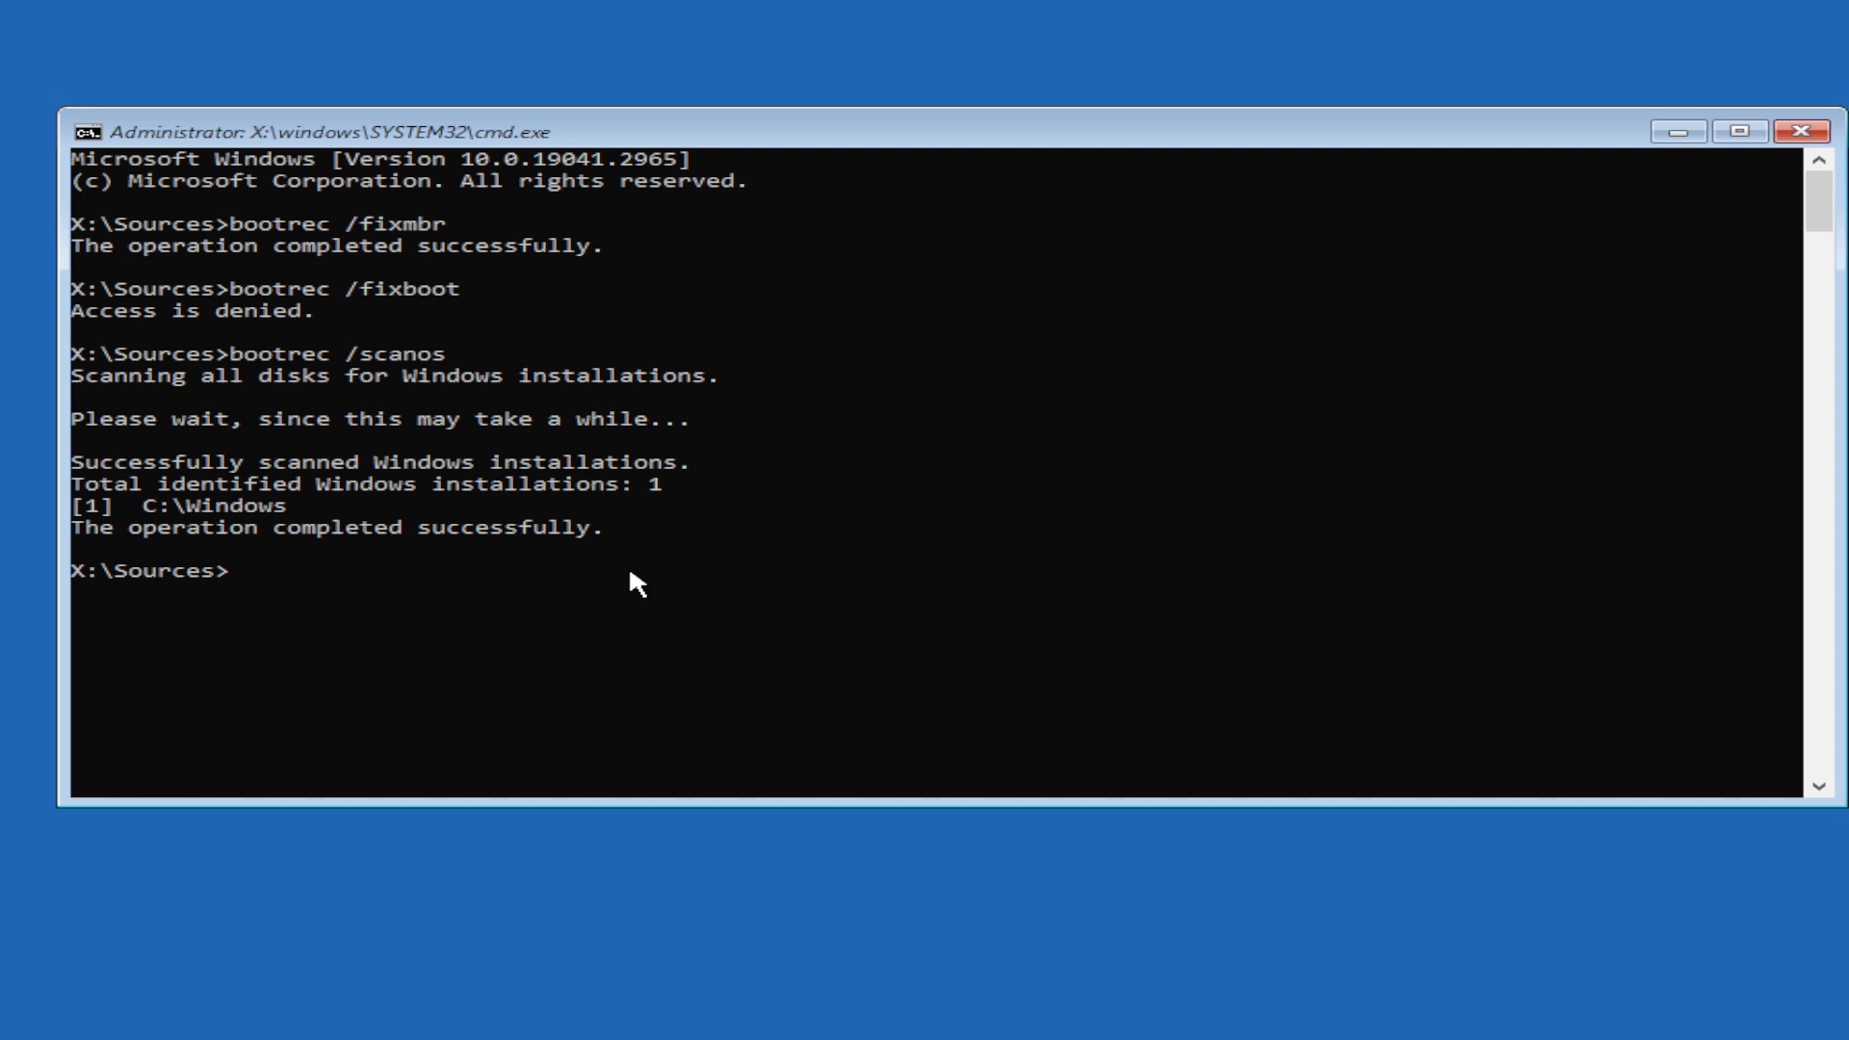
Rebuild the BCD with bootrec /rebuildbcd, adding C:\Windows with A, then exit.
{"action": "type", "text": "bootrec /reb"}
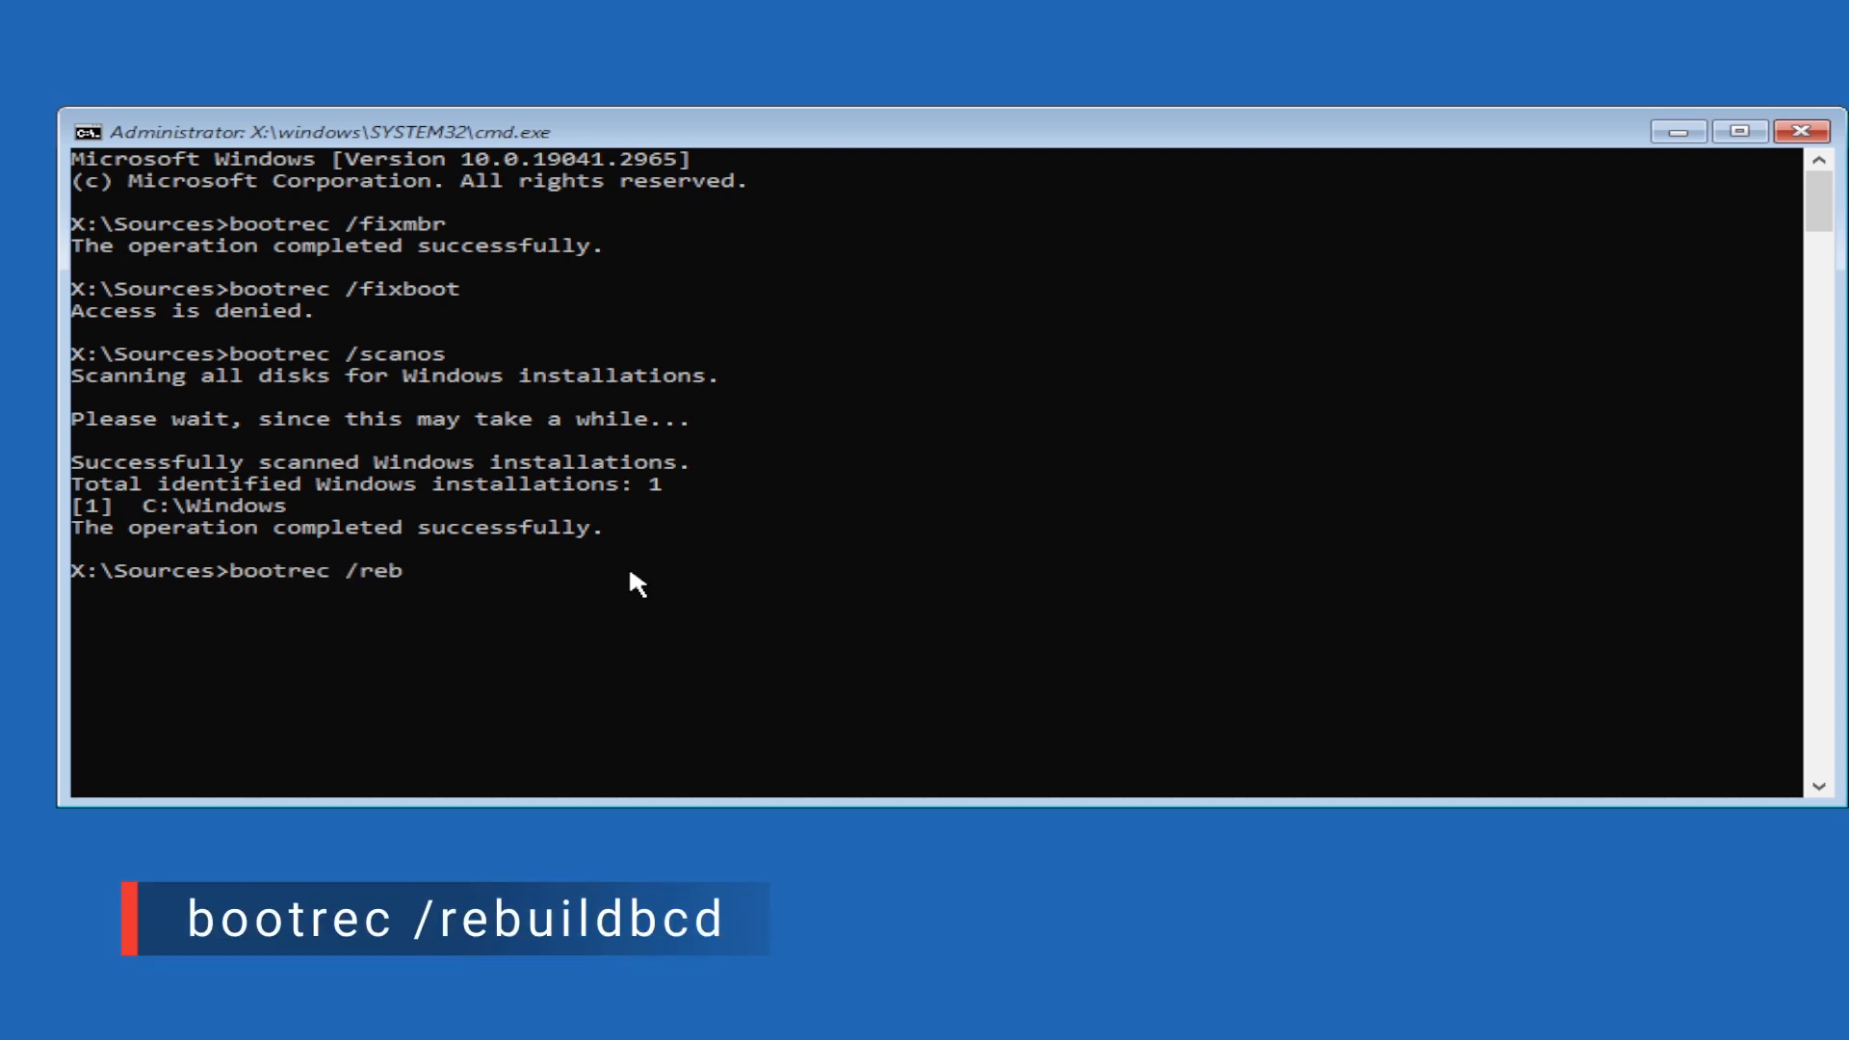
{"action": "type", "text": "uildbcd"}
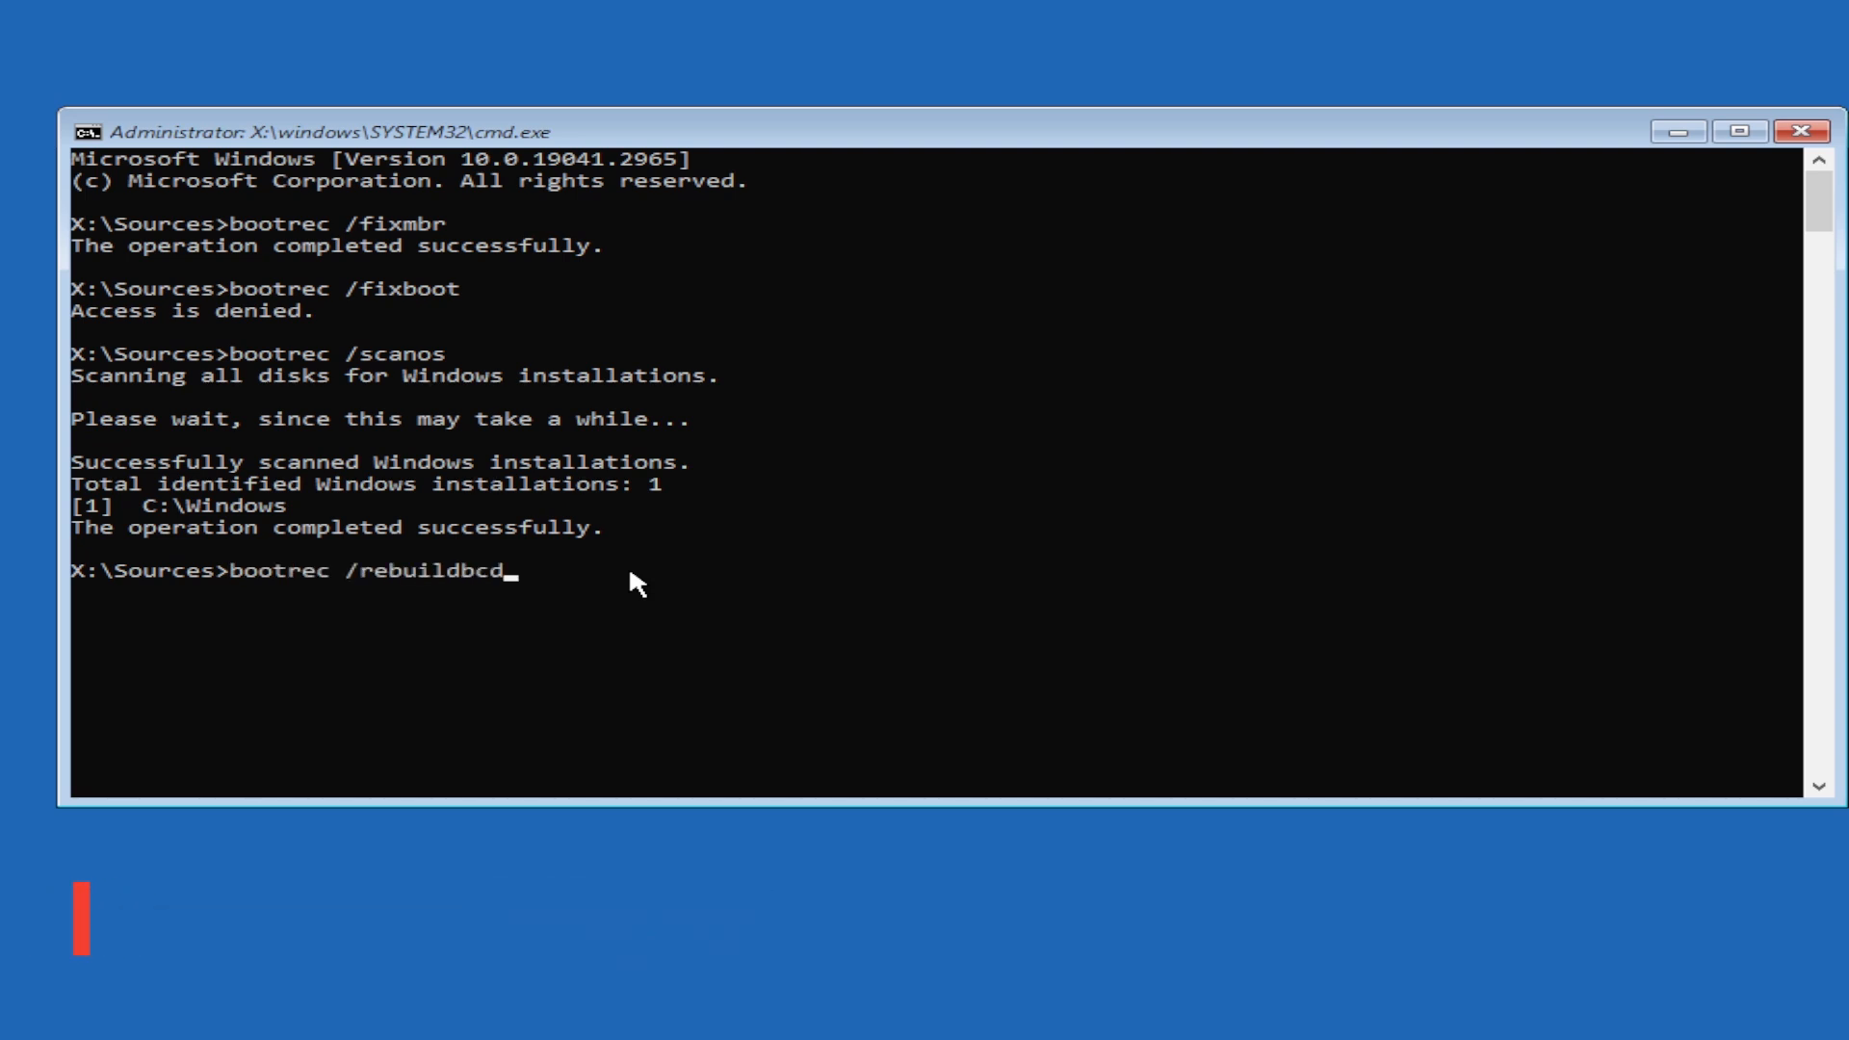
{"action": "key", "text": "Return"}
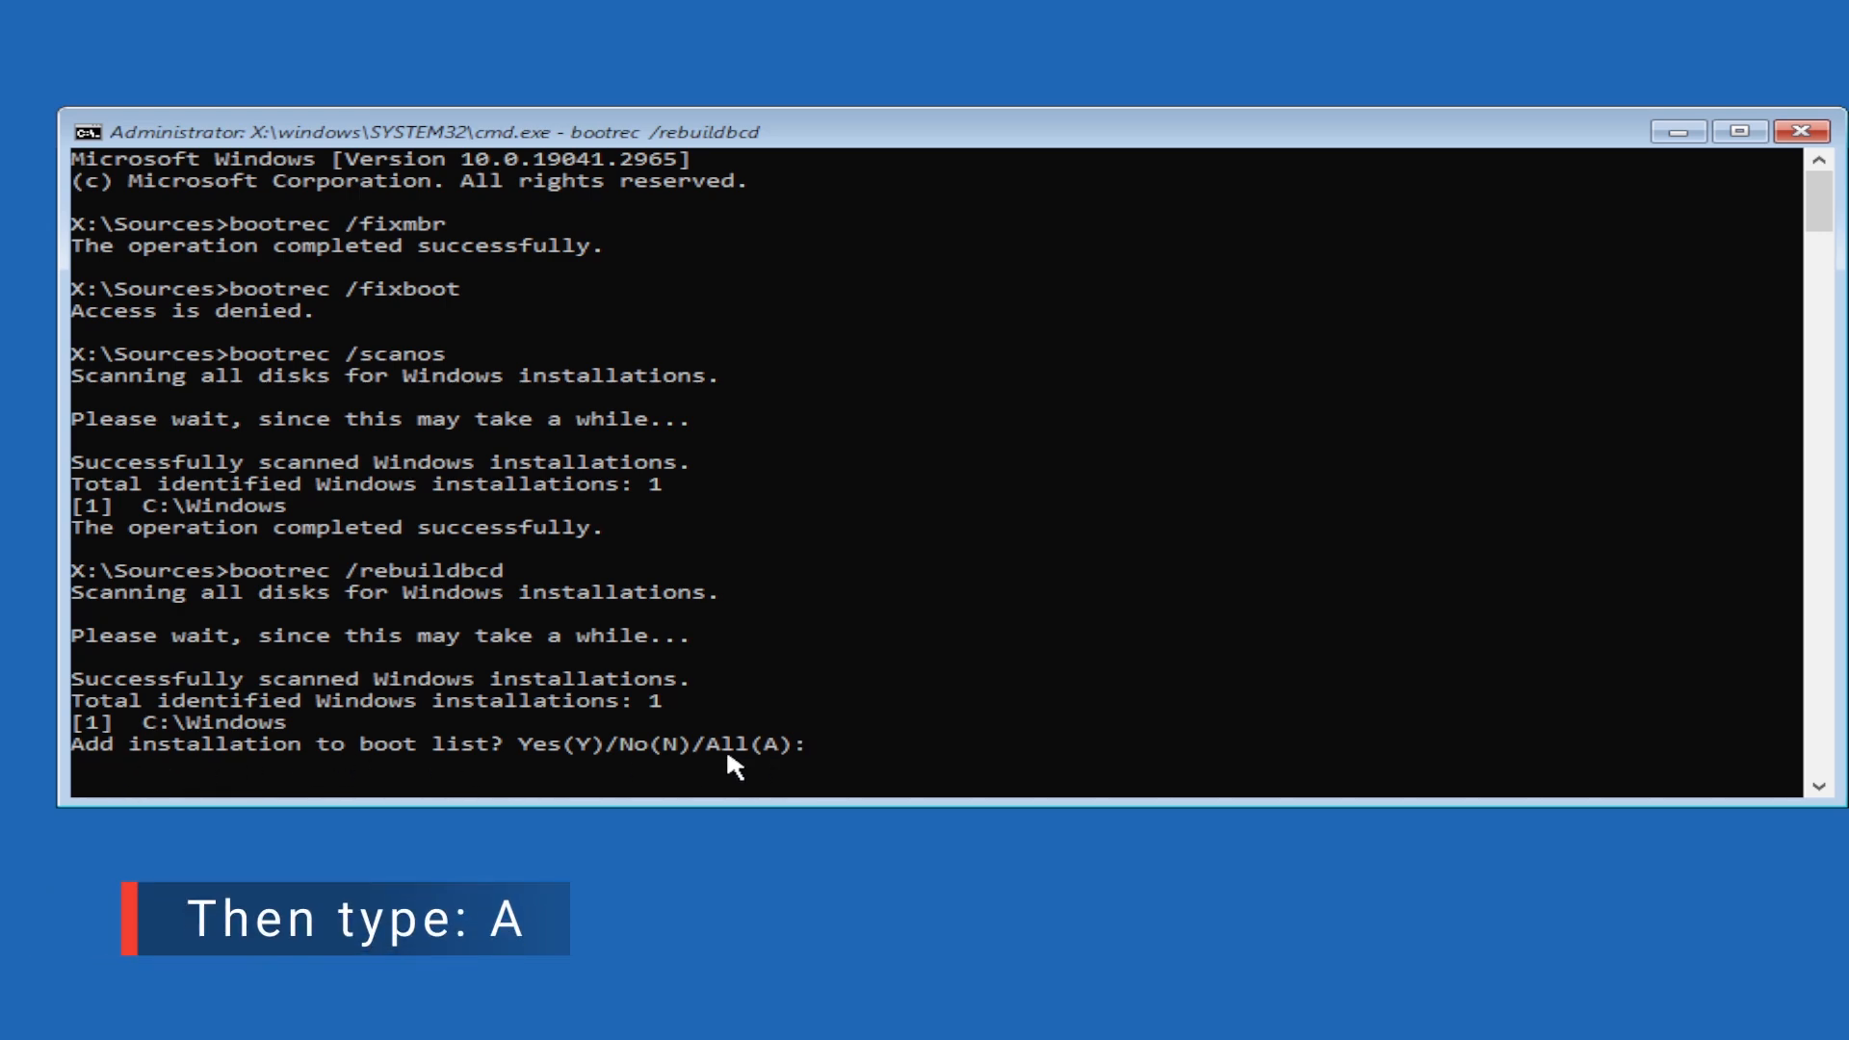
{"action": "type", "text": "A"}
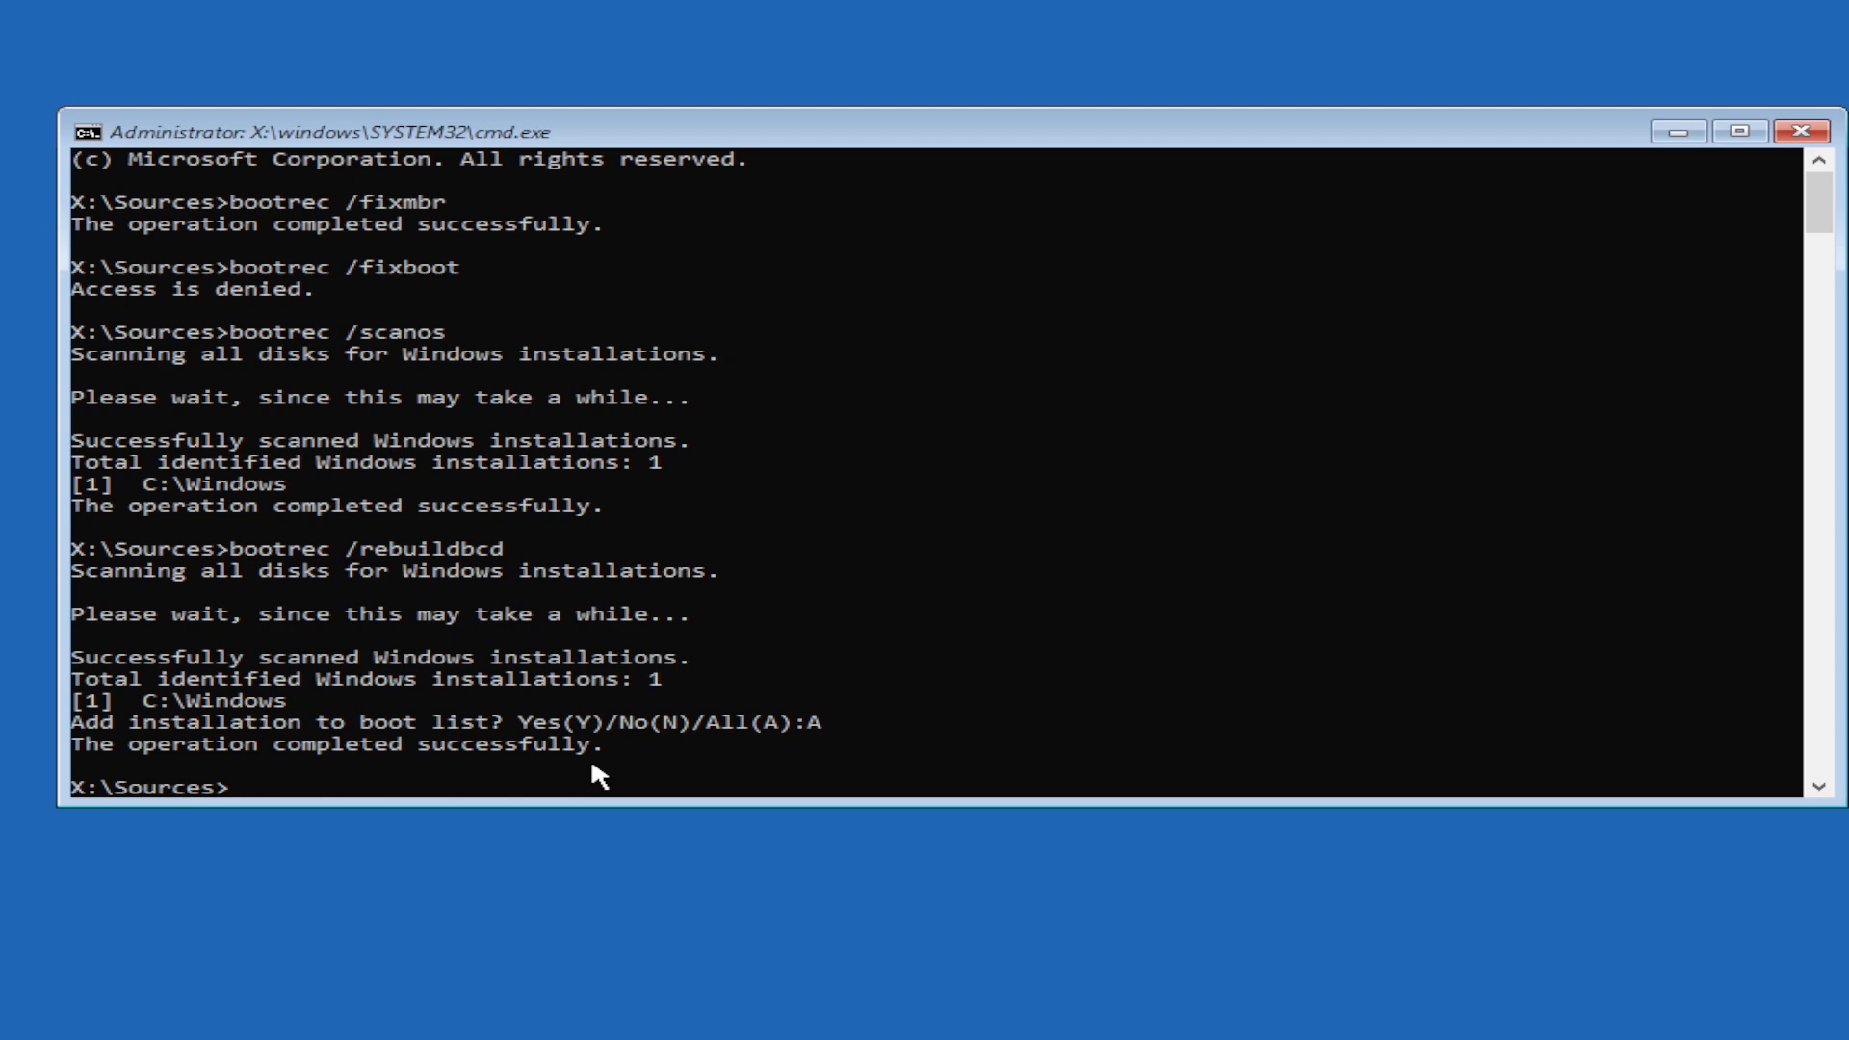
{"action": "type", "text": "exit"}
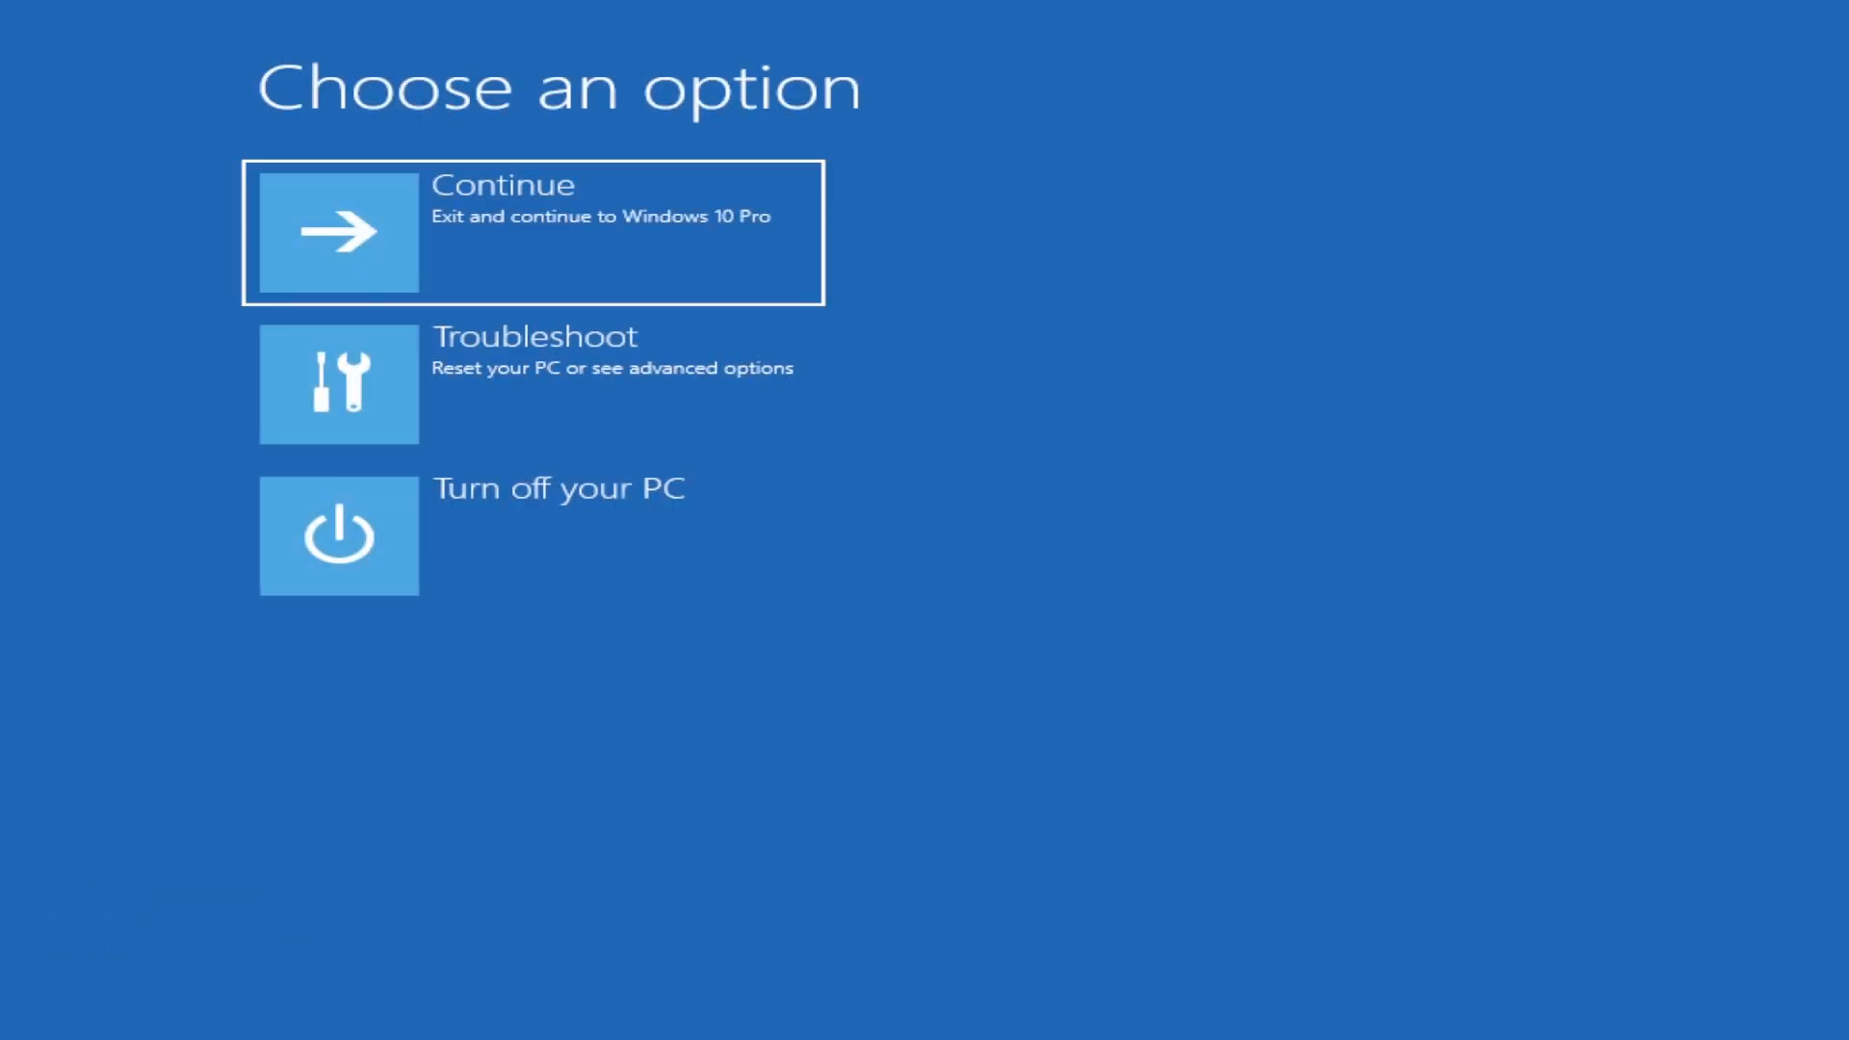
{"action": "mouse_move", "coordinate": [674, 264]}
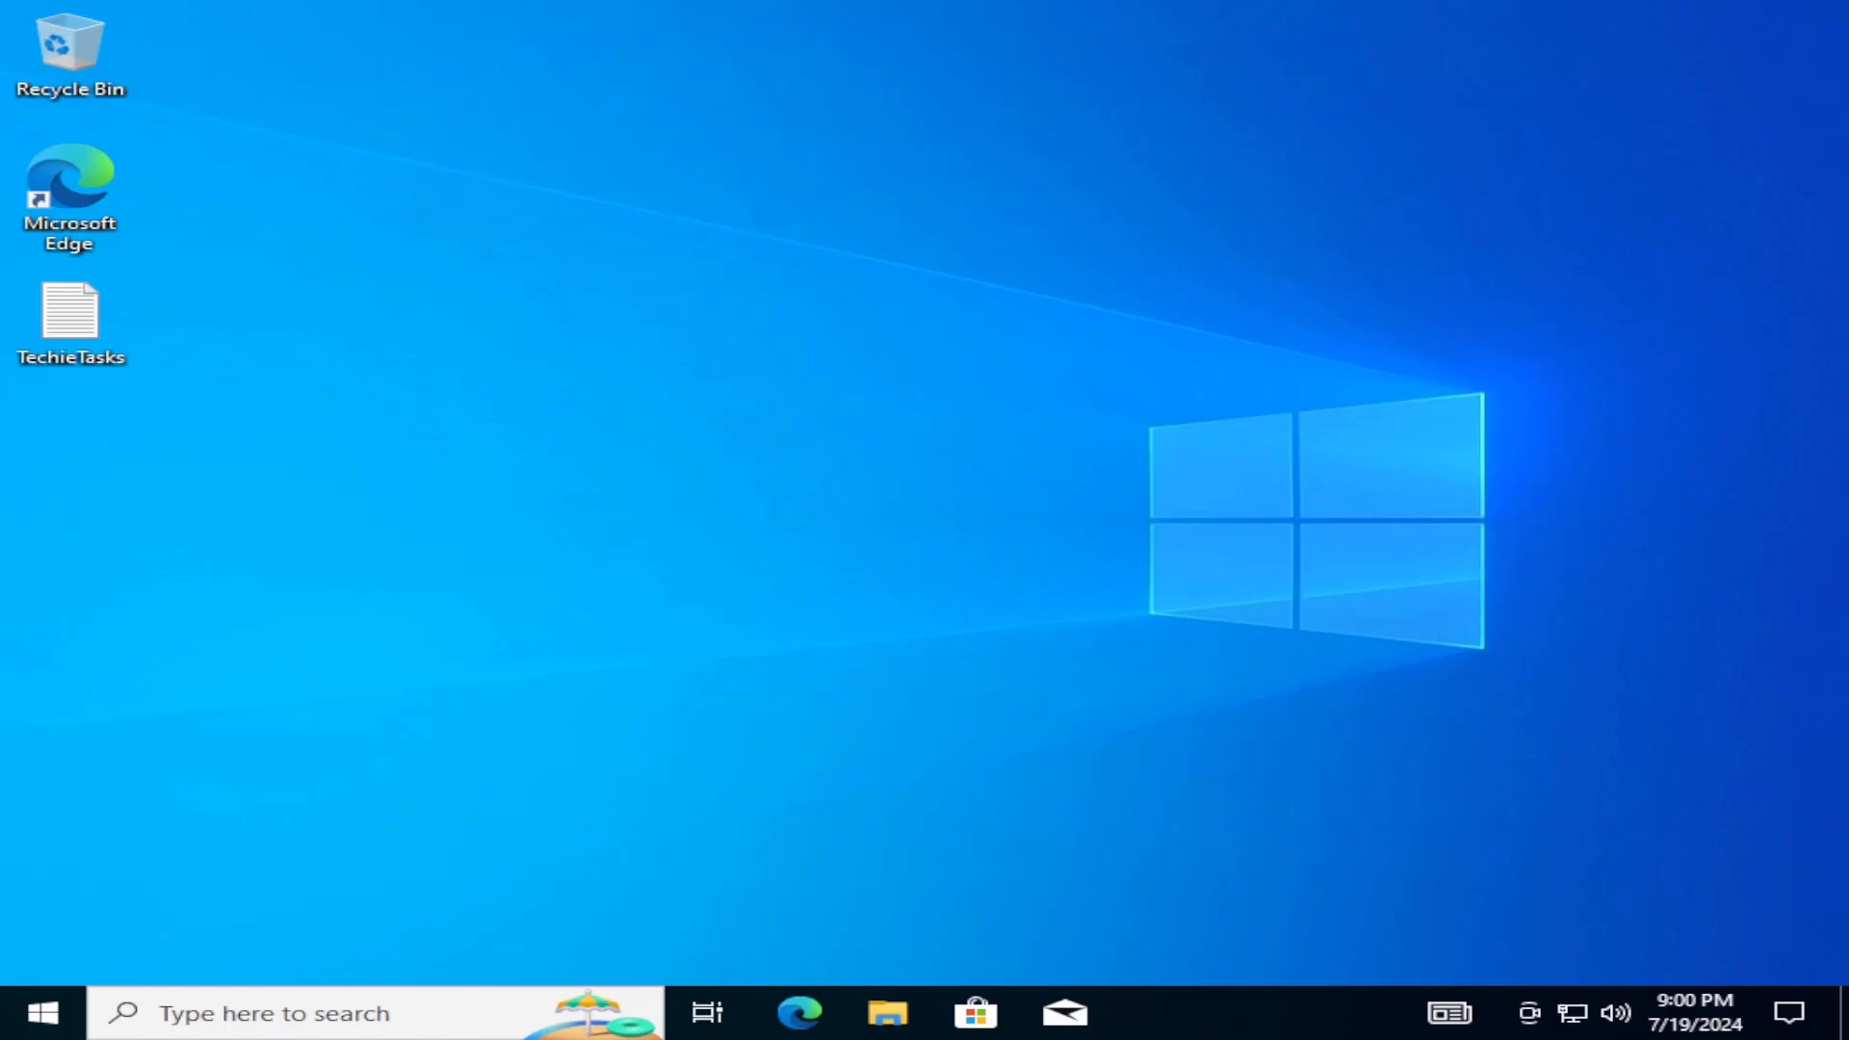
{"action": "right_click", "coordinate": [43, 1012]}
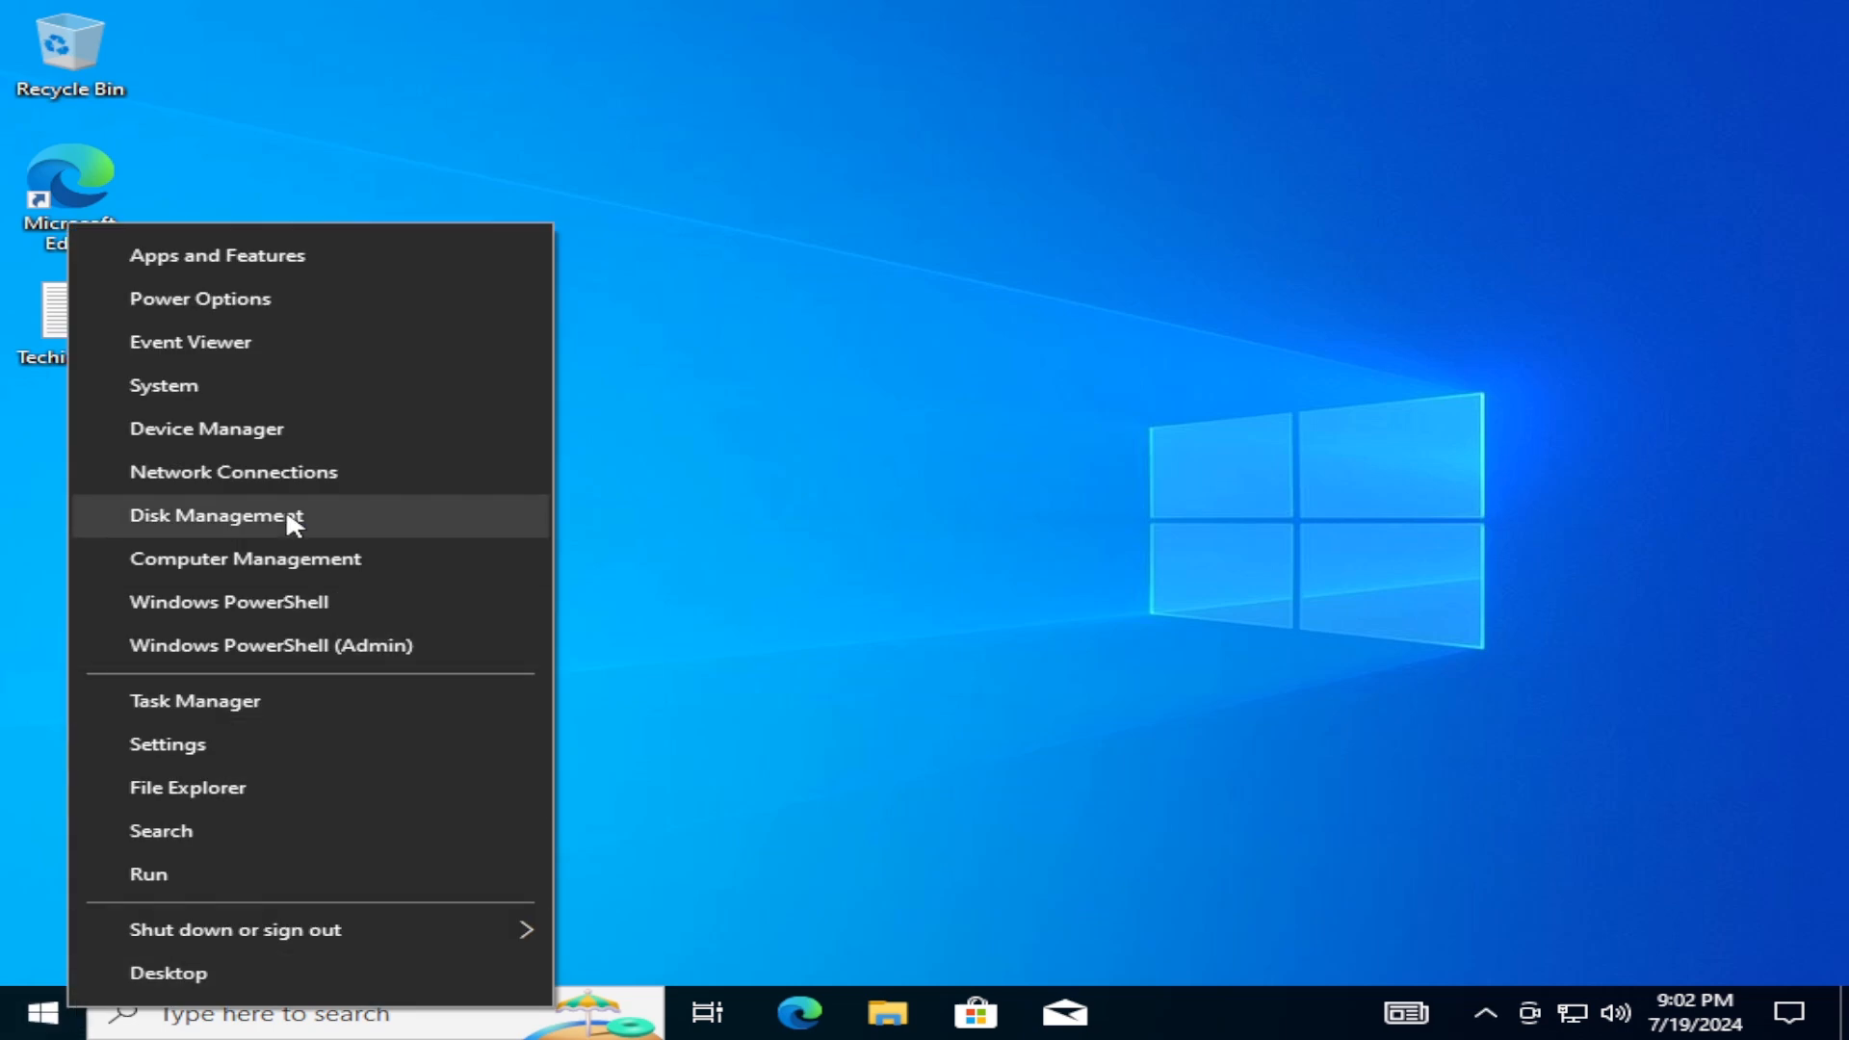
{"action": "left_click", "coordinate": [214, 515]}
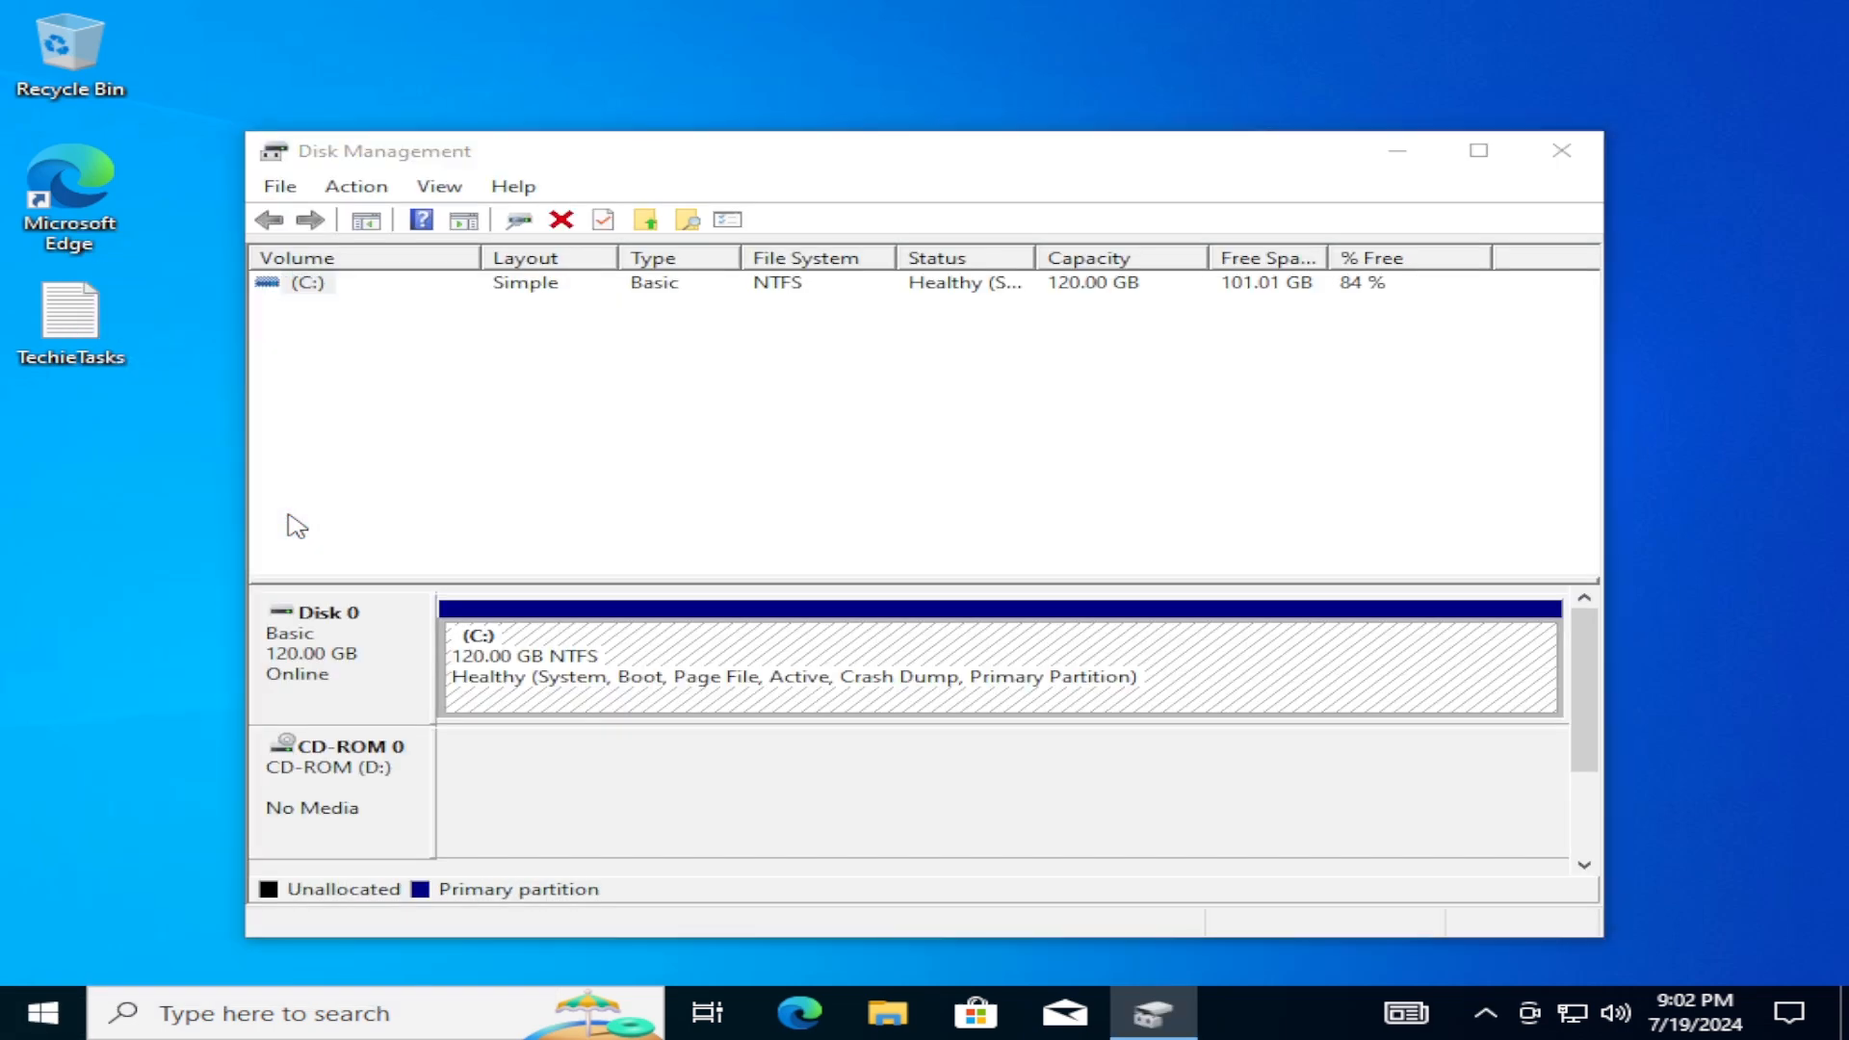
{"action": "mouse_move", "coordinate": [538, 308]}
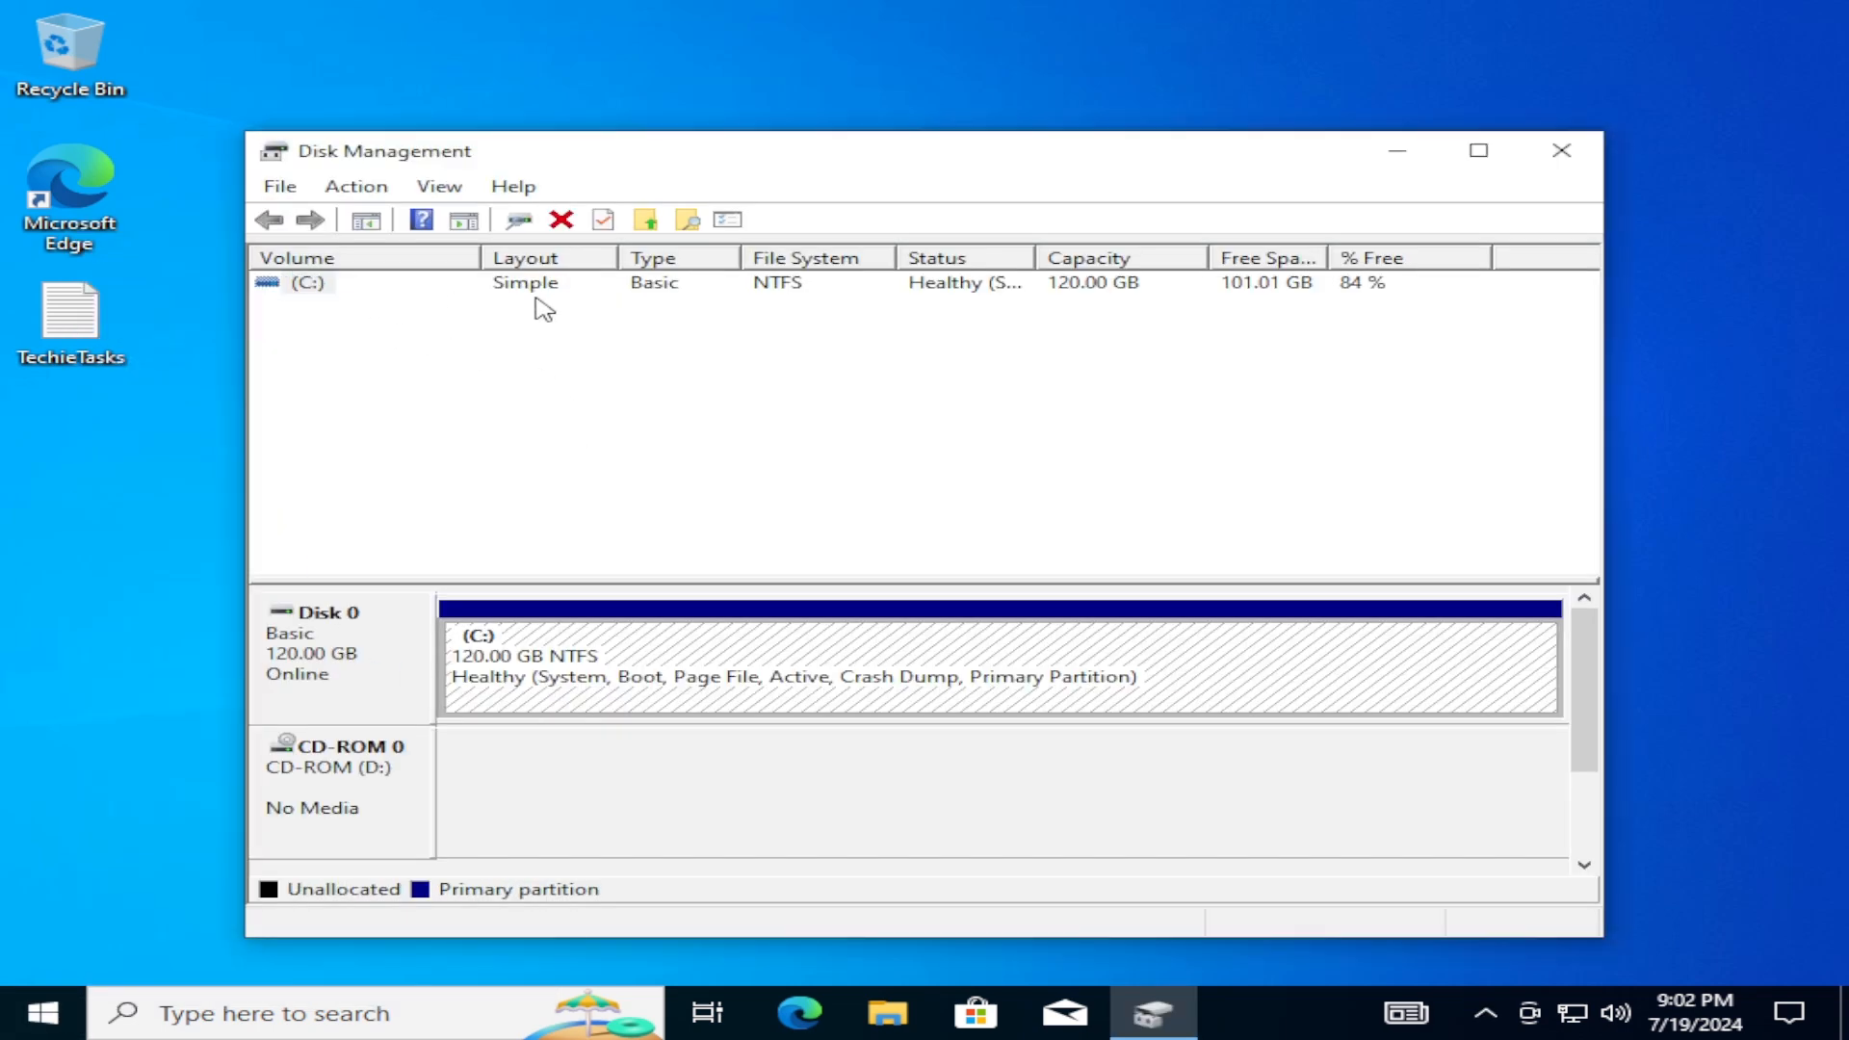
{"action": "mouse_move", "coordinate": [1561, 151]}
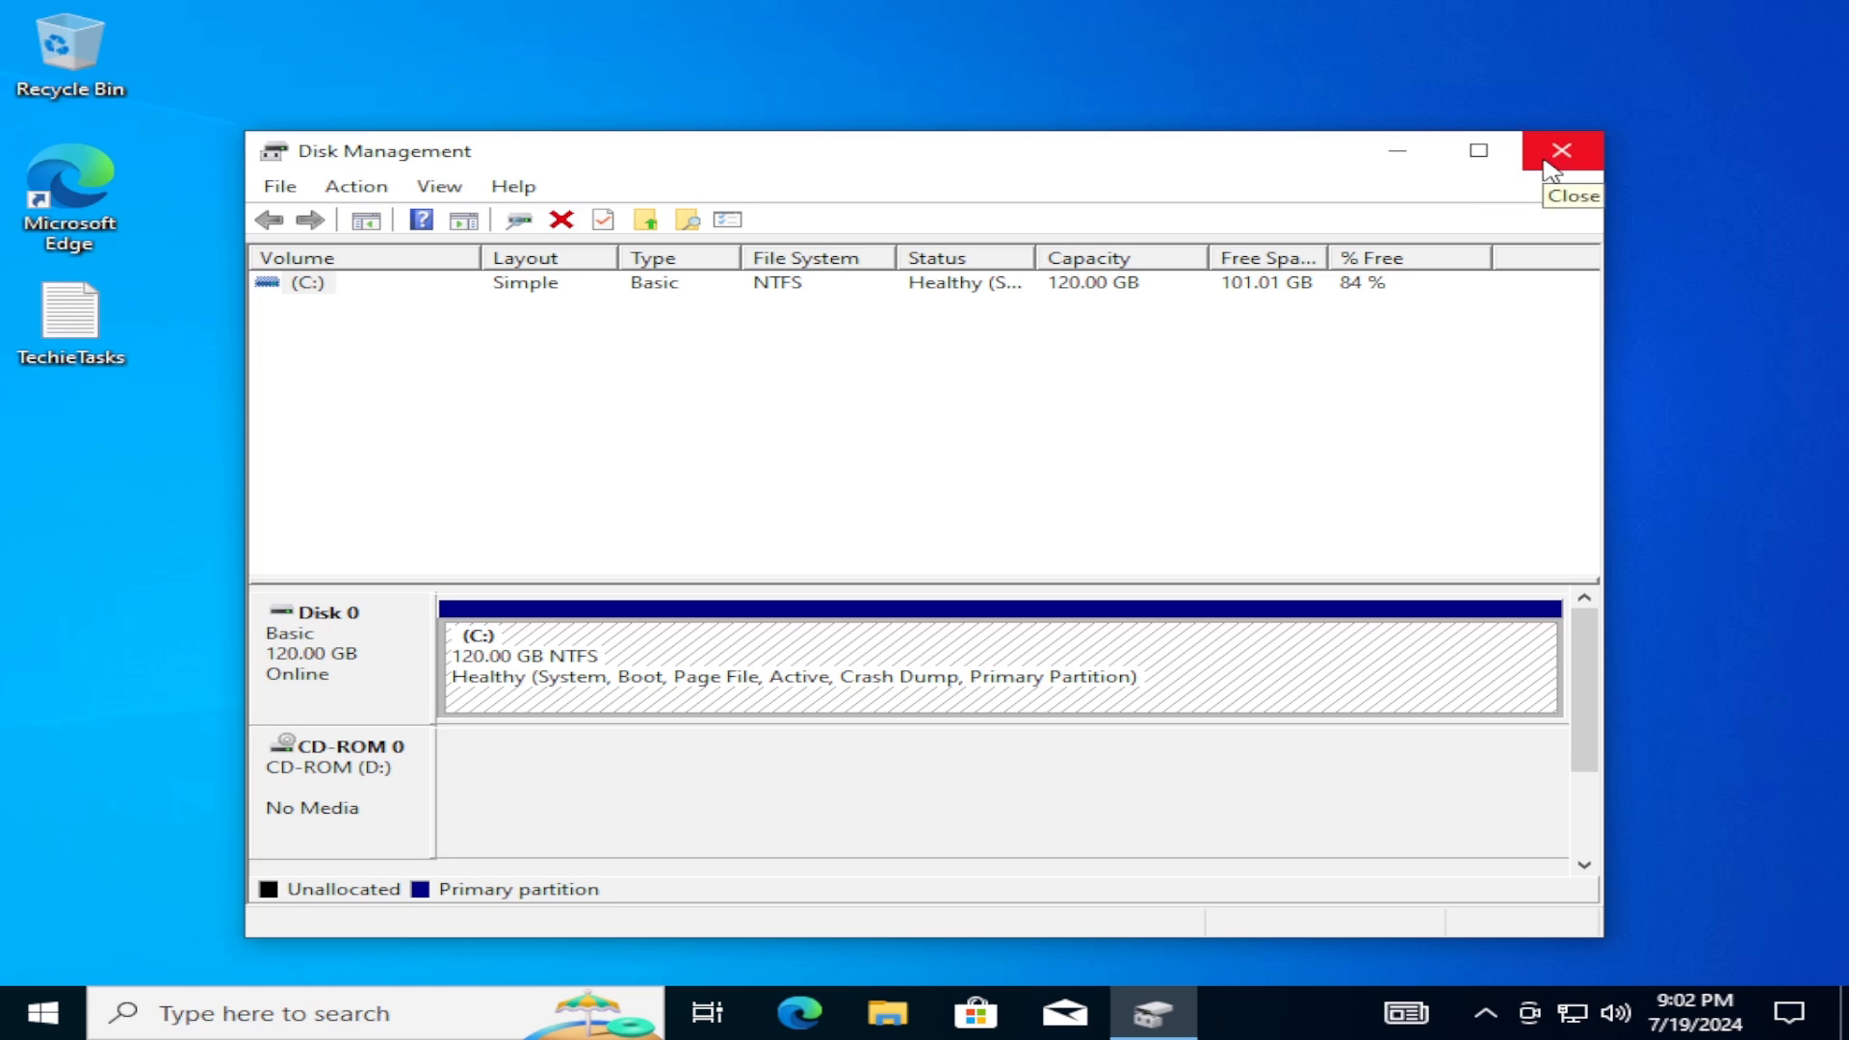
{"action": "left_click", "coordinate": [1561, 151]}
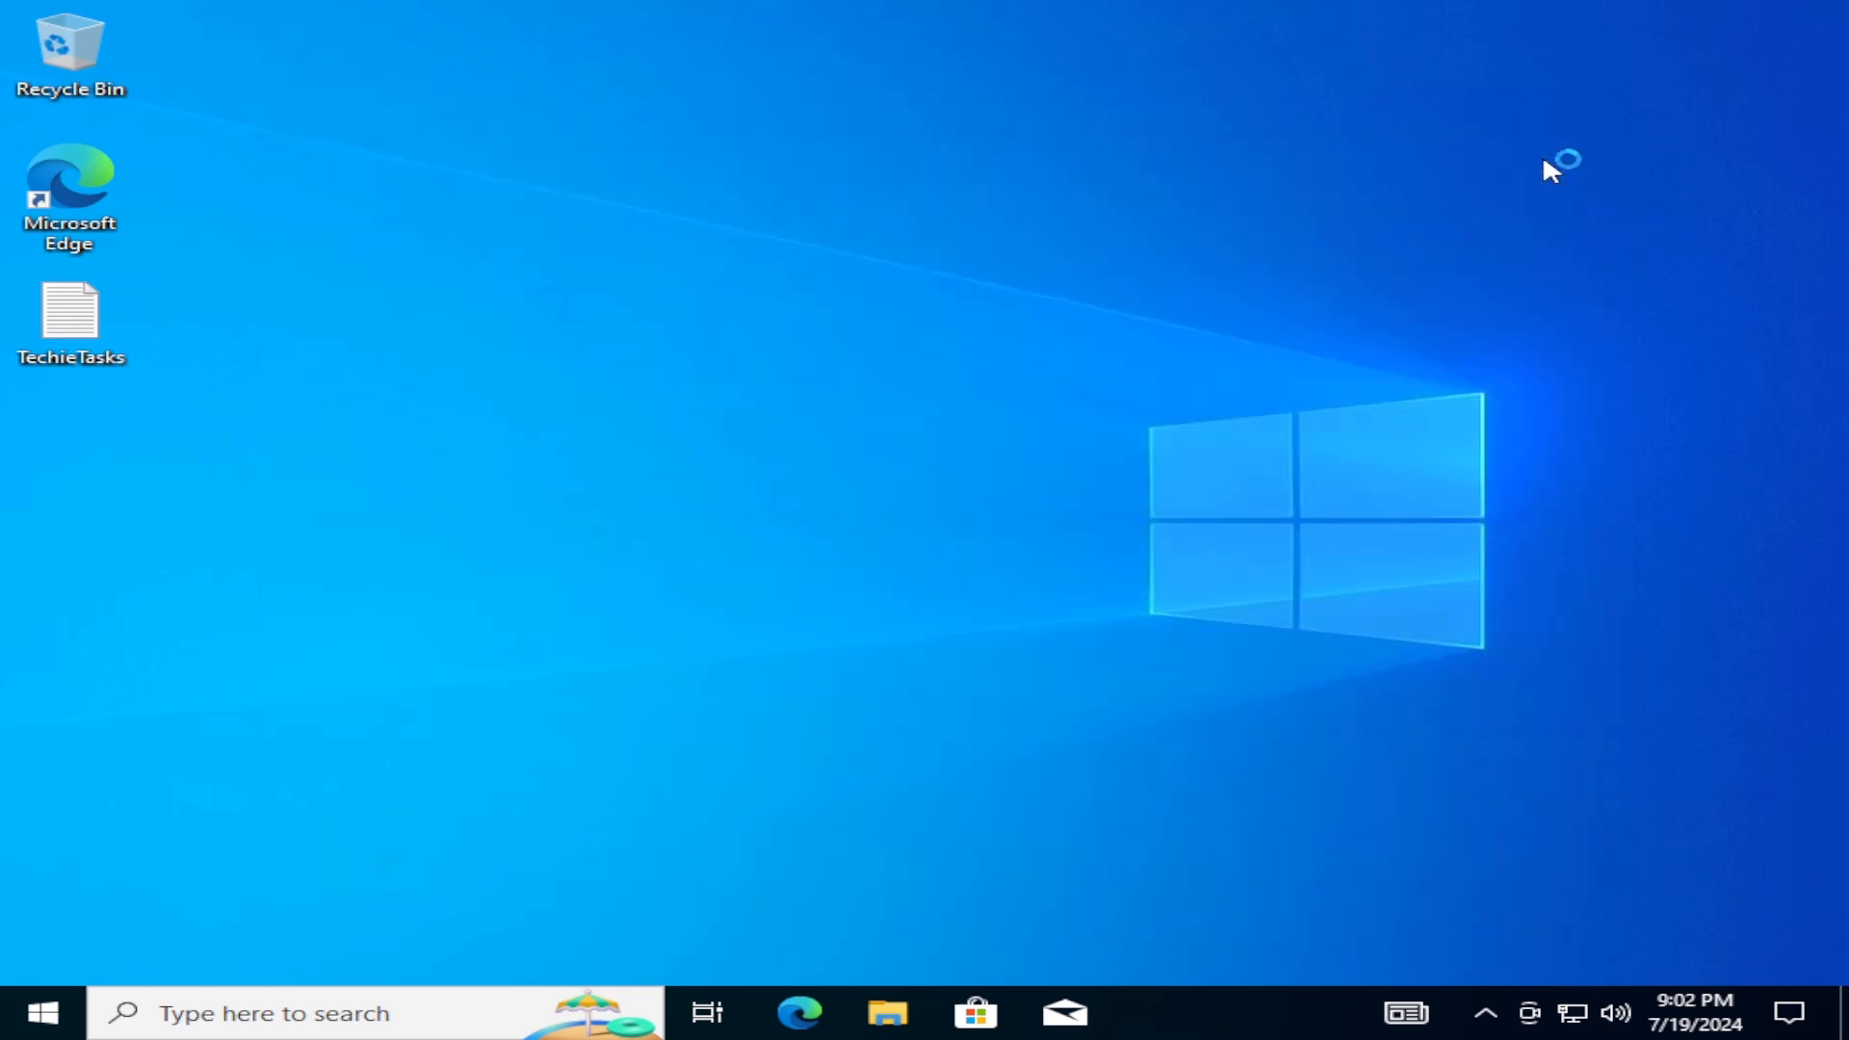